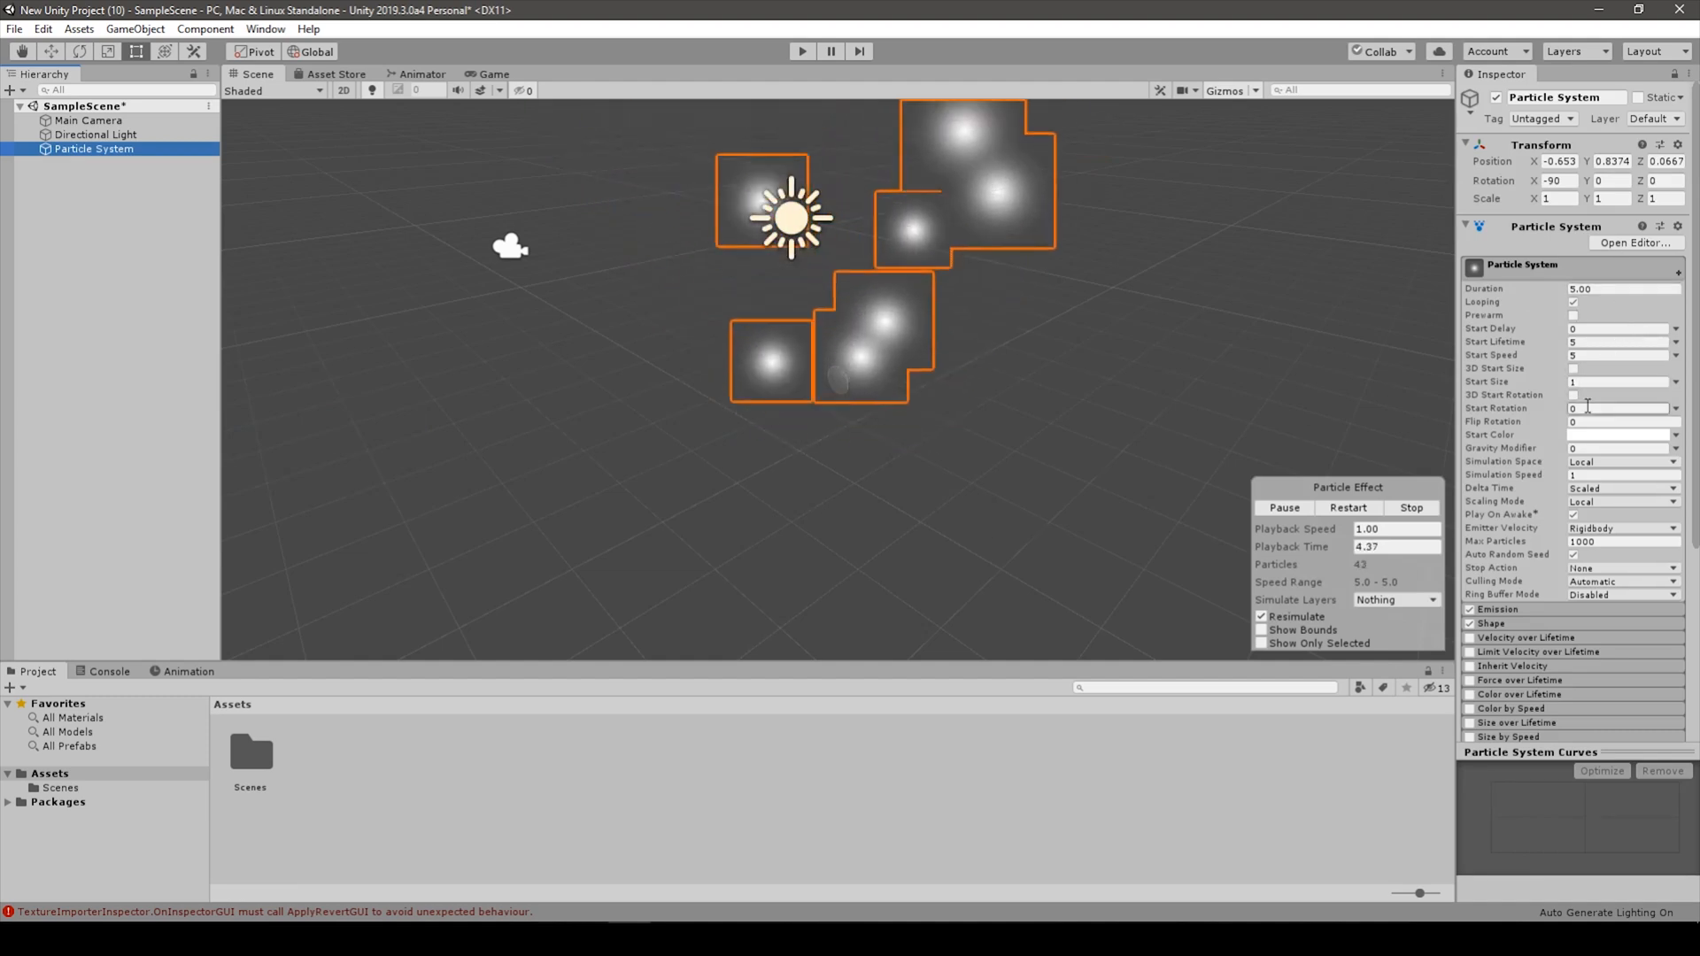
Set the particle system's Start Speed to 1.5.
click(1615, 354)
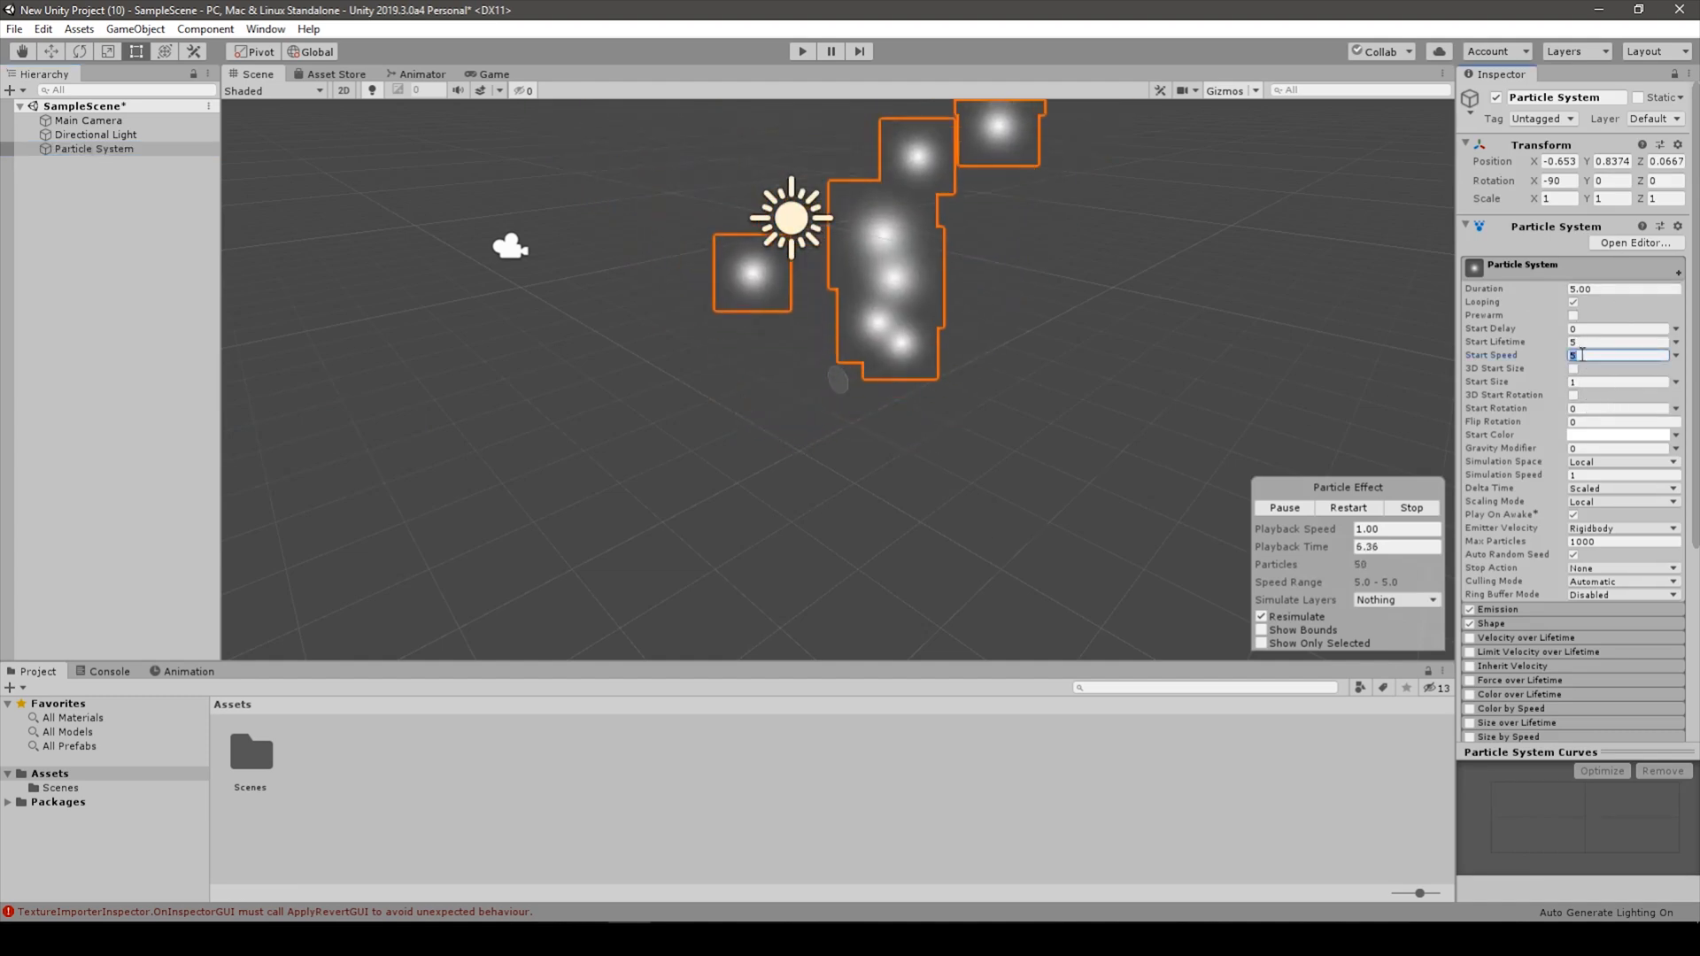
text(1)
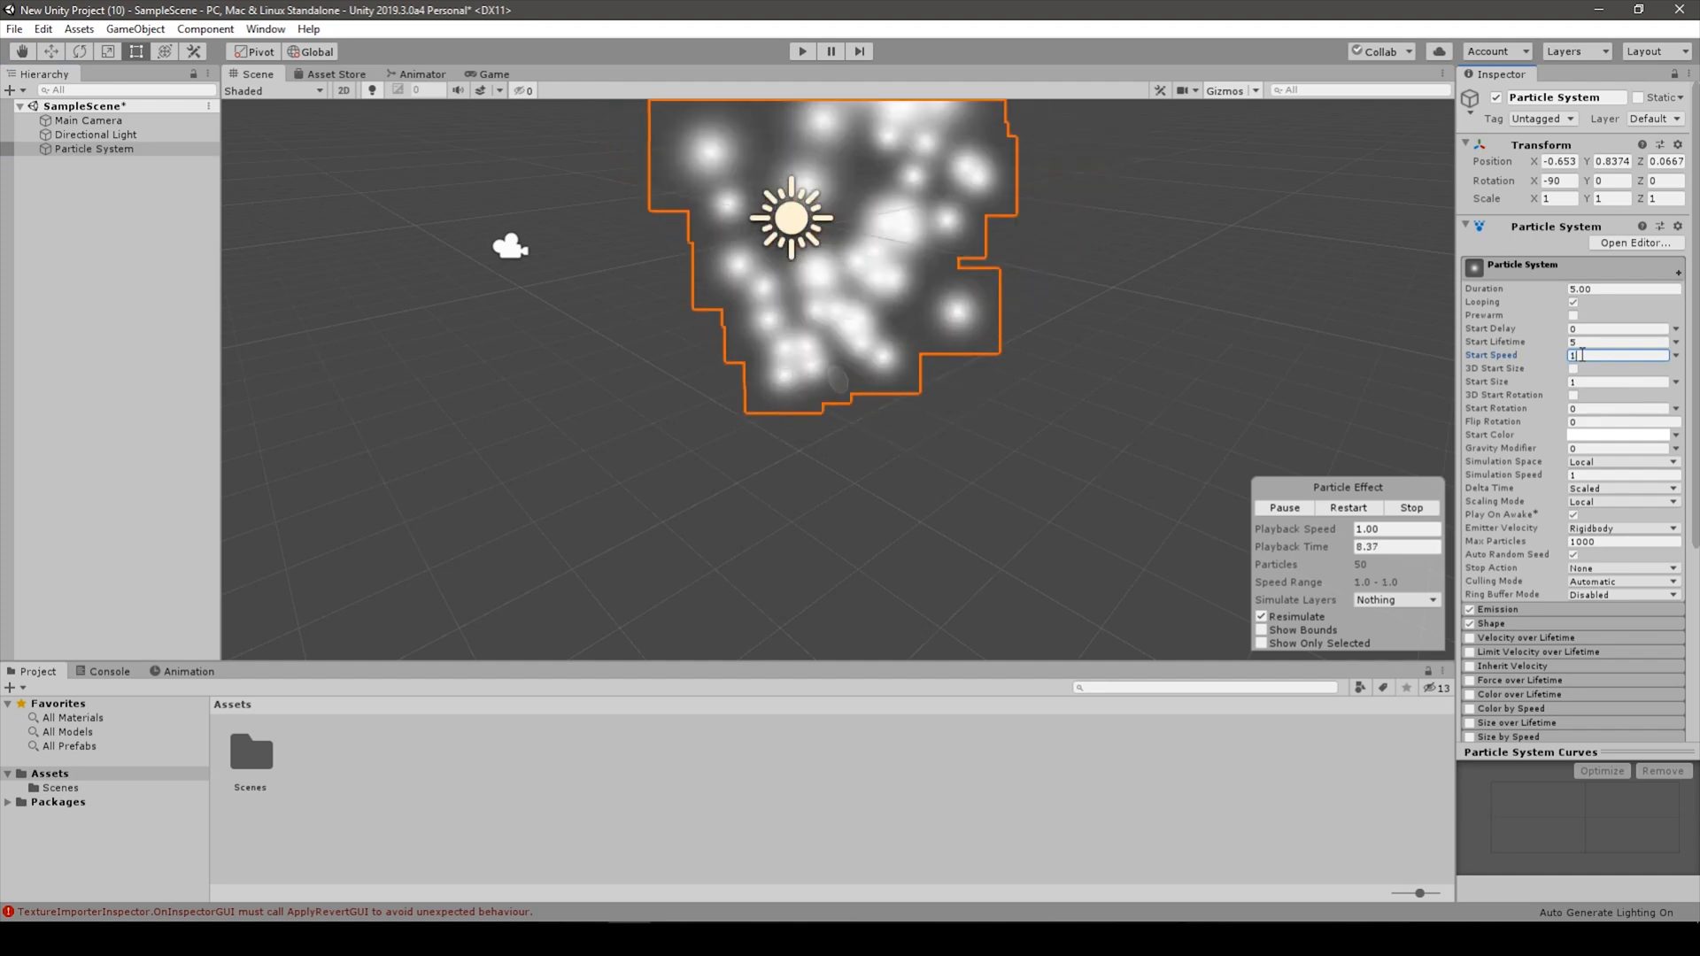
text(15)
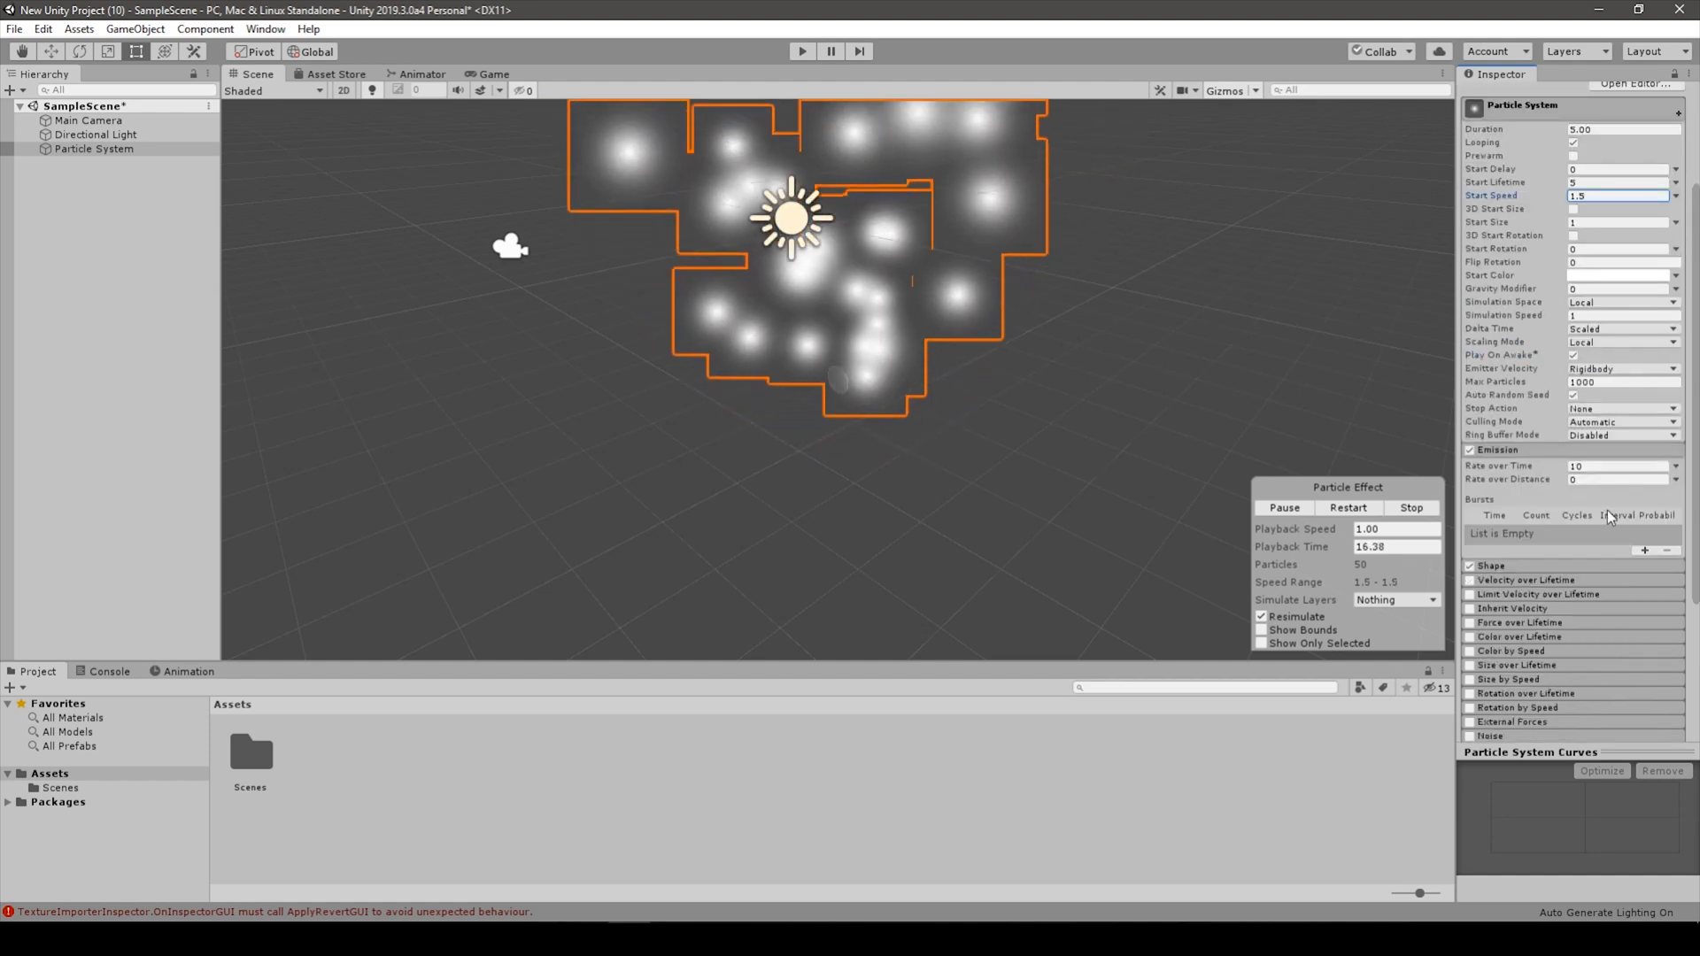
Set Emission Rate over Time to 20 and try a Box emitter before returning to Cone.
text(20)
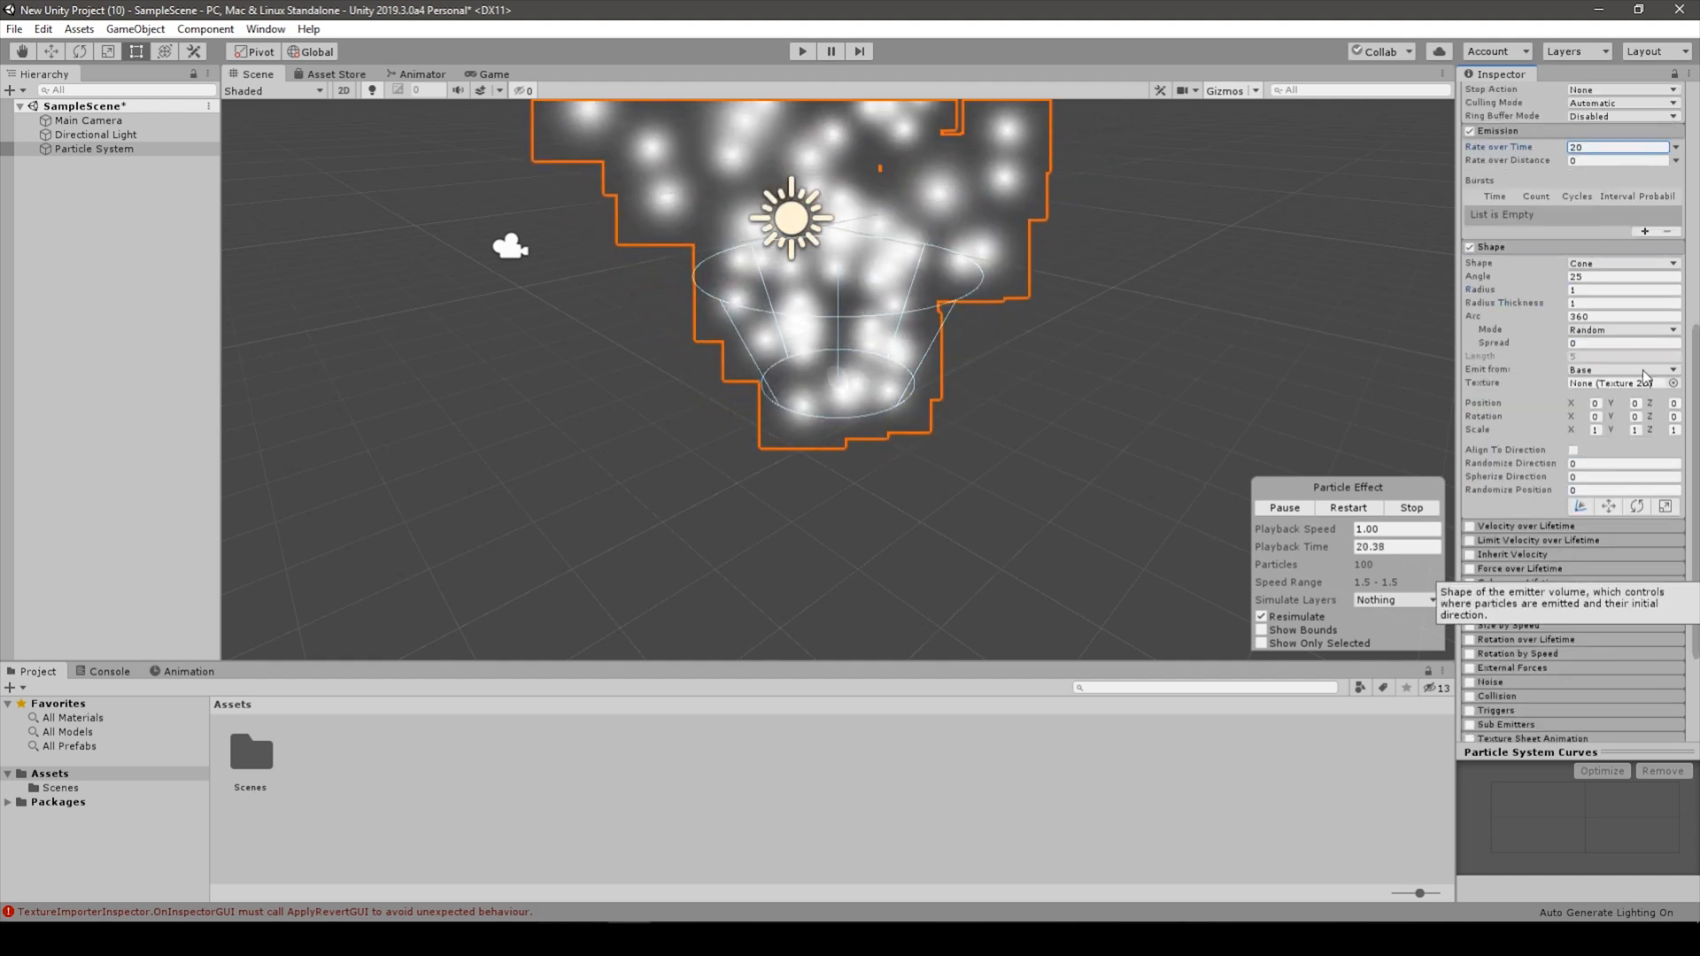
click(1623, 262)
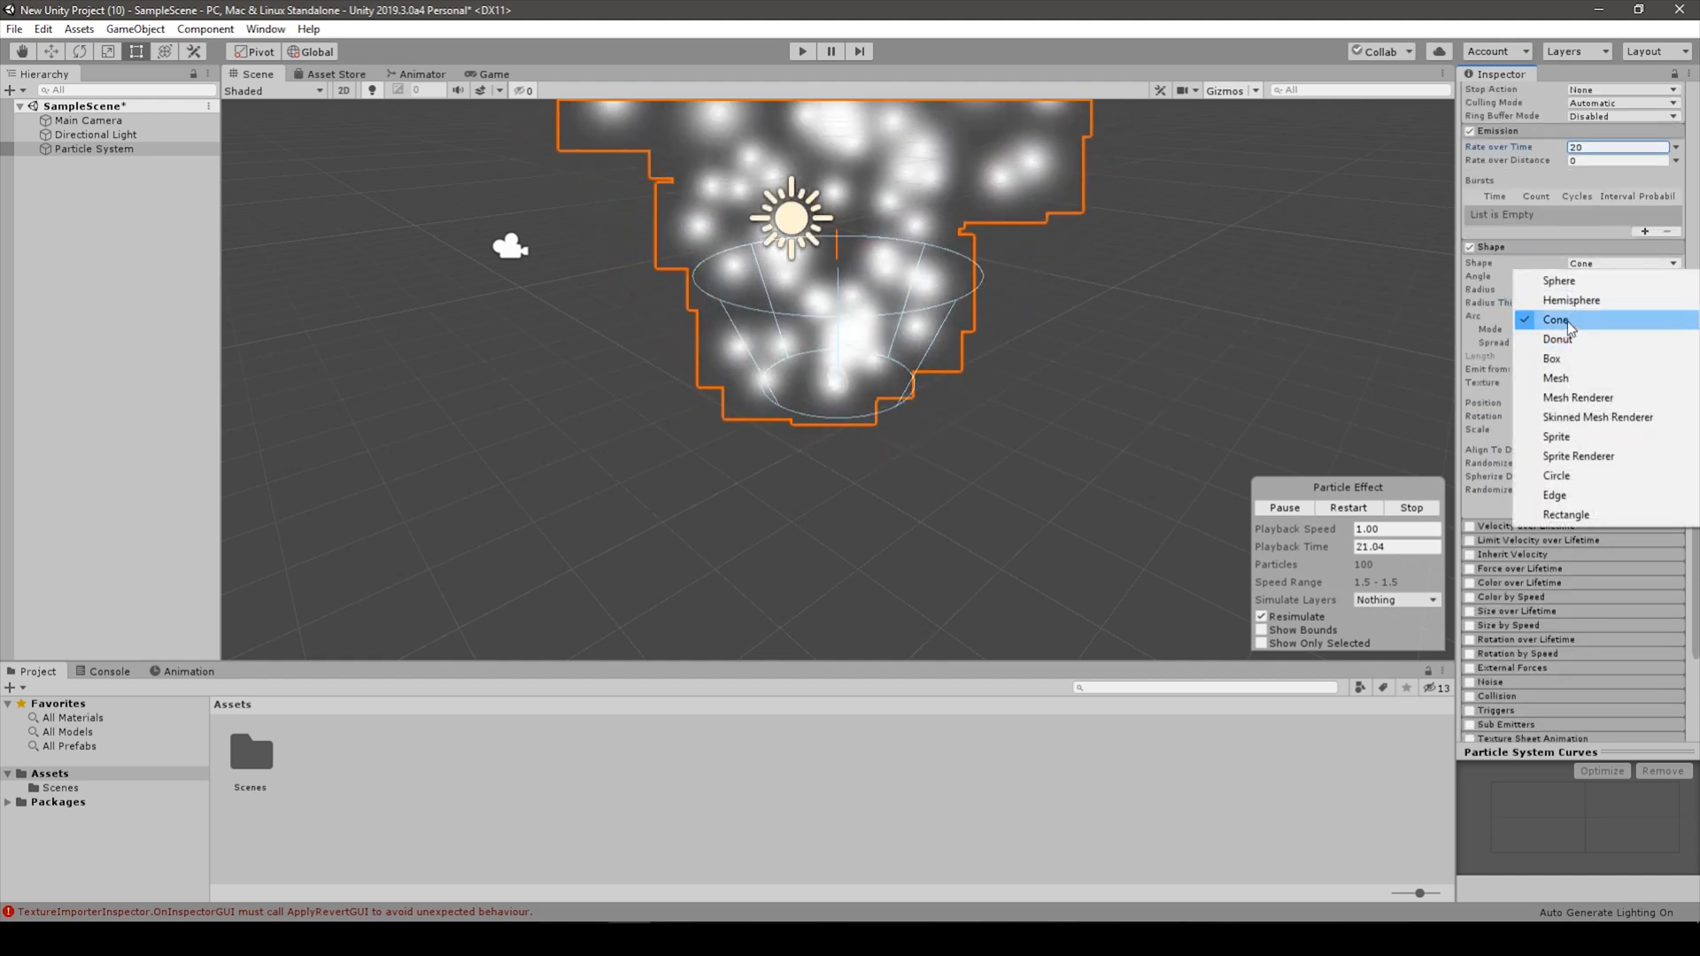
mouse_move(1595, 358)
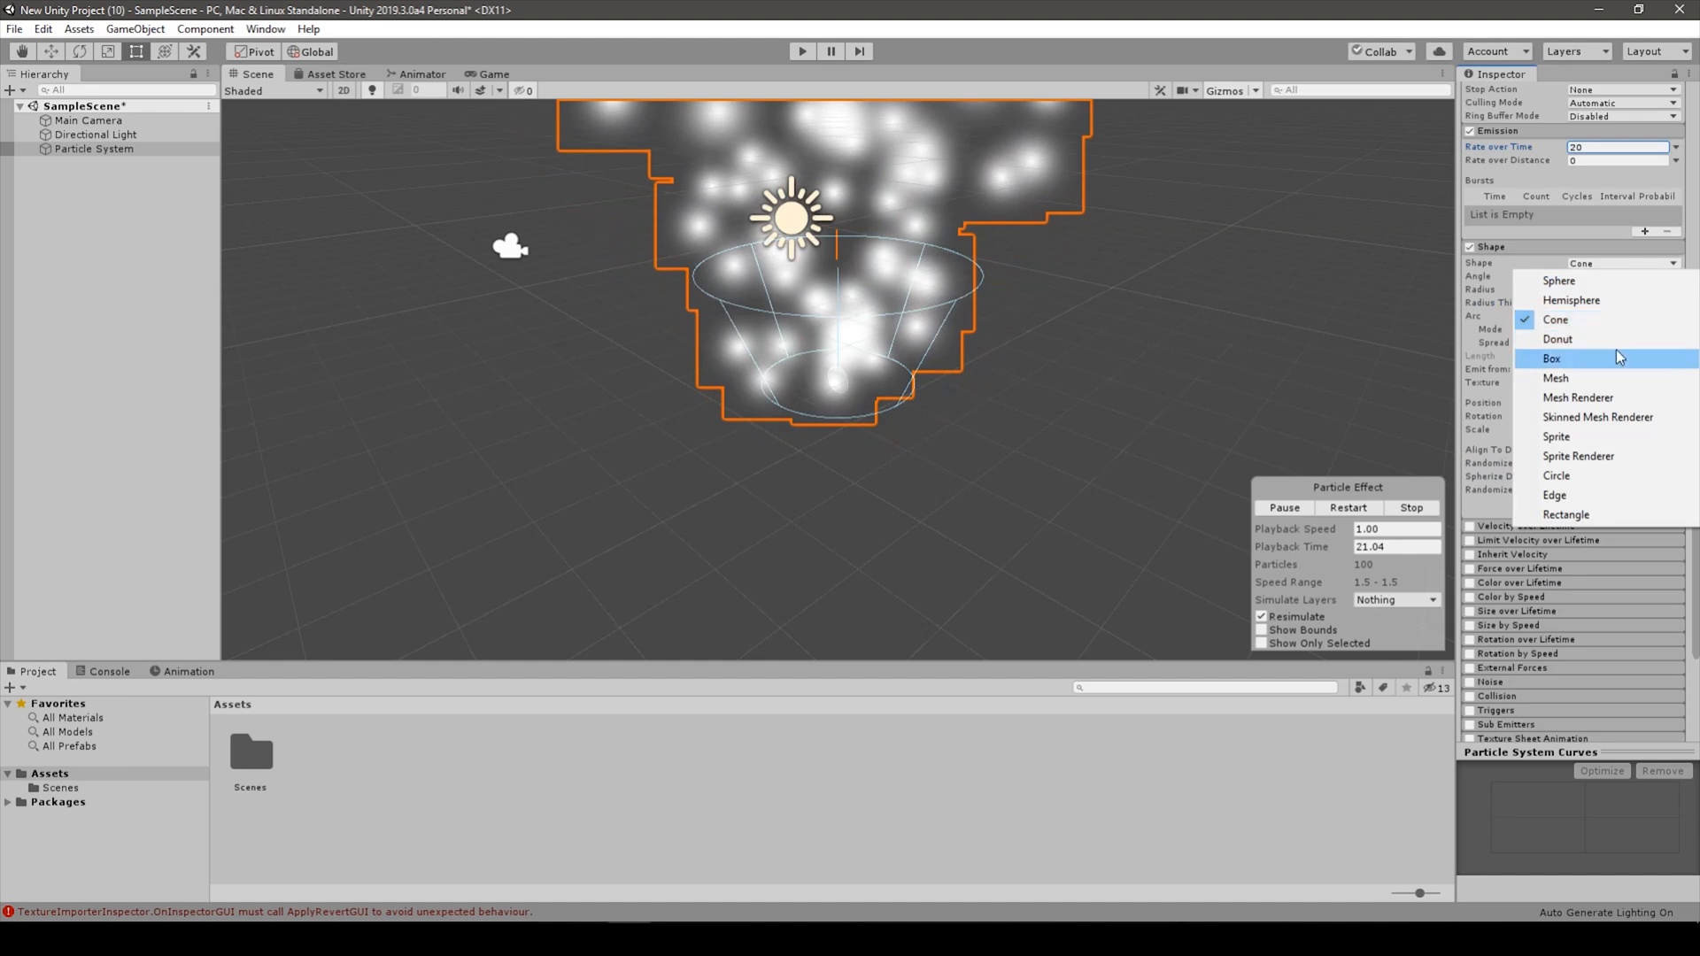
click(1551, 358)
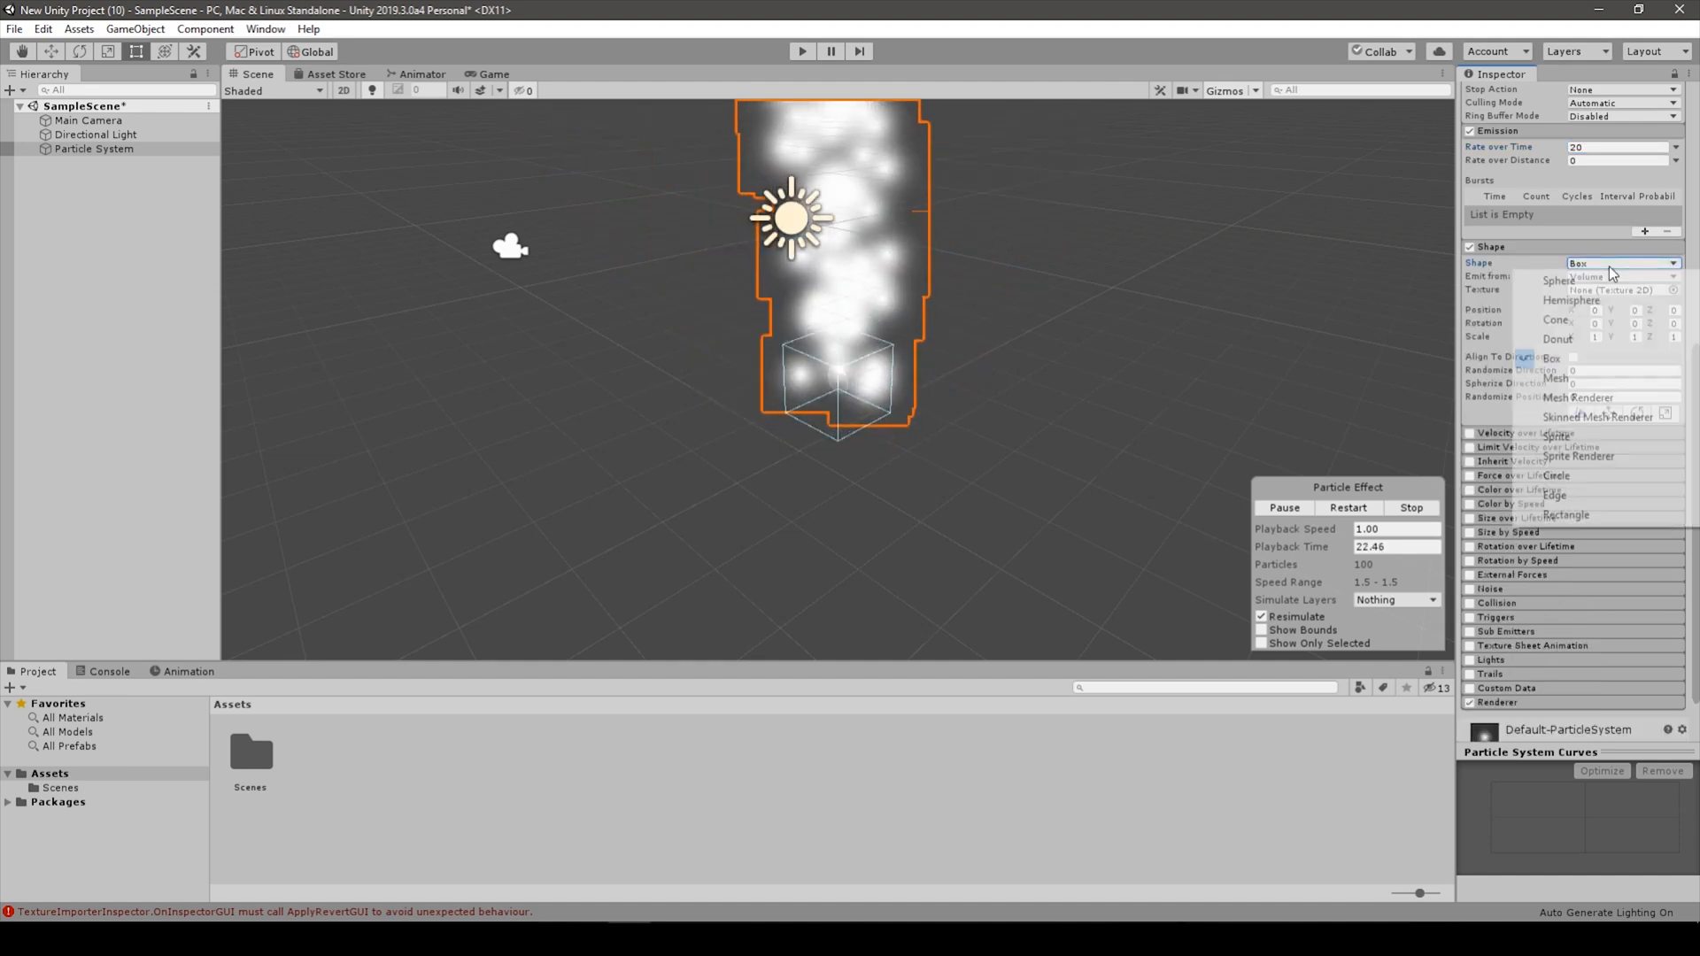
click(1556, 319)
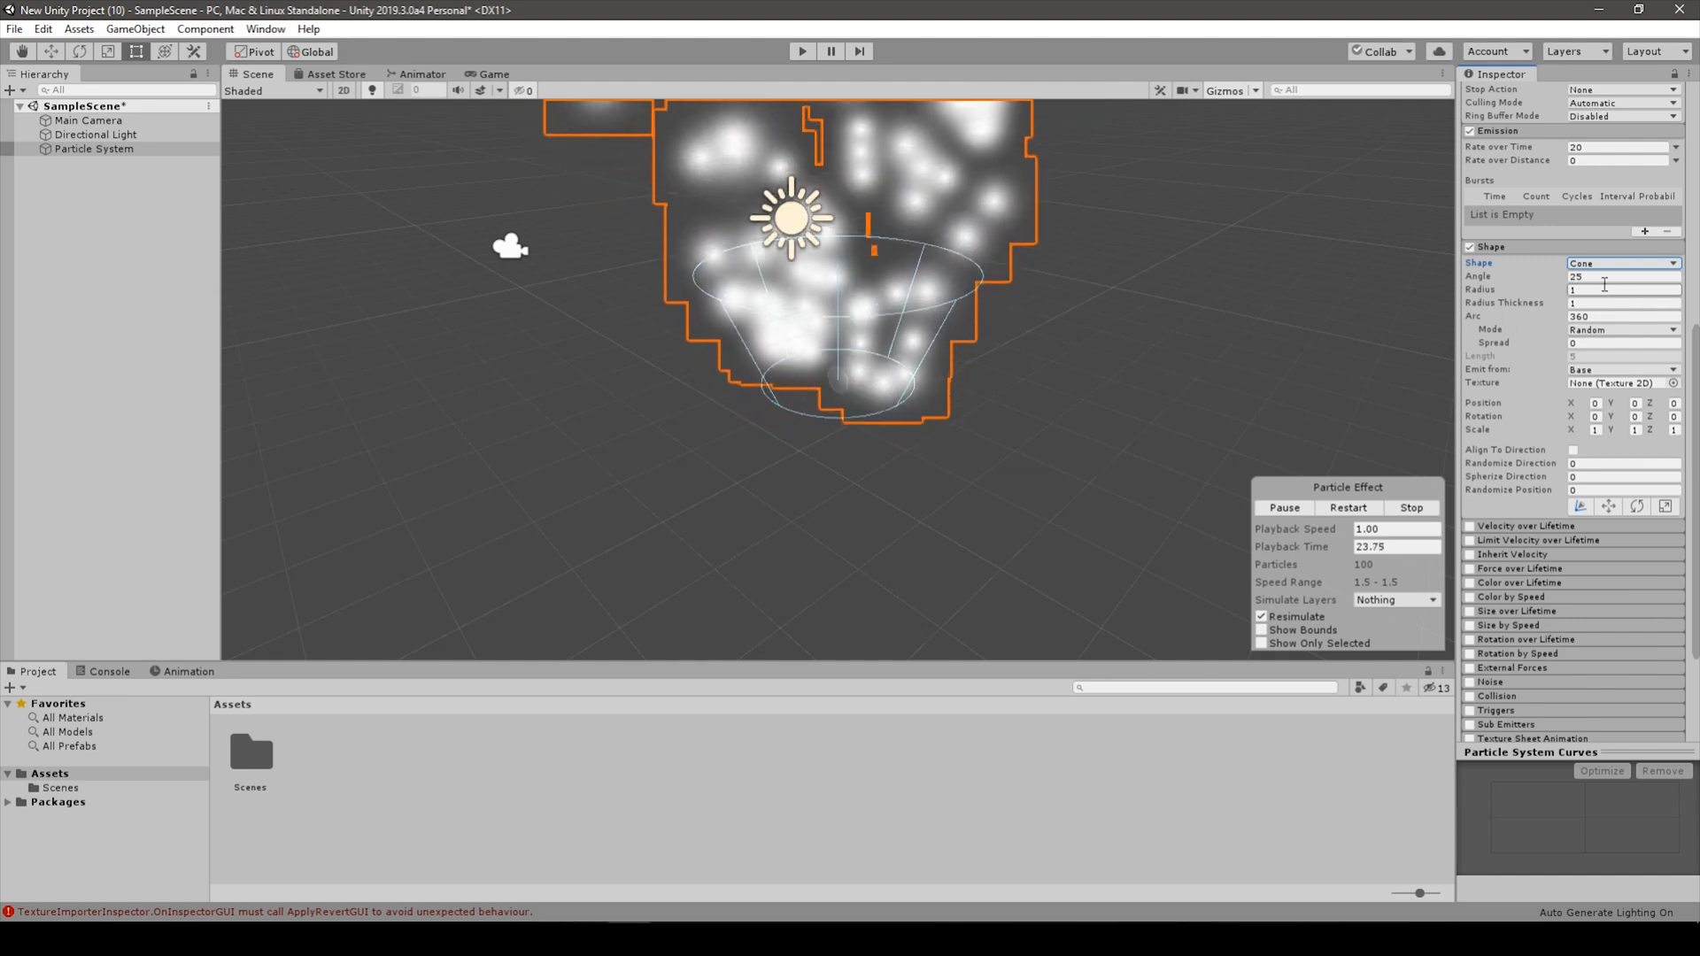
Set the cone's Angle to 0 and Radius to 0.15.
text(0)
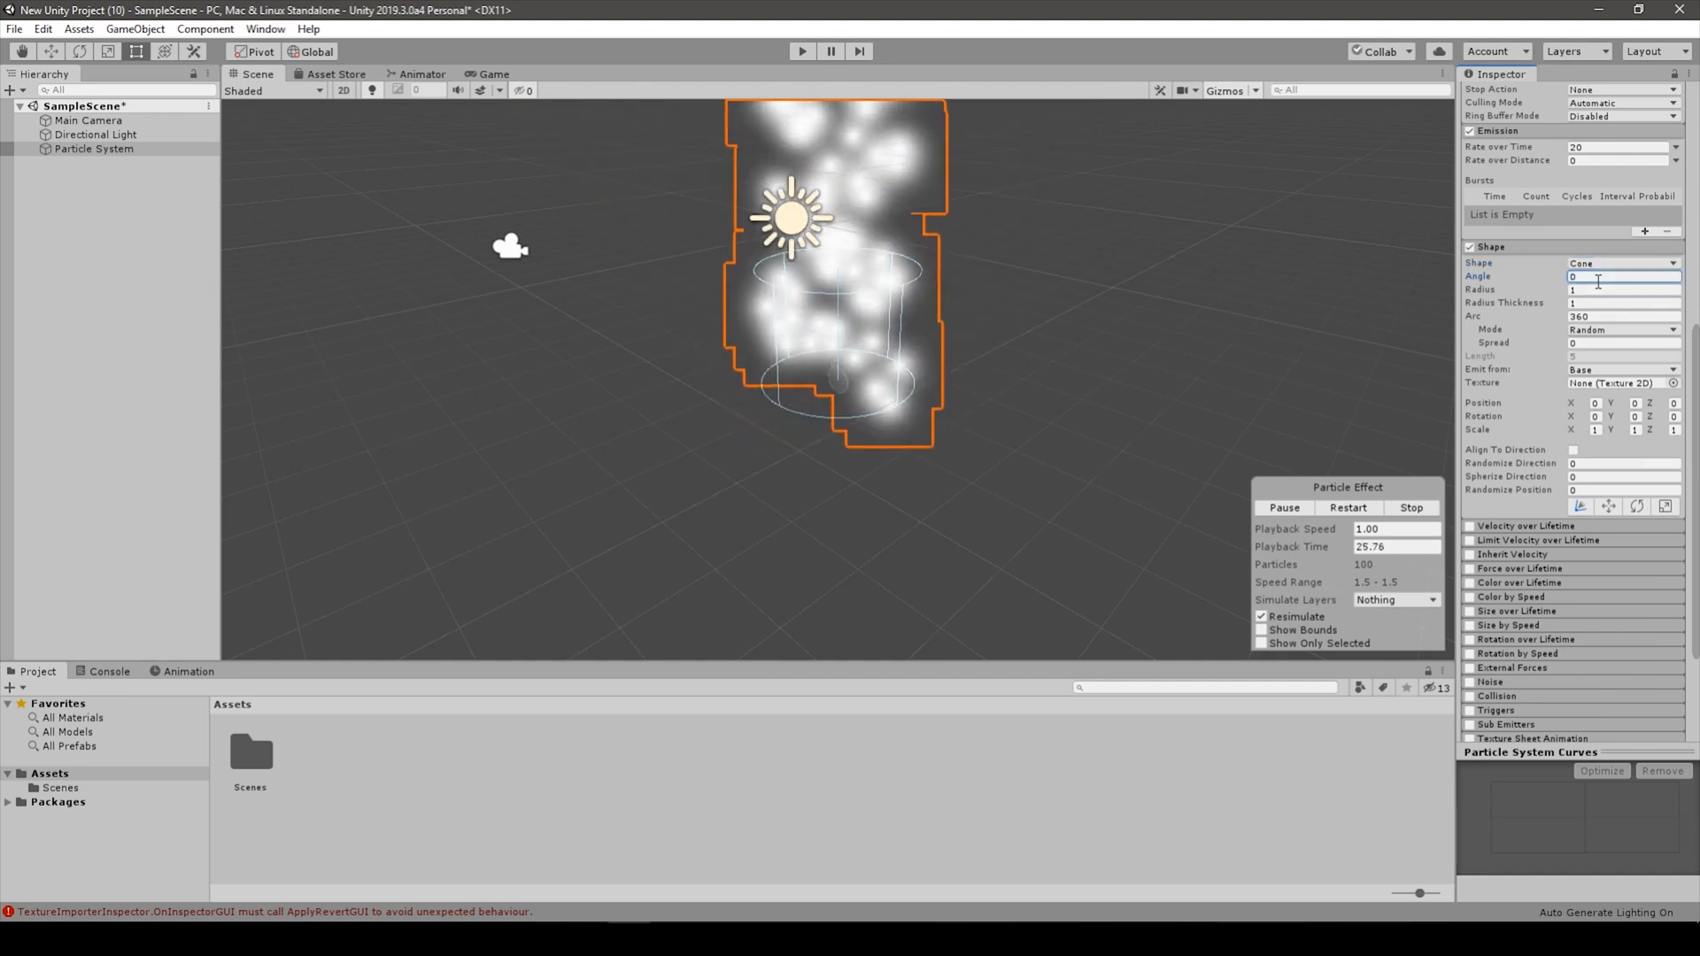
click(1623, 289)
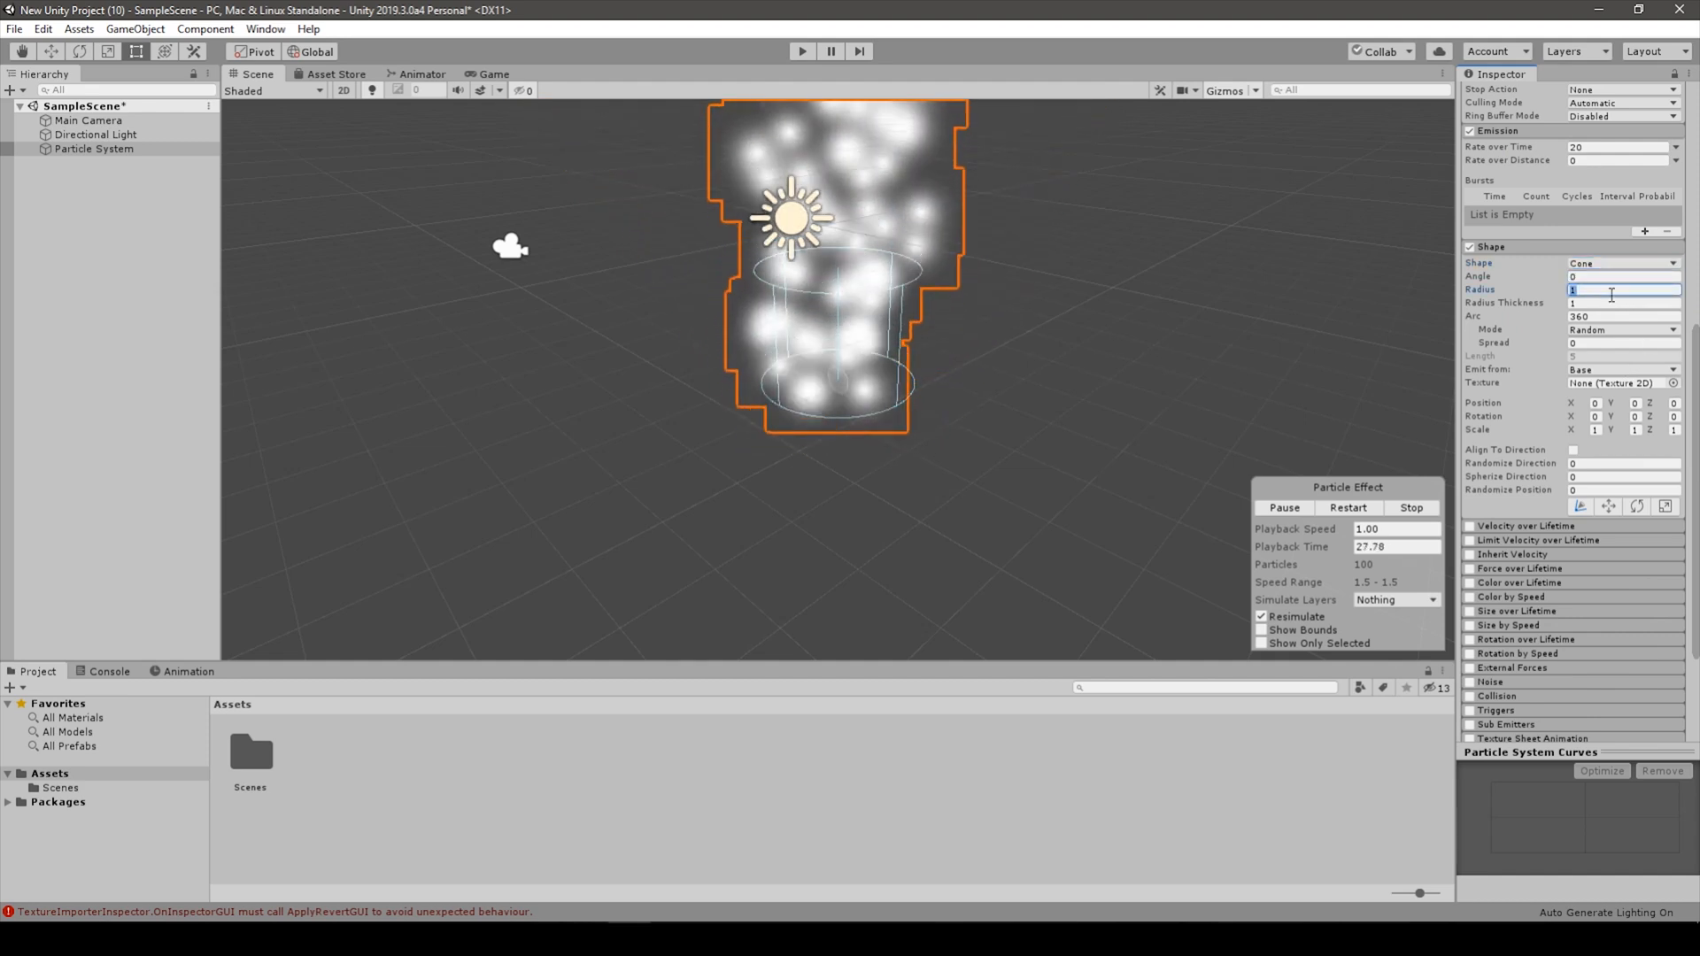
text(.1)
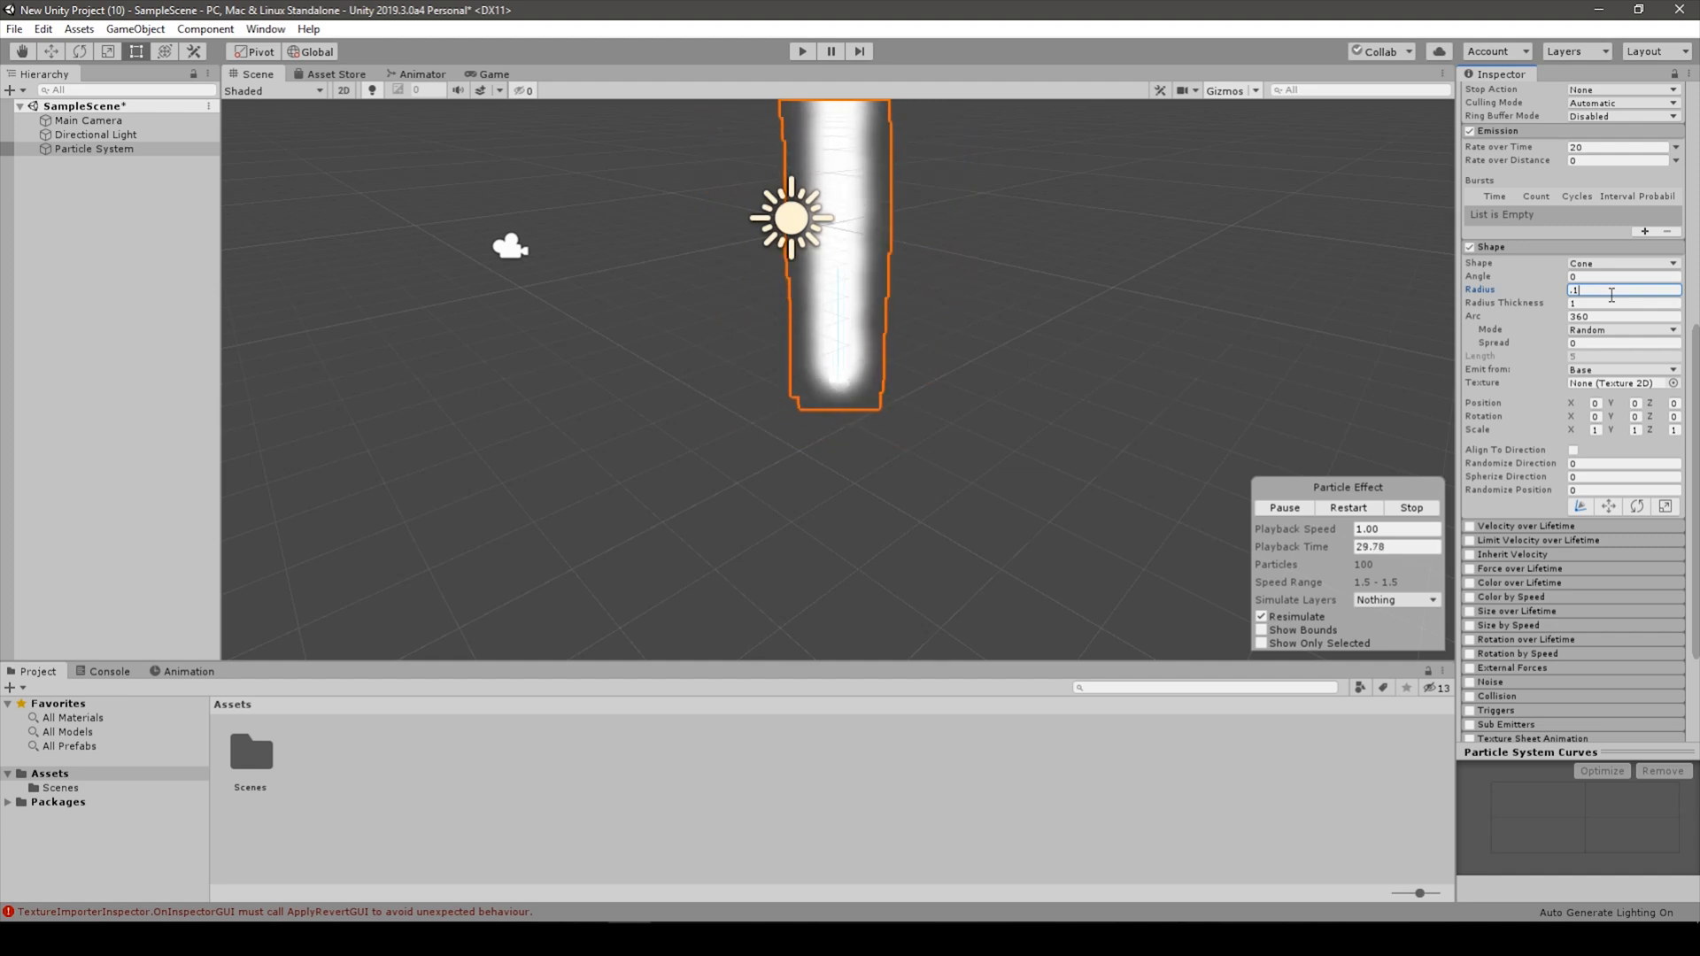
text(0.15)
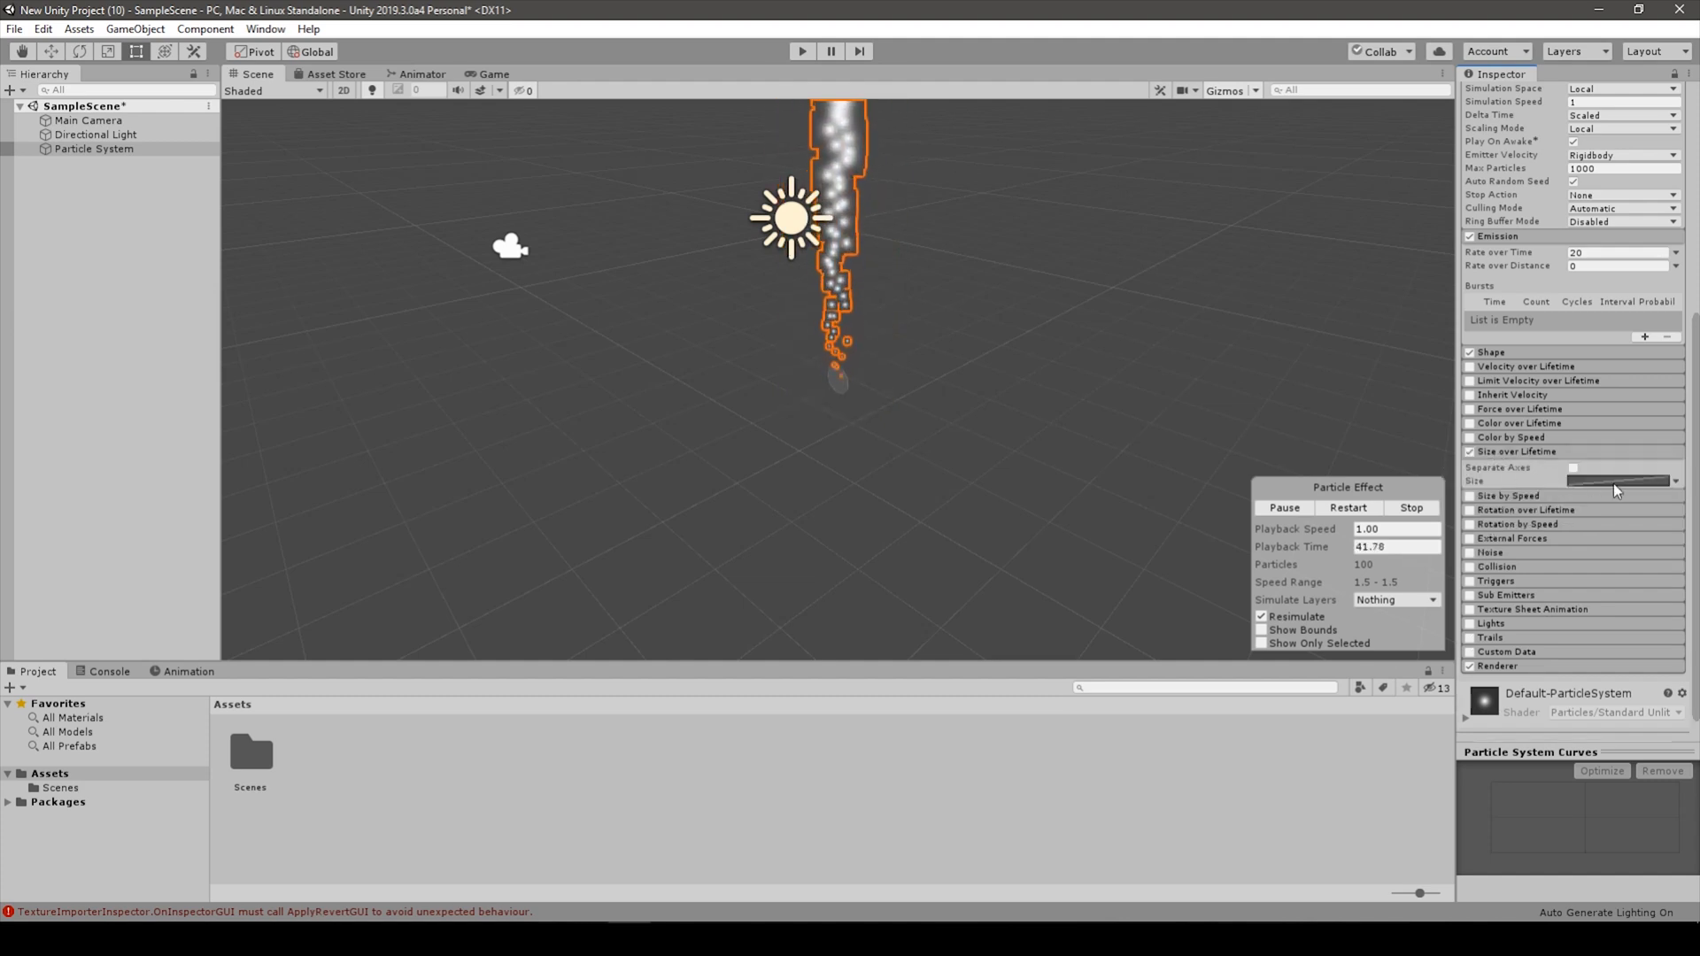
Give Size over Lifetime a falling curve, tint Start Color deep orange, and view the Game tab.
click(1645, 888)
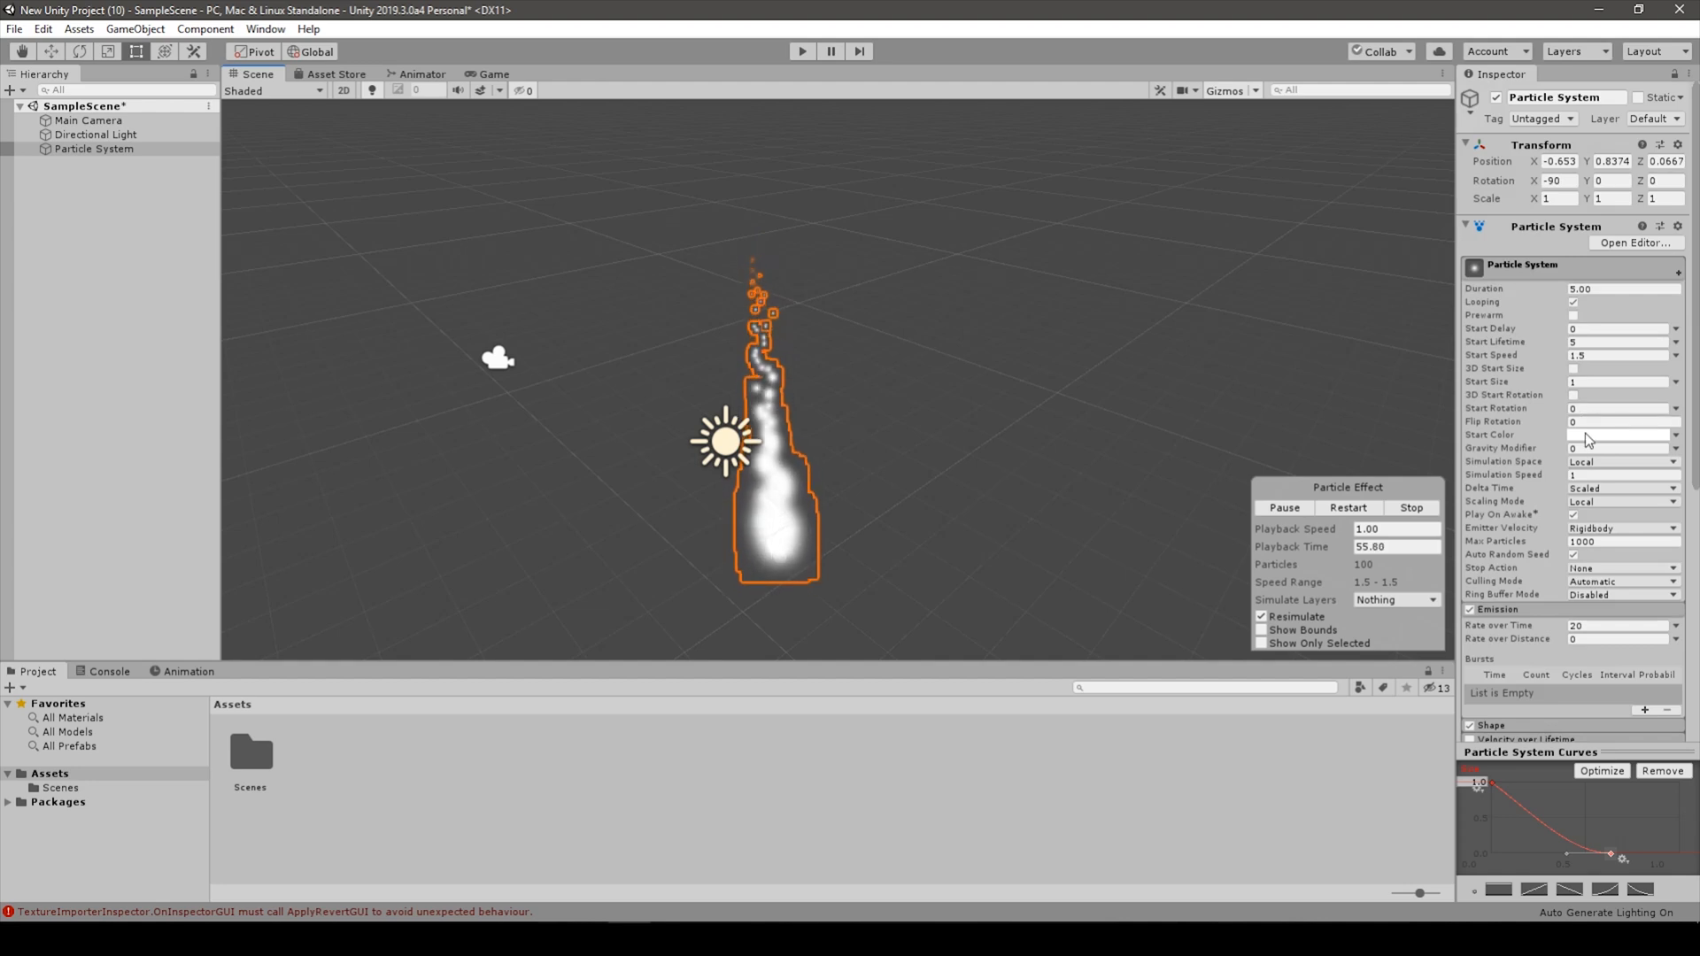
click(1622, 434)
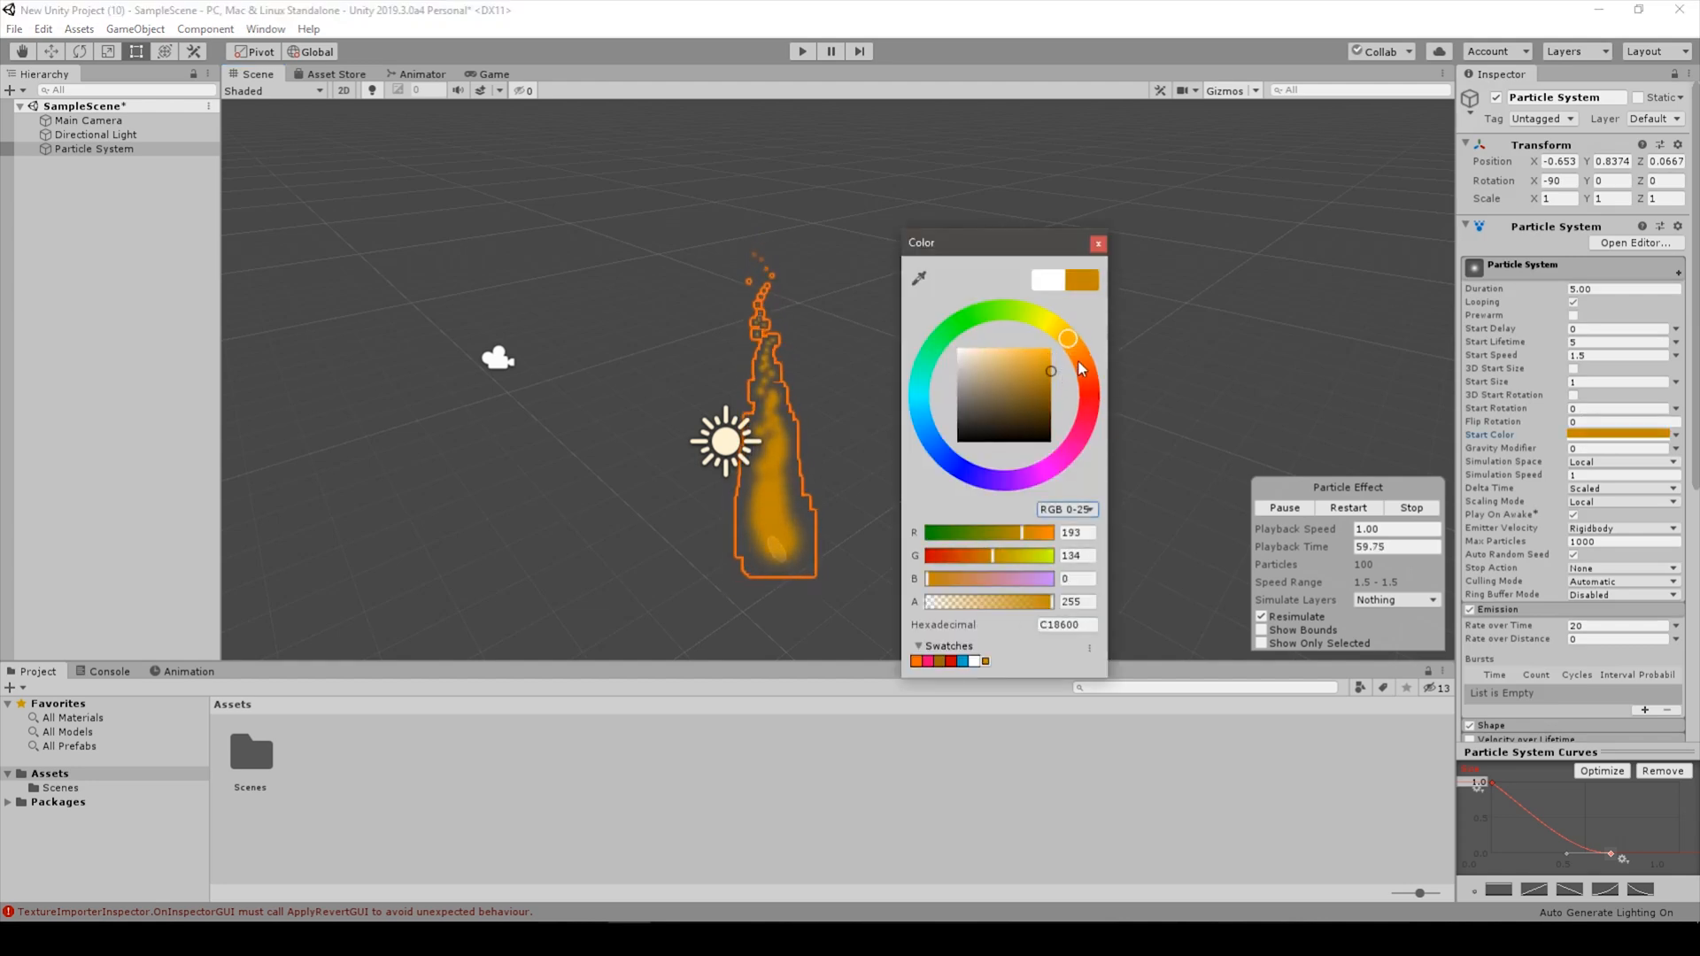
drag(1068, 338, 1081, 362)
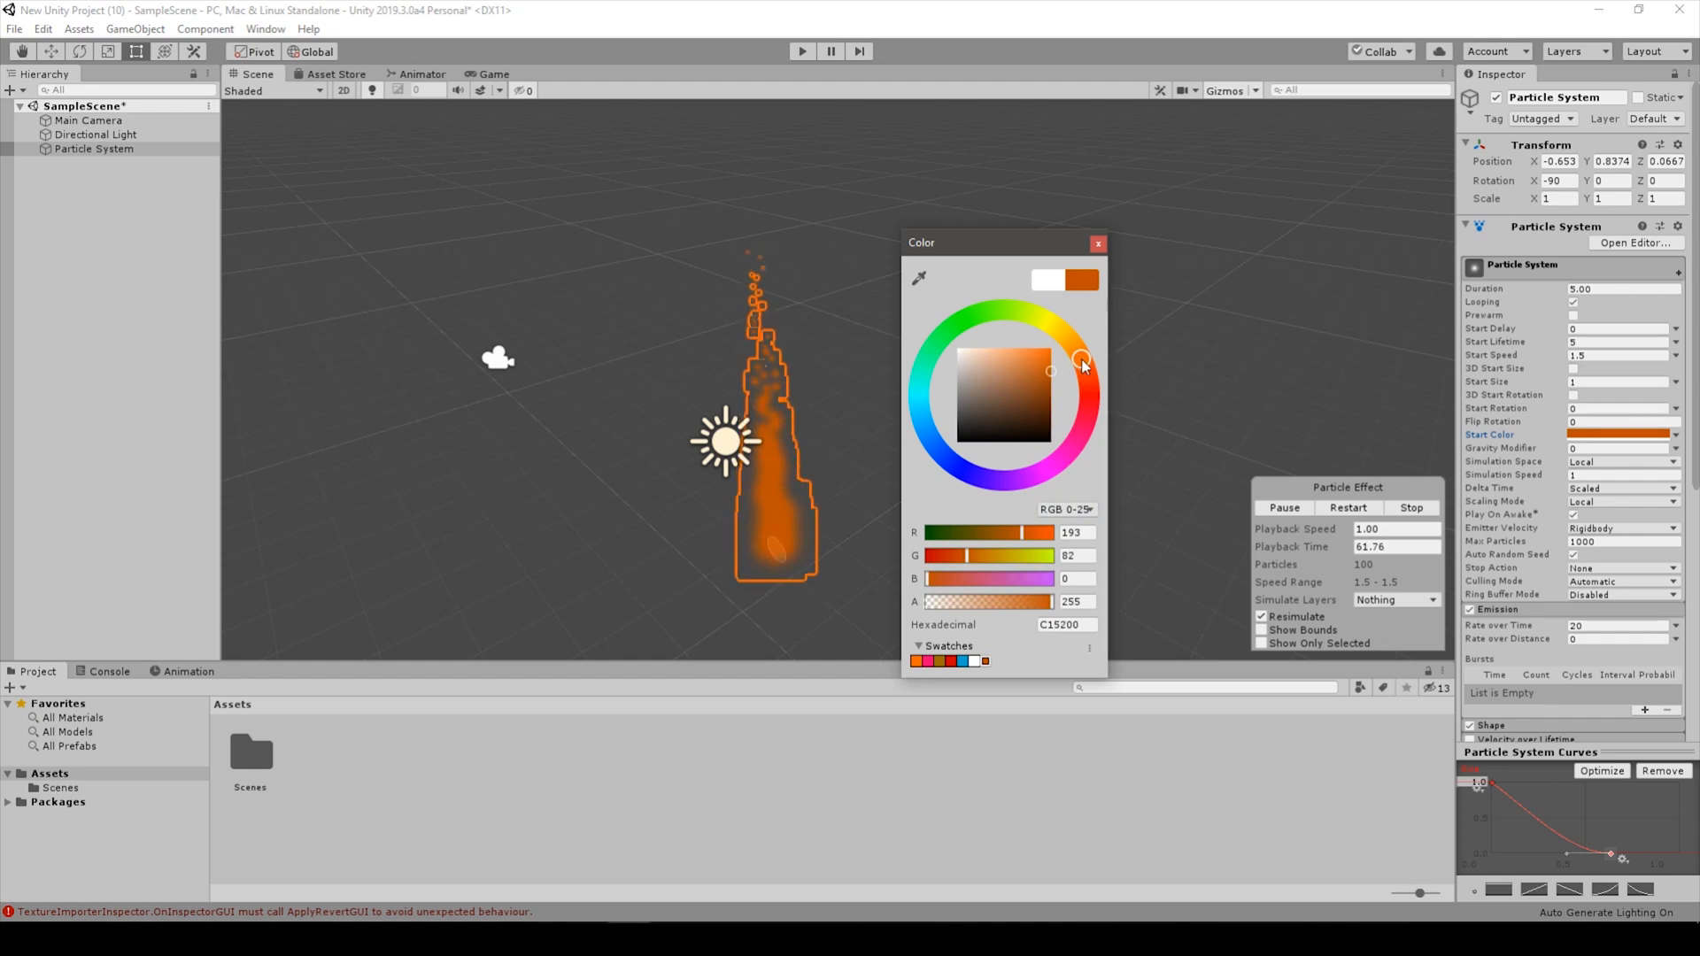
click(489, 74)
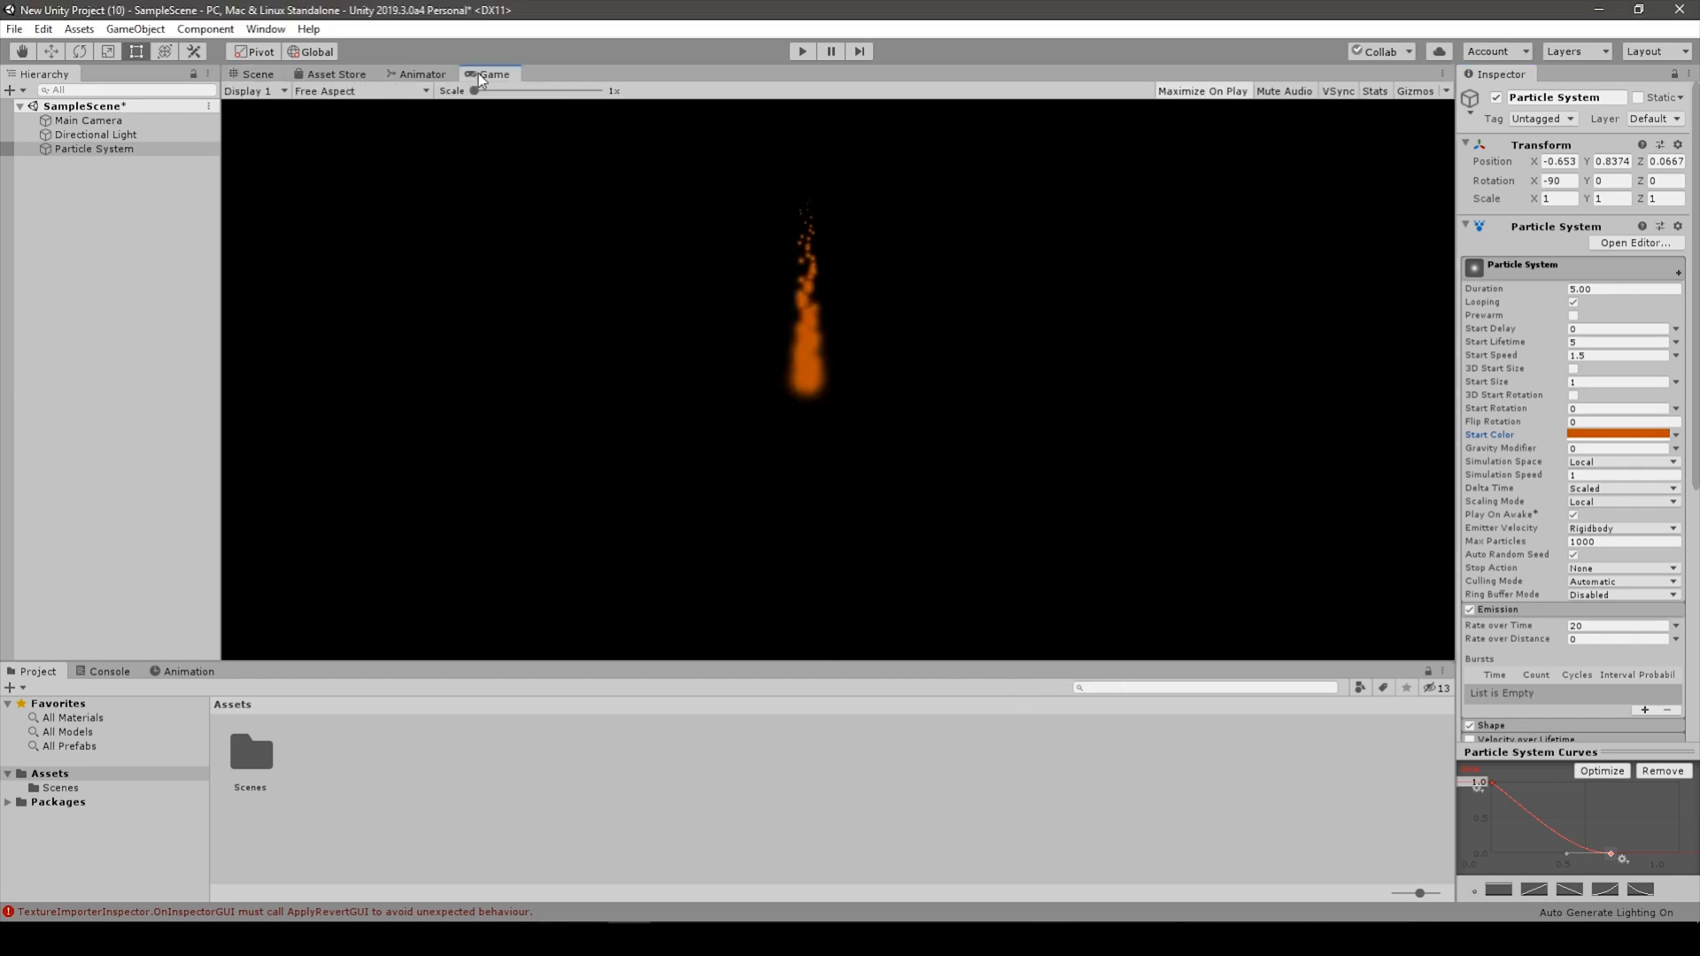
mouse_move(748, 351)
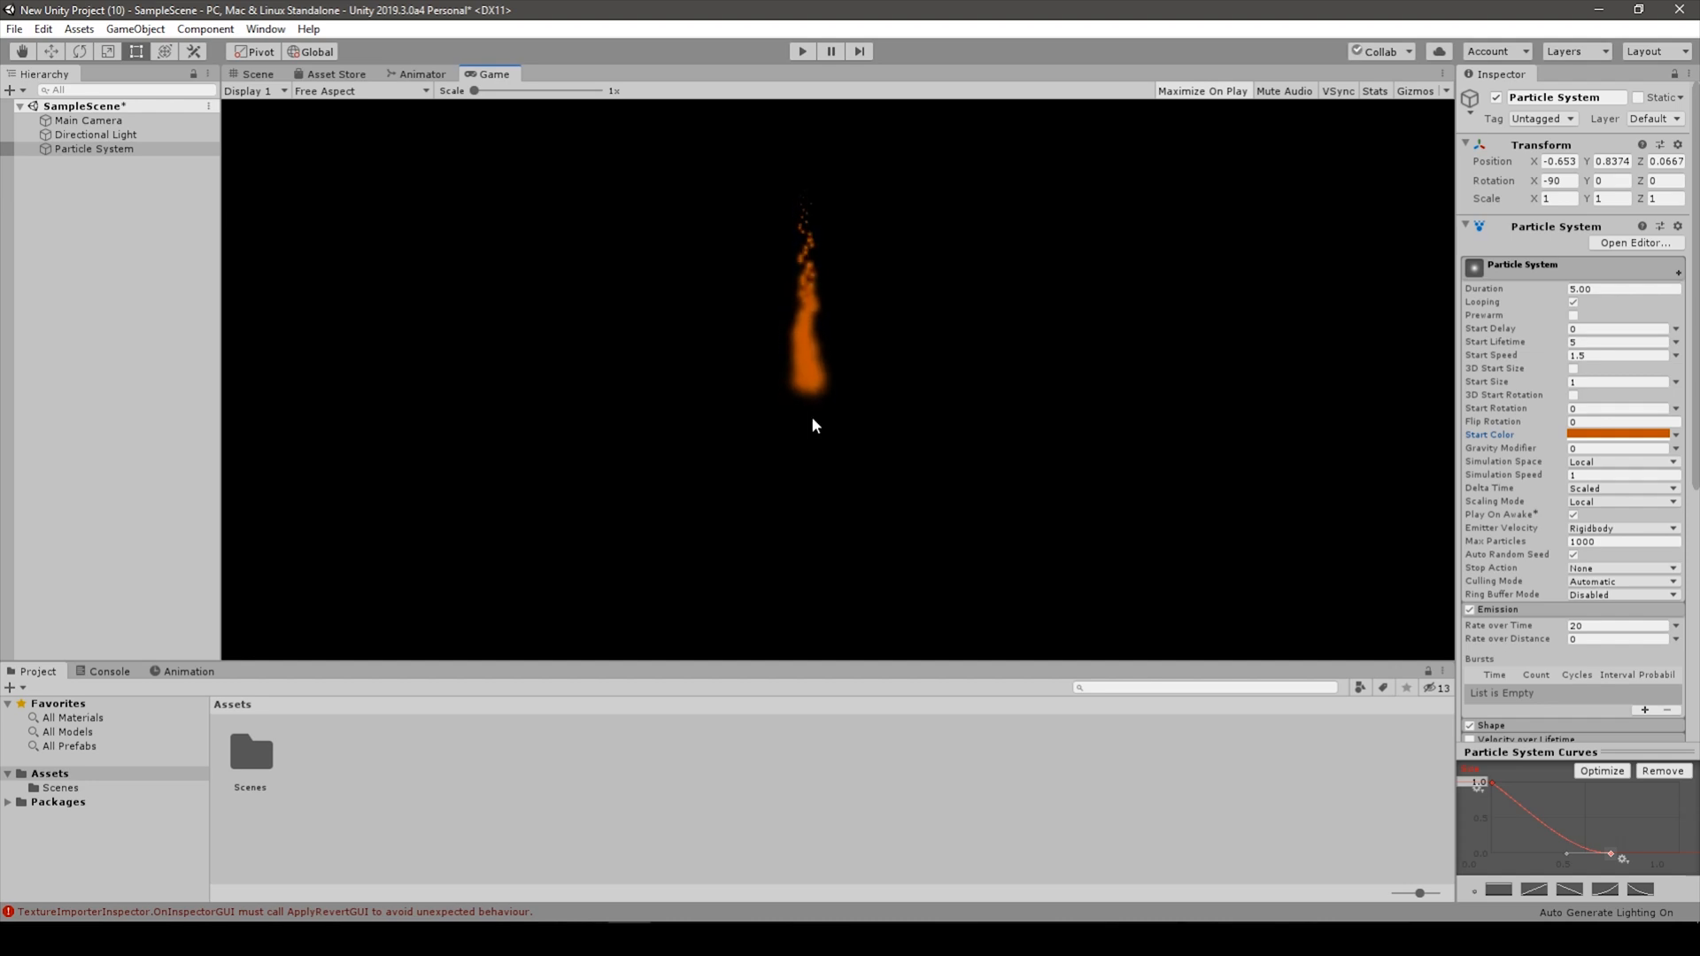
mouse_move(994, 285)
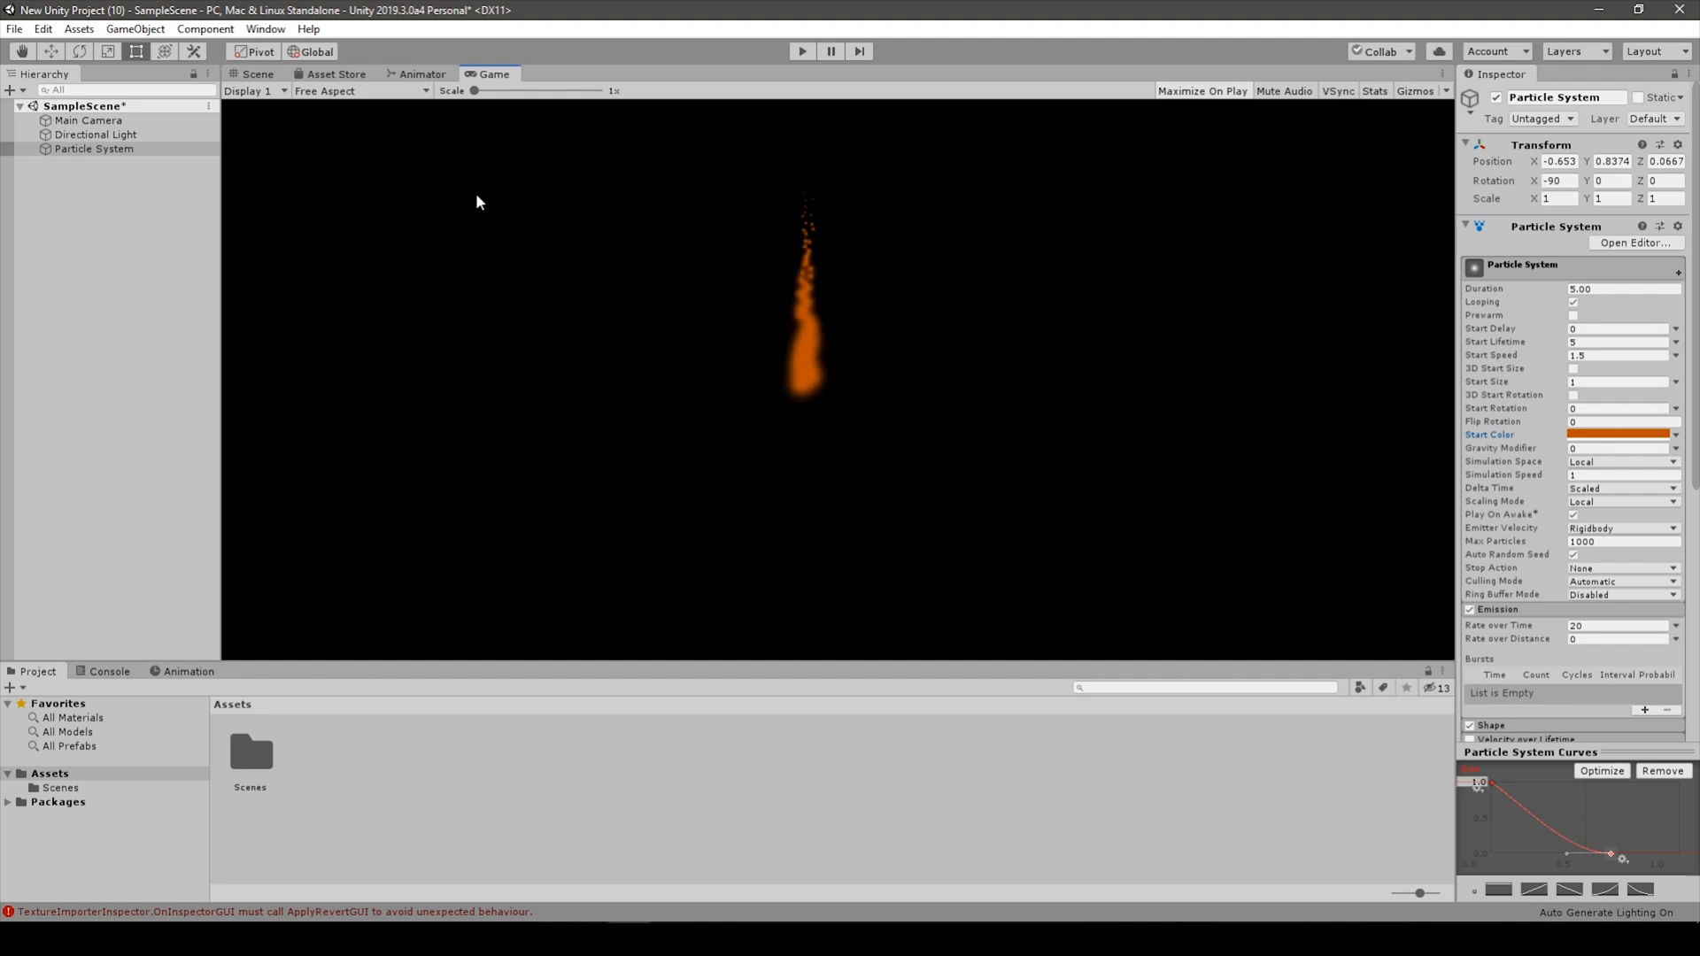
click(258, 74)
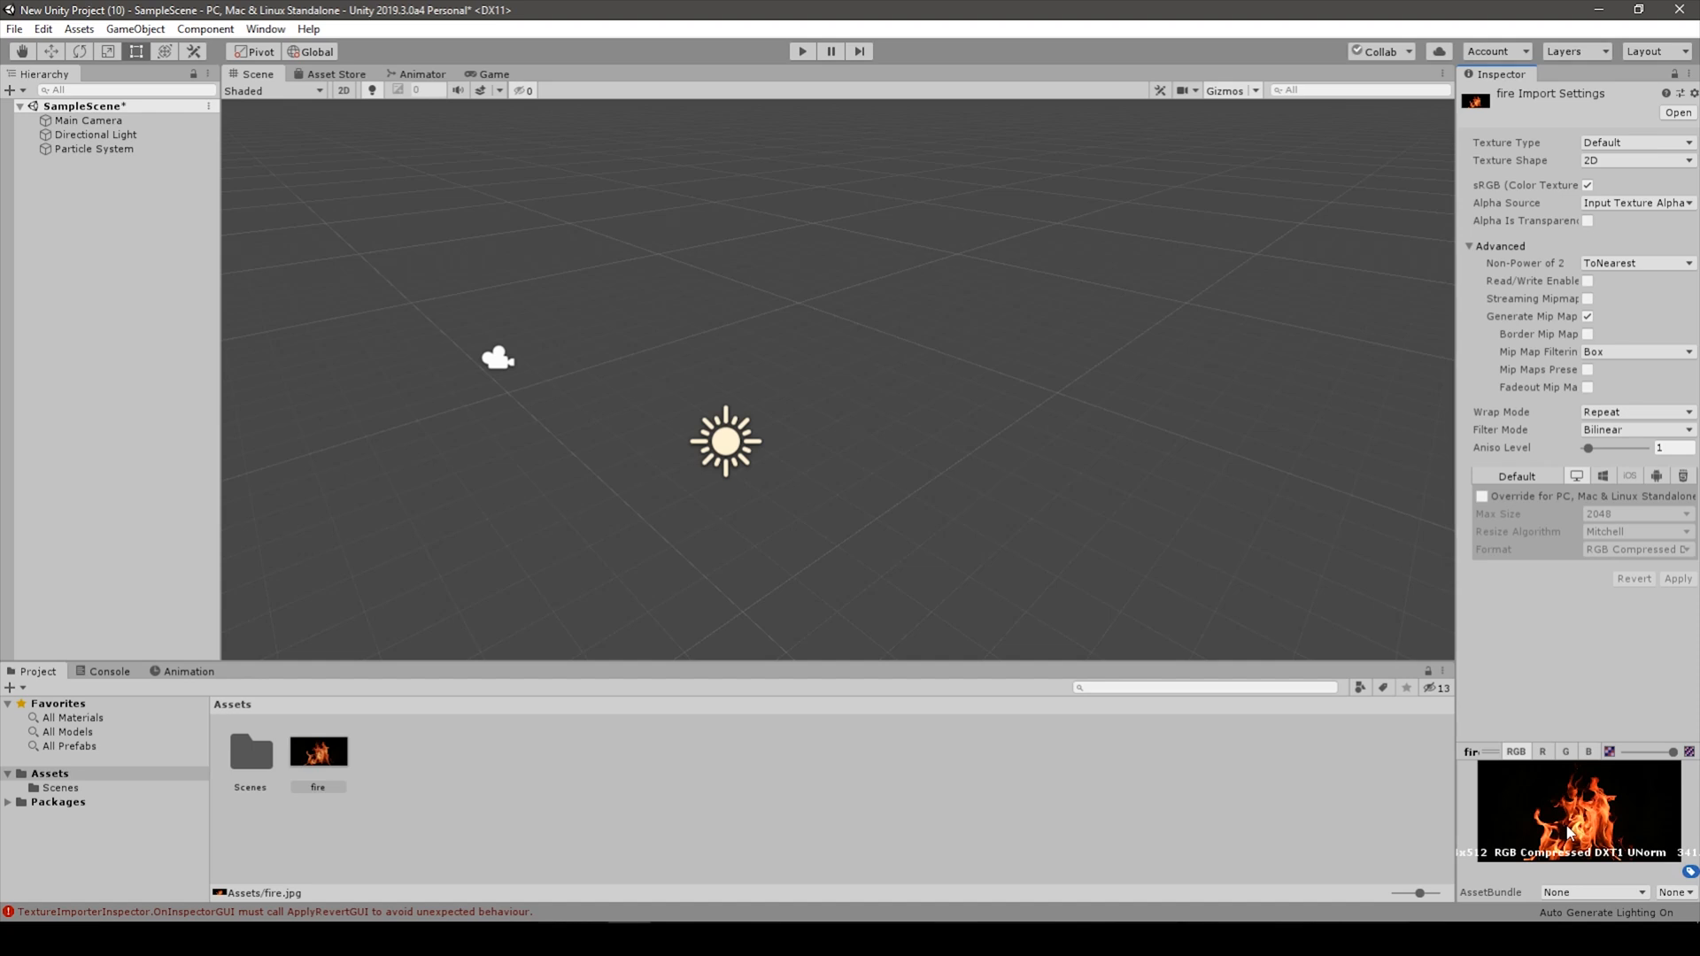
mouse_move(1647, 314)
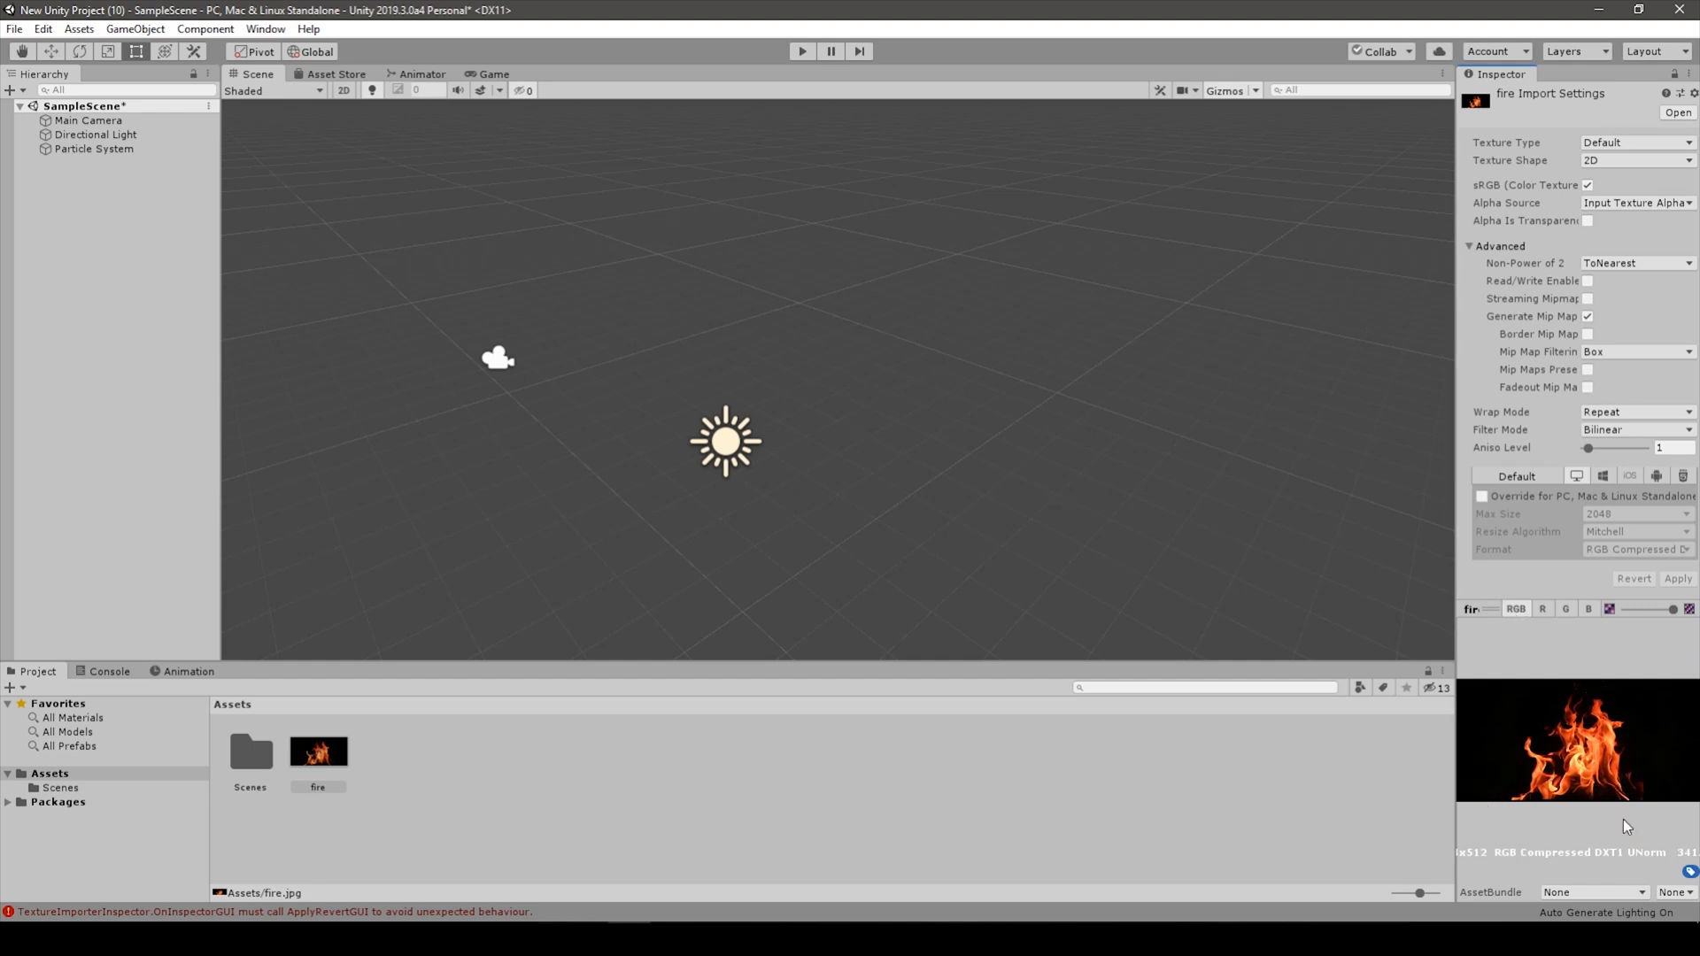
mouse_move(1512, 669)
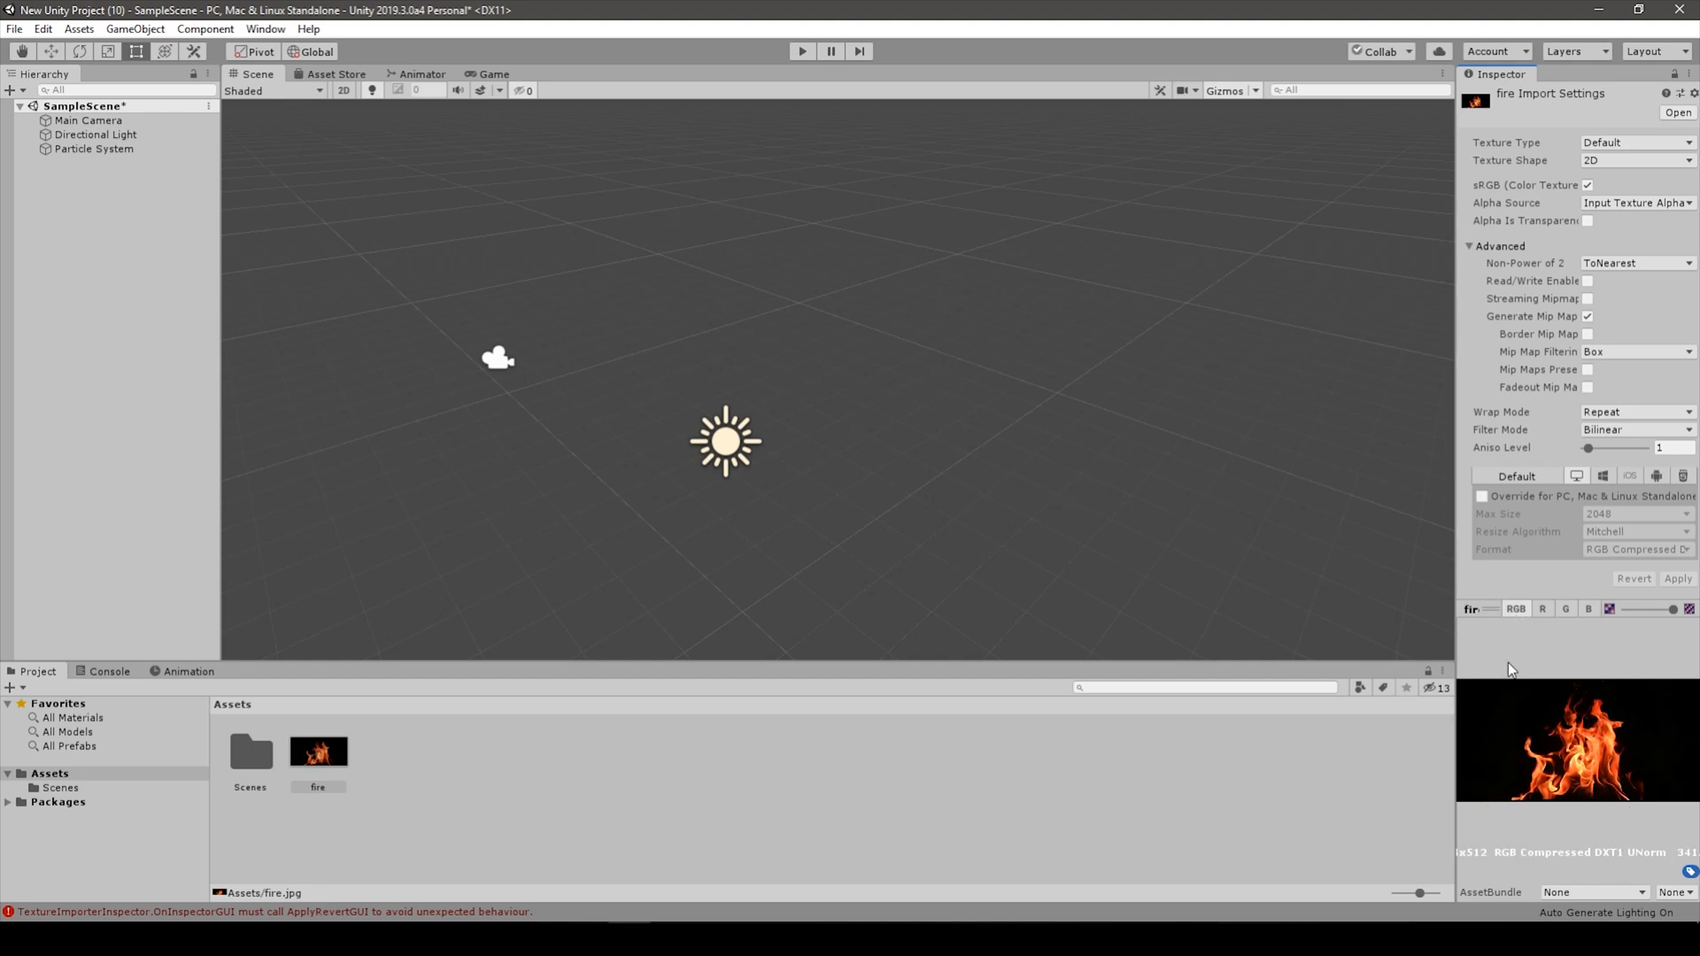
mouse_move(406, 710)
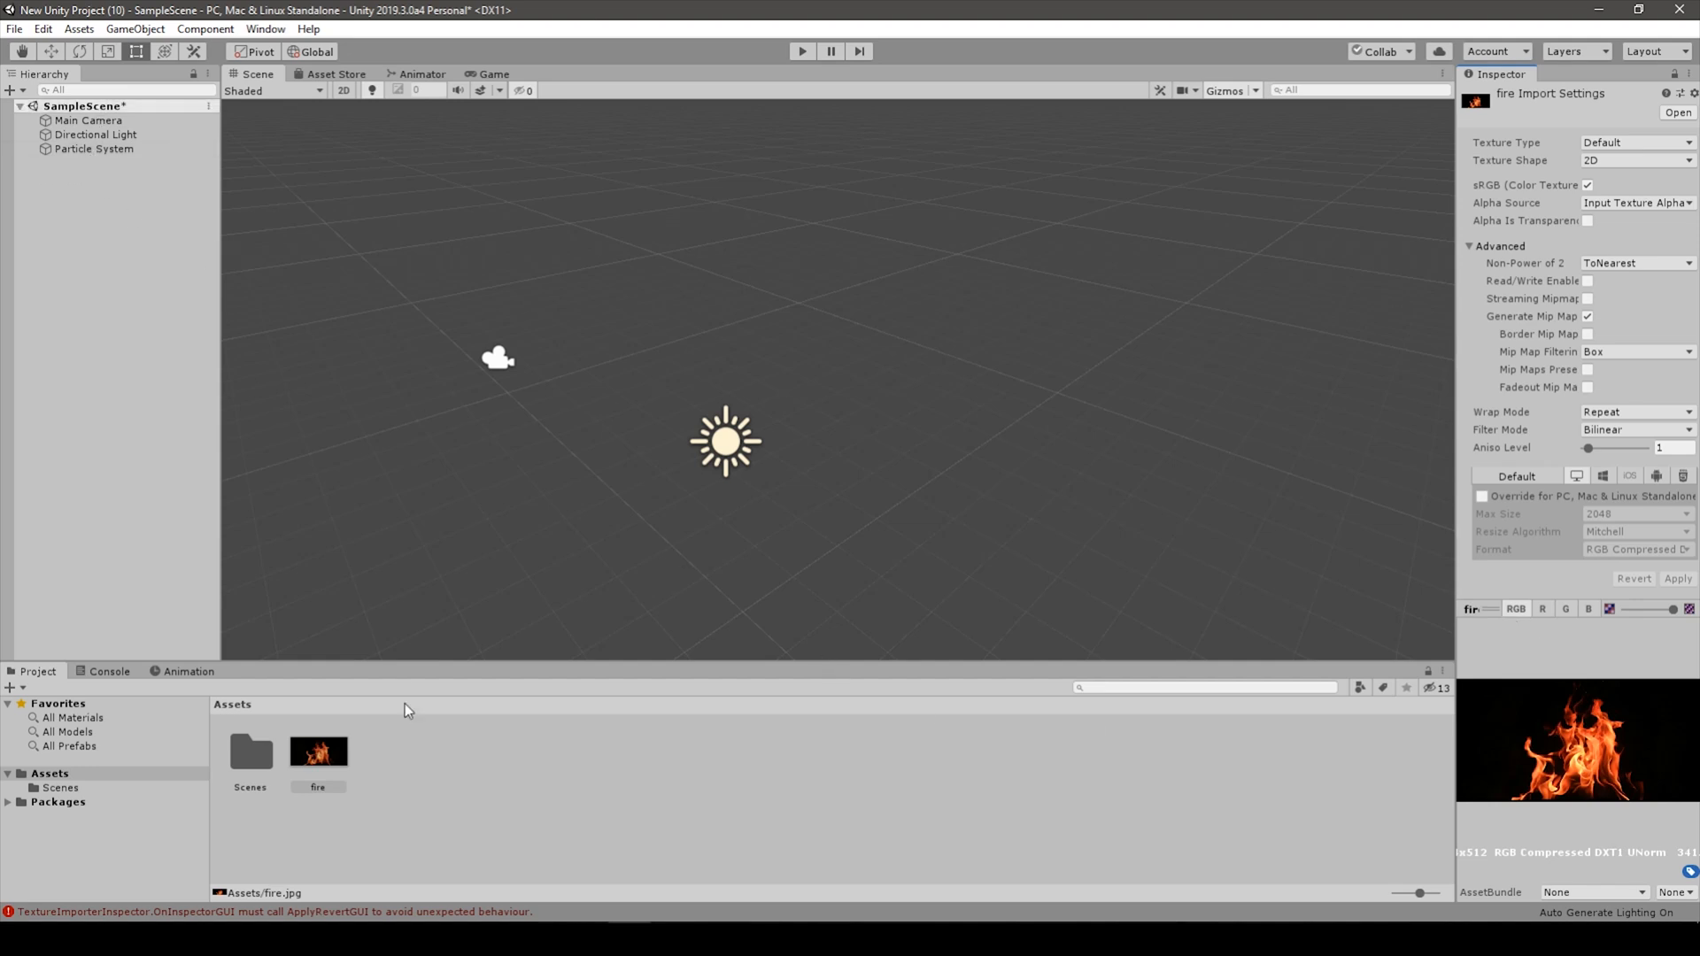
mouse_move(514, 818)
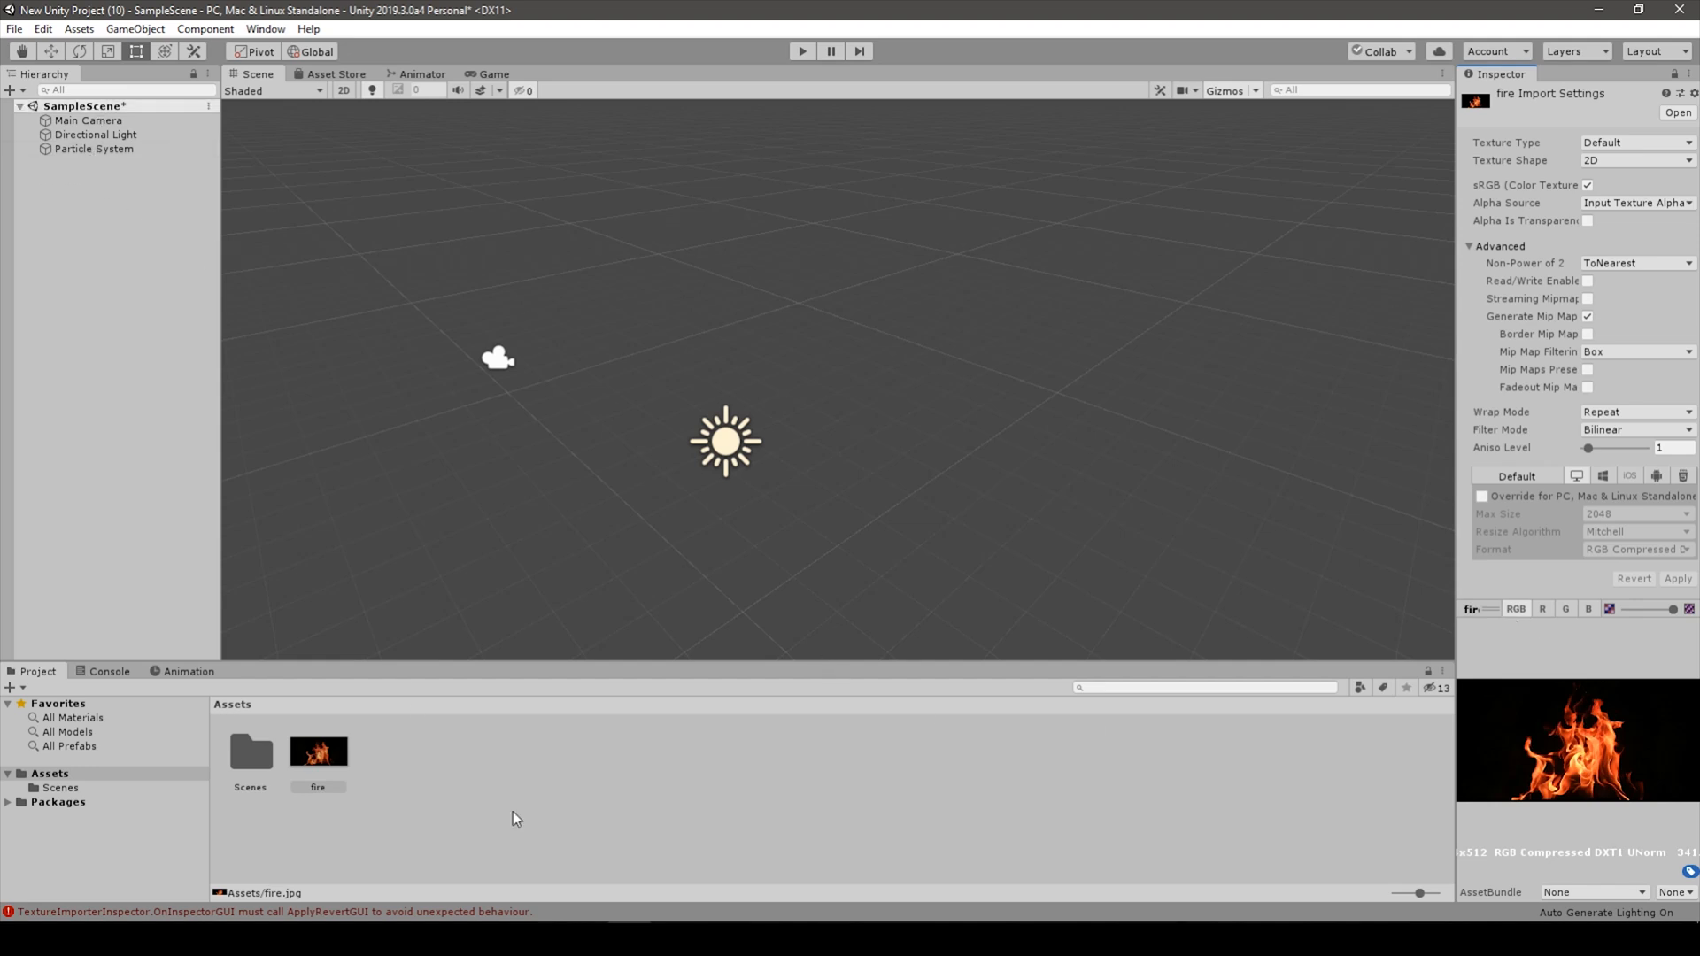
mouse_move(532, 813)
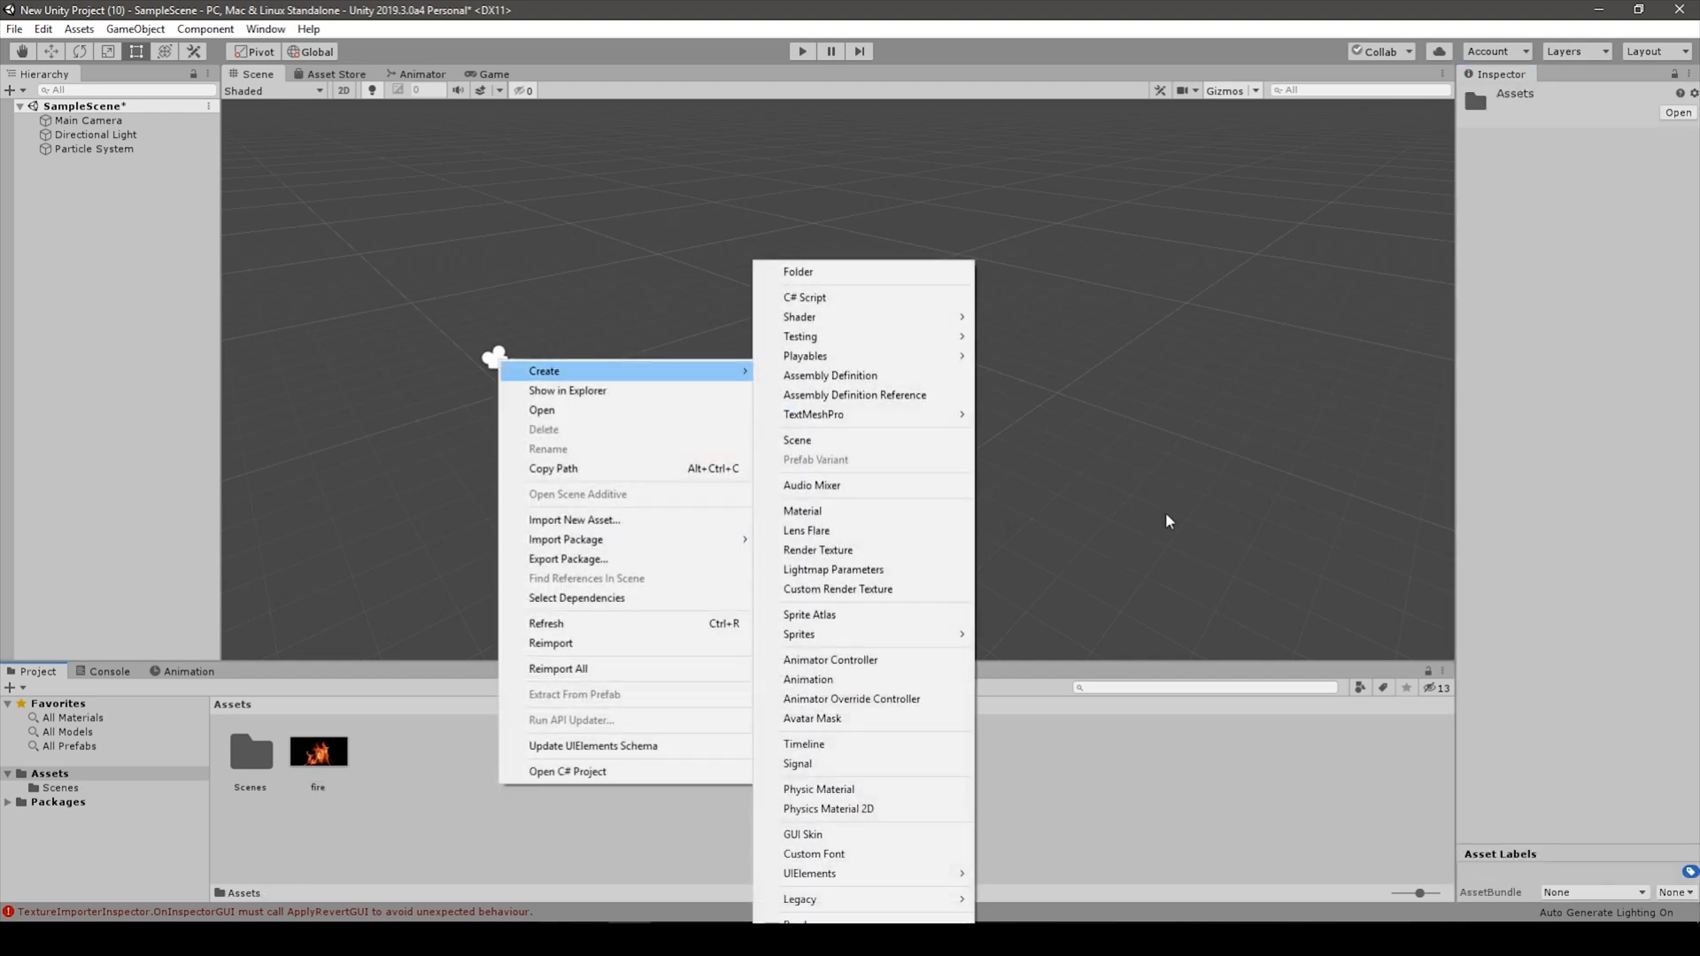
Create a new material in the Assets panel named 'fire'.
click(802, 511)
text(fire)
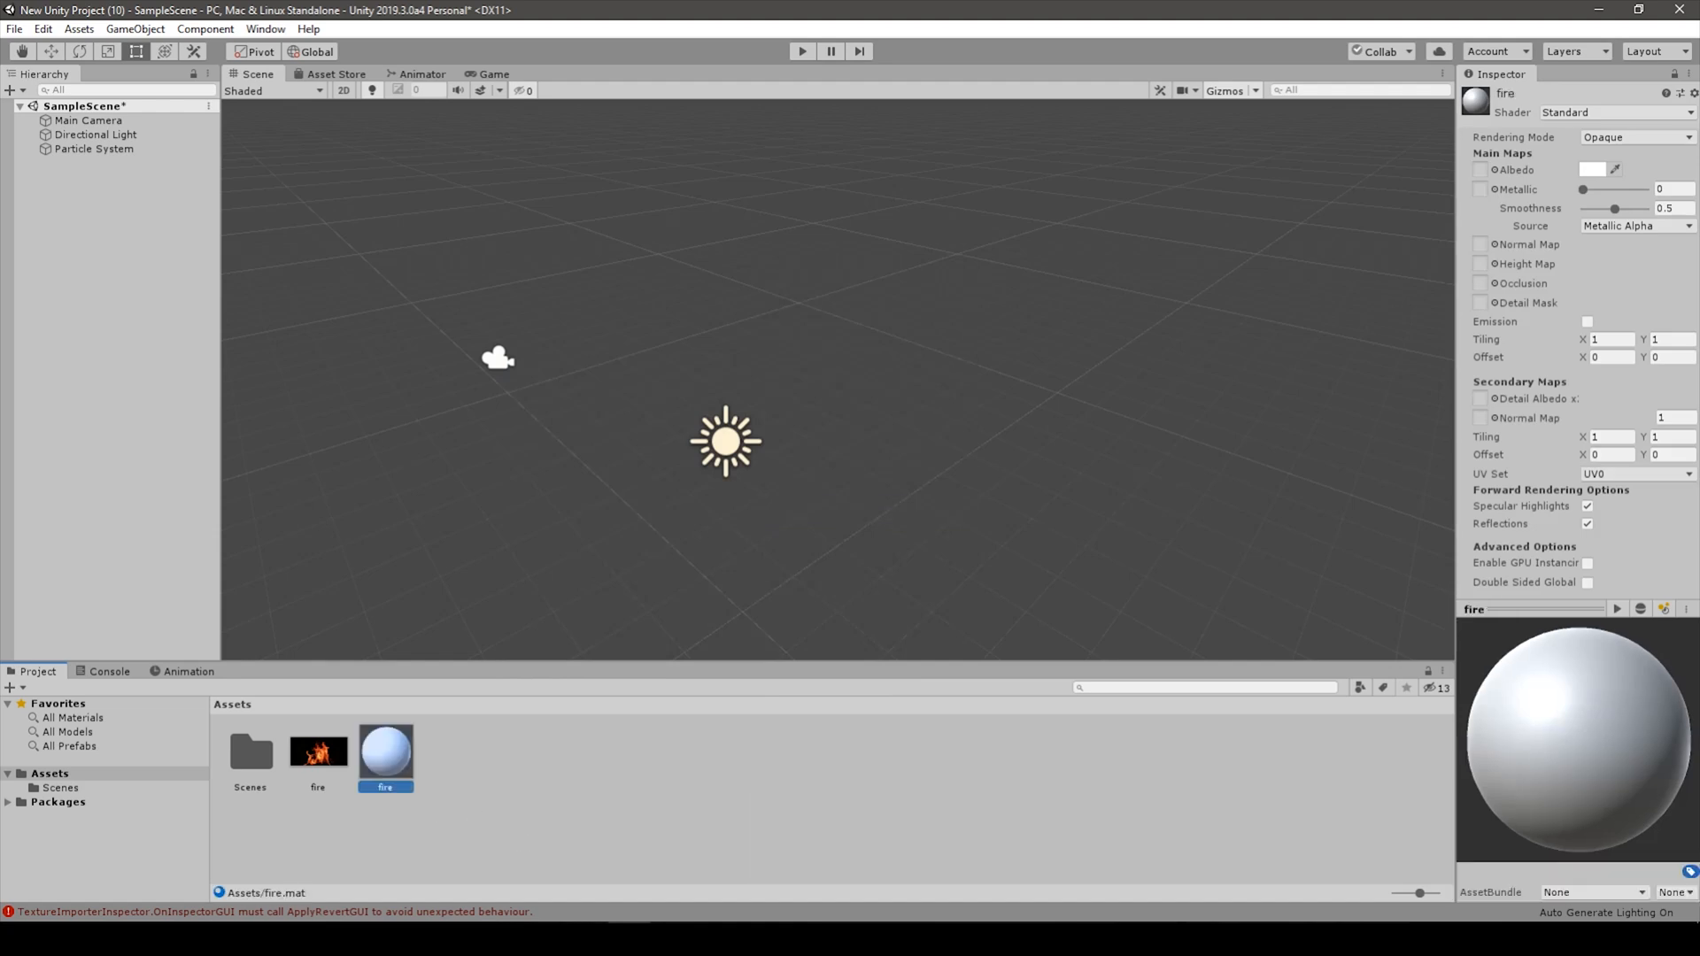
mouse_move(1405, 409)
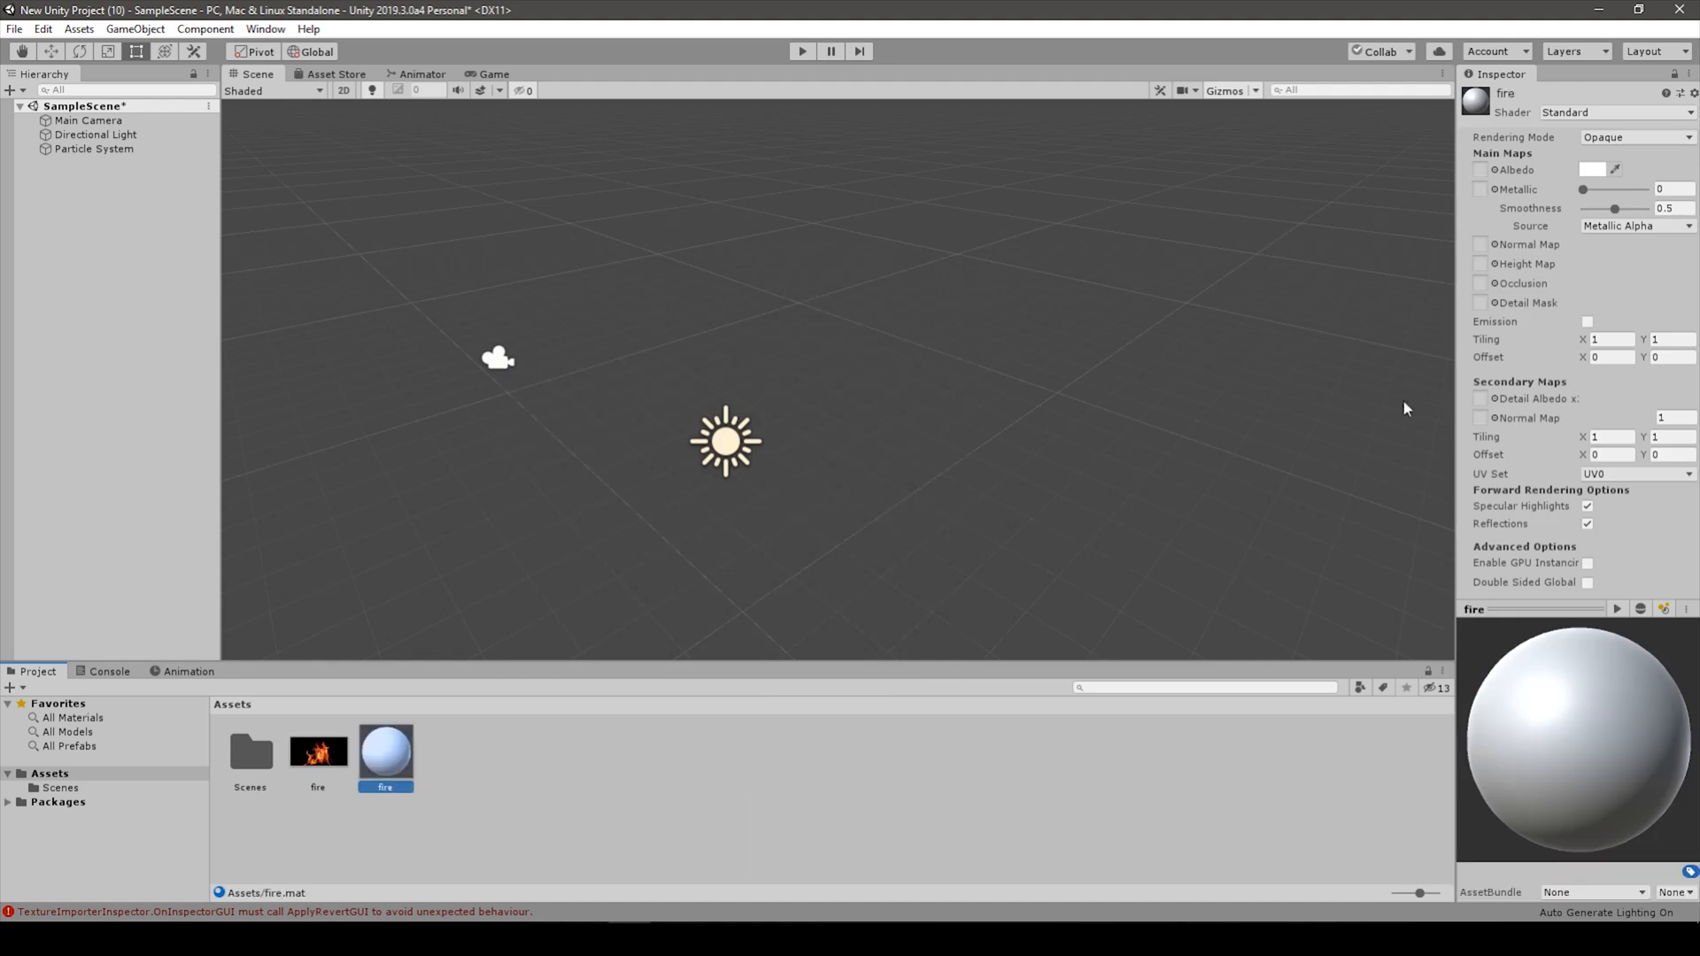
click(318, 750)
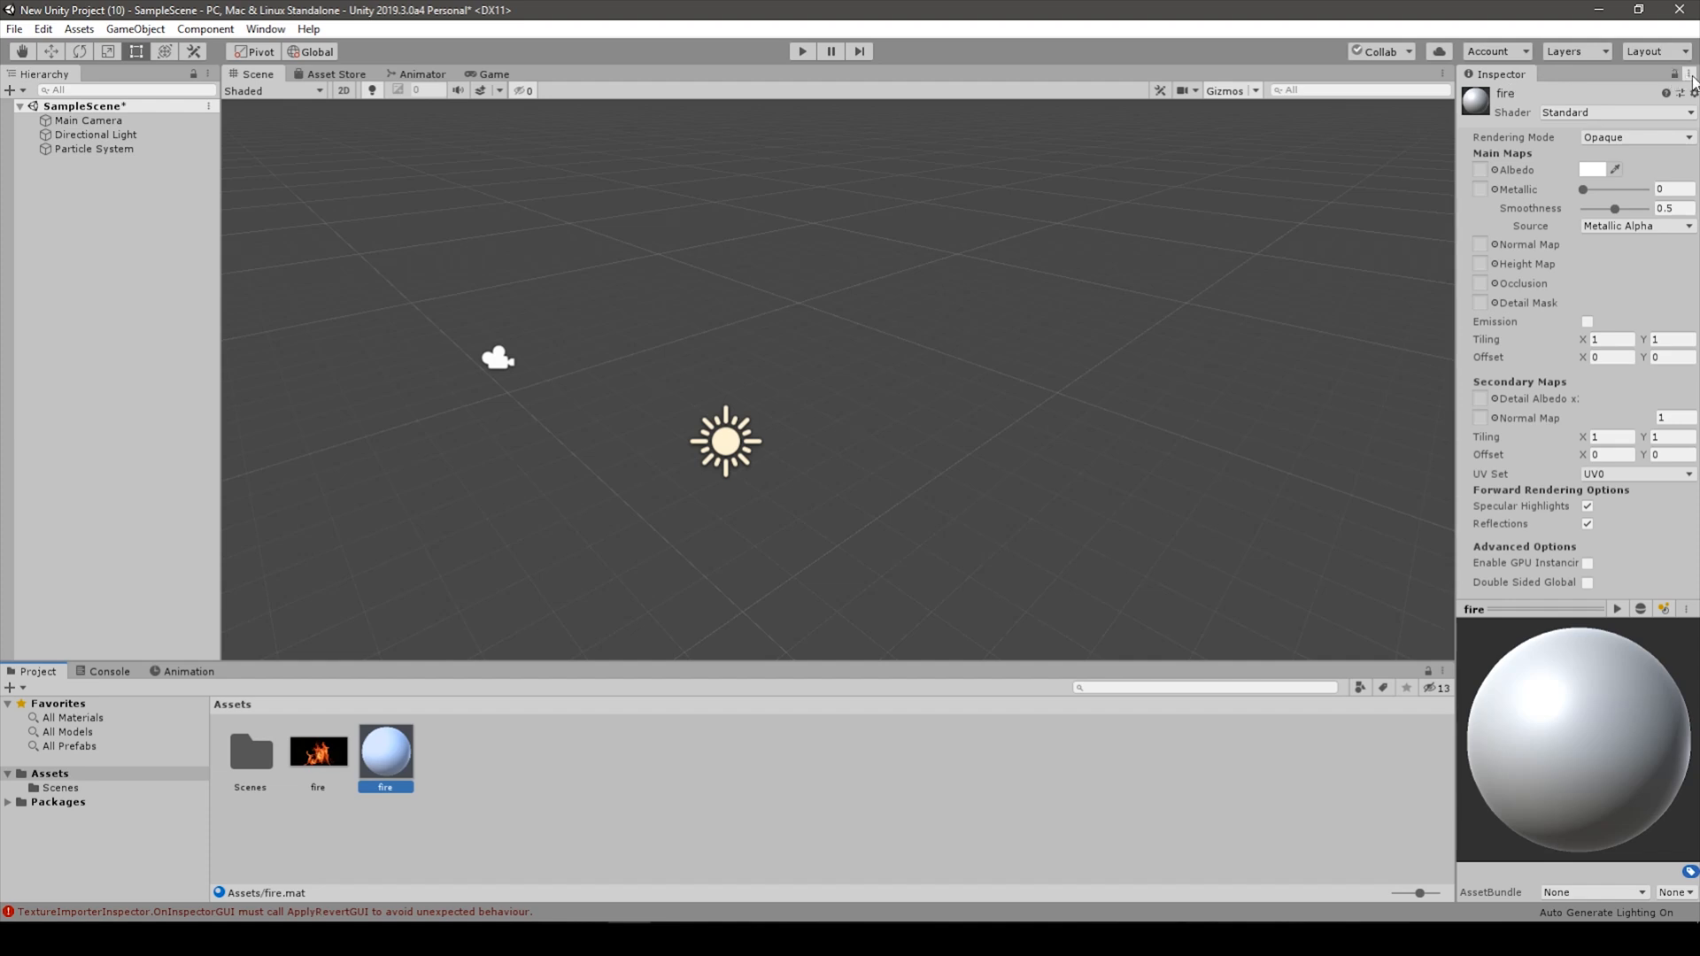
In the Debug inspector, assign the fire image to _MainTex, then select fire.jpg.
click(1686, 73)
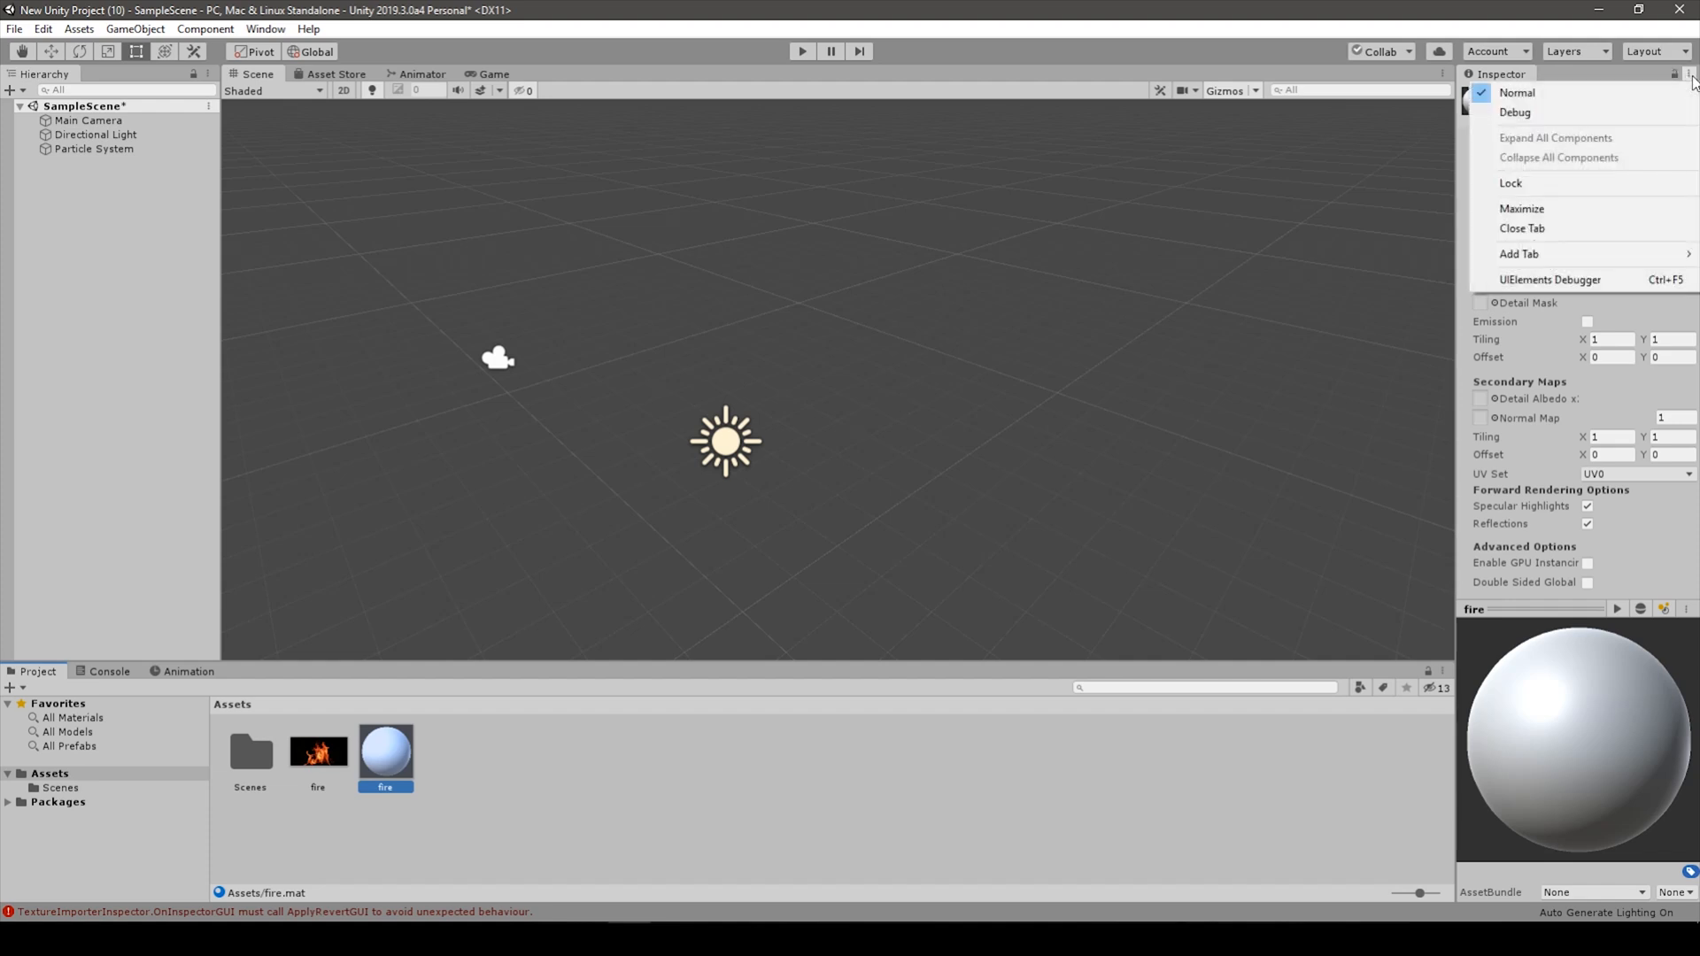
click(1515, 112)
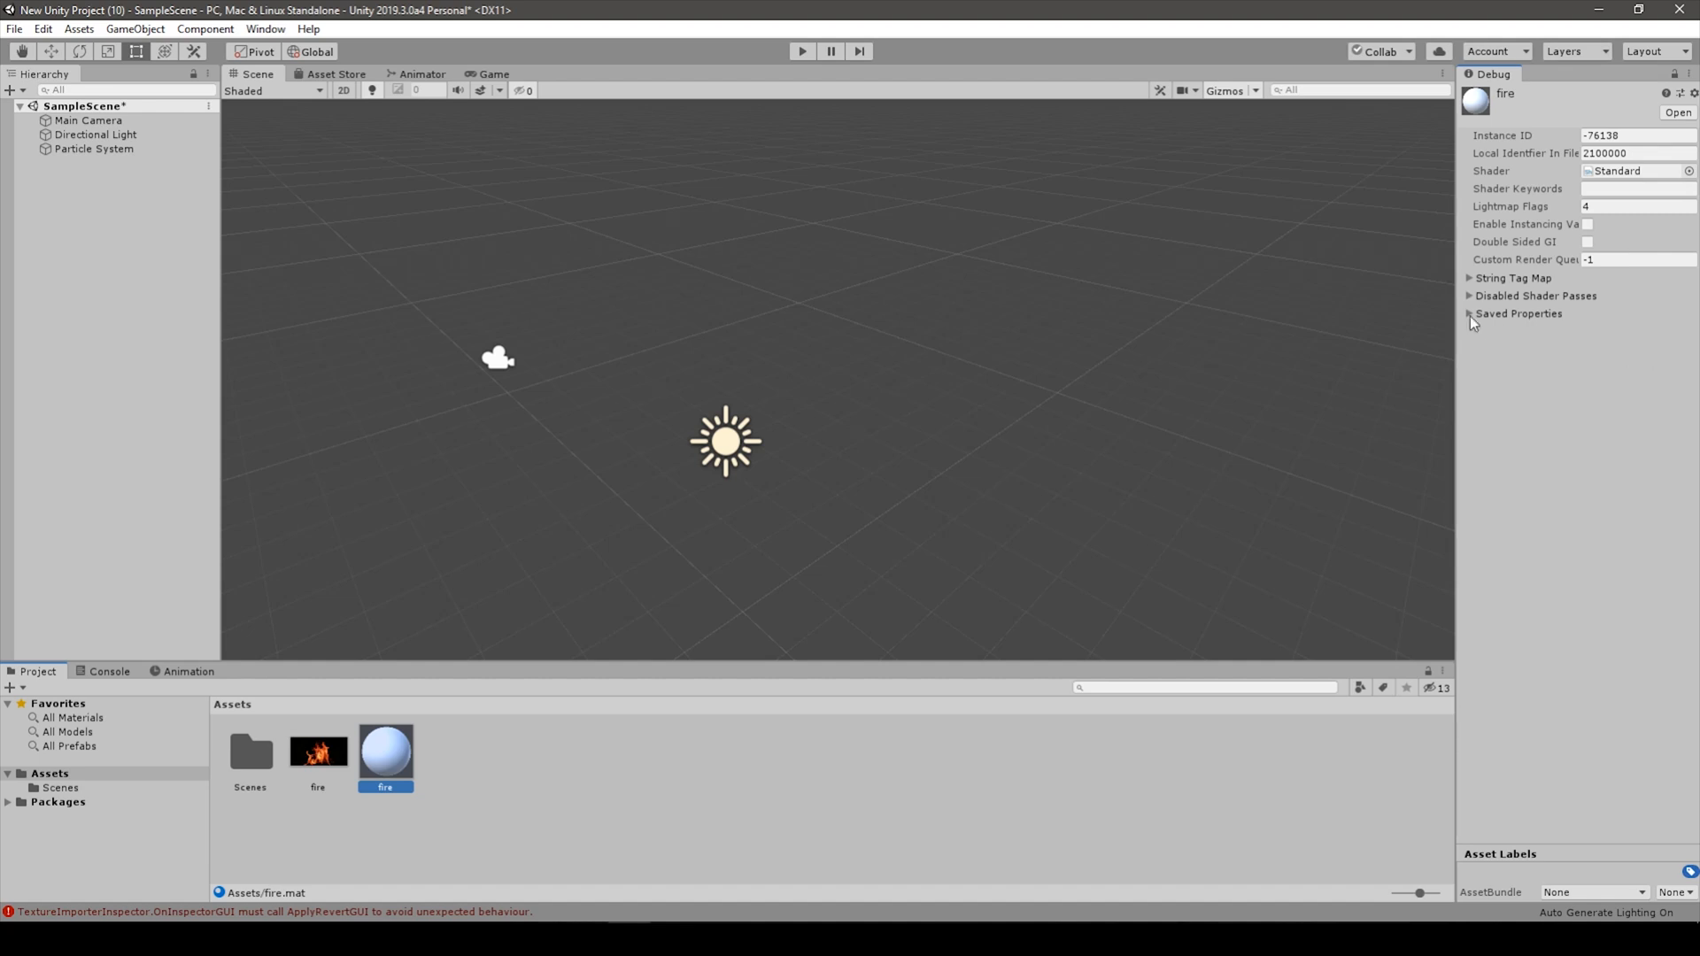
click(1470, 314)
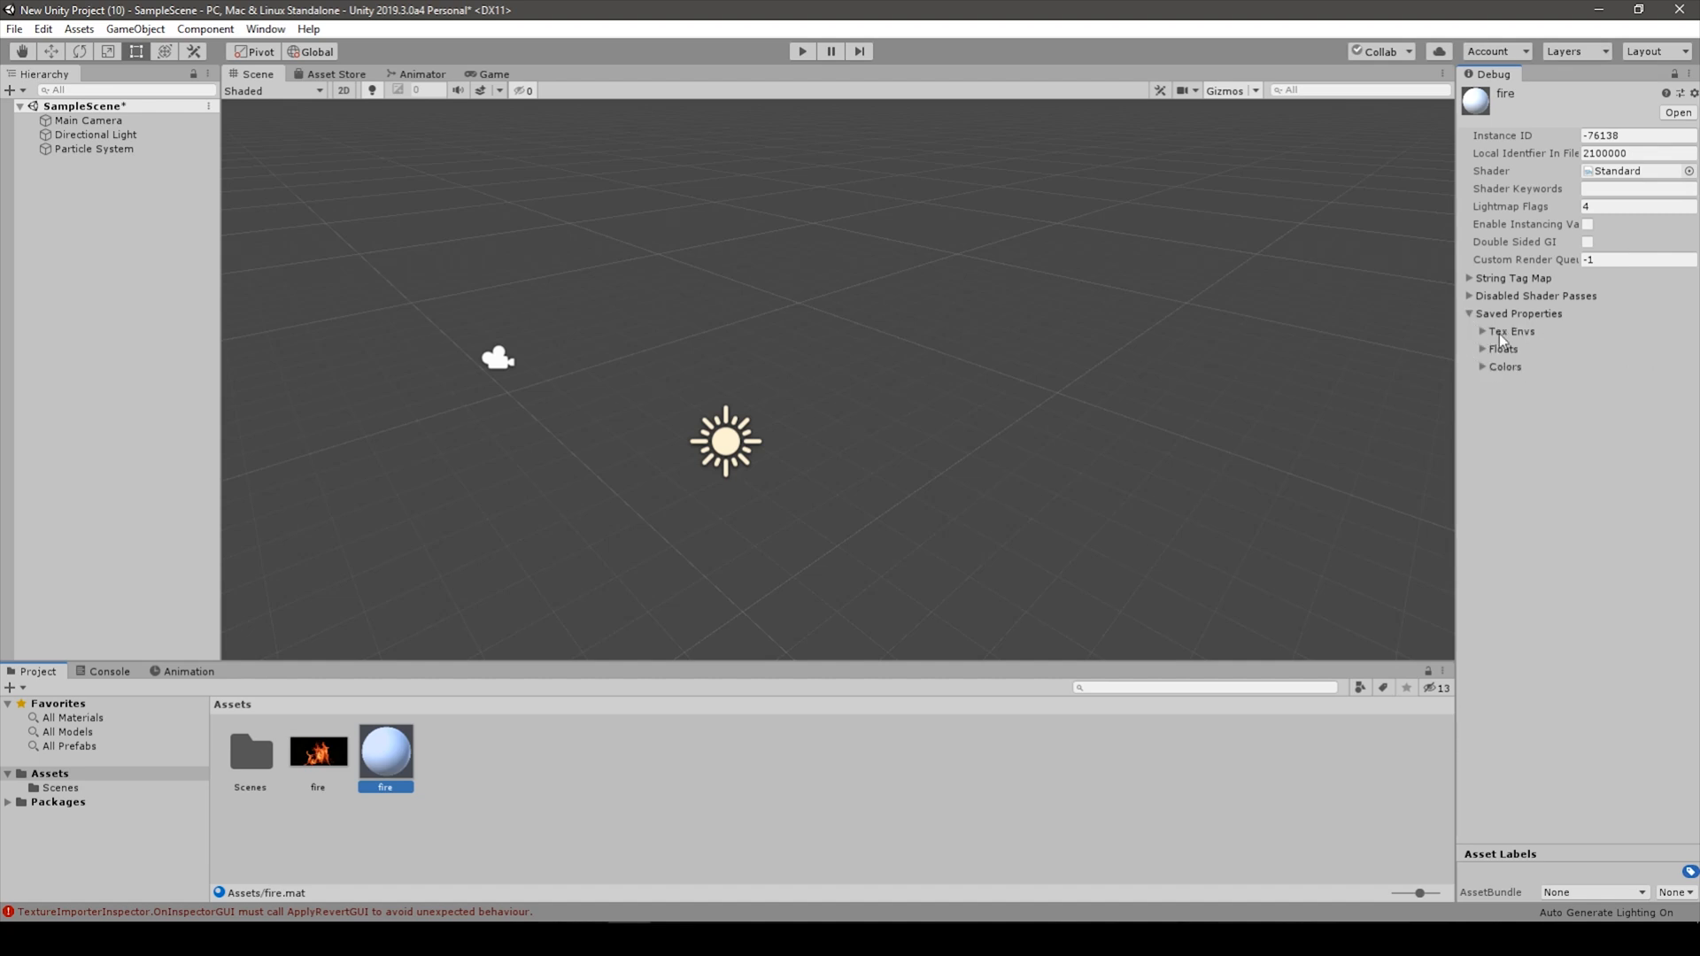
click(1484, 331)
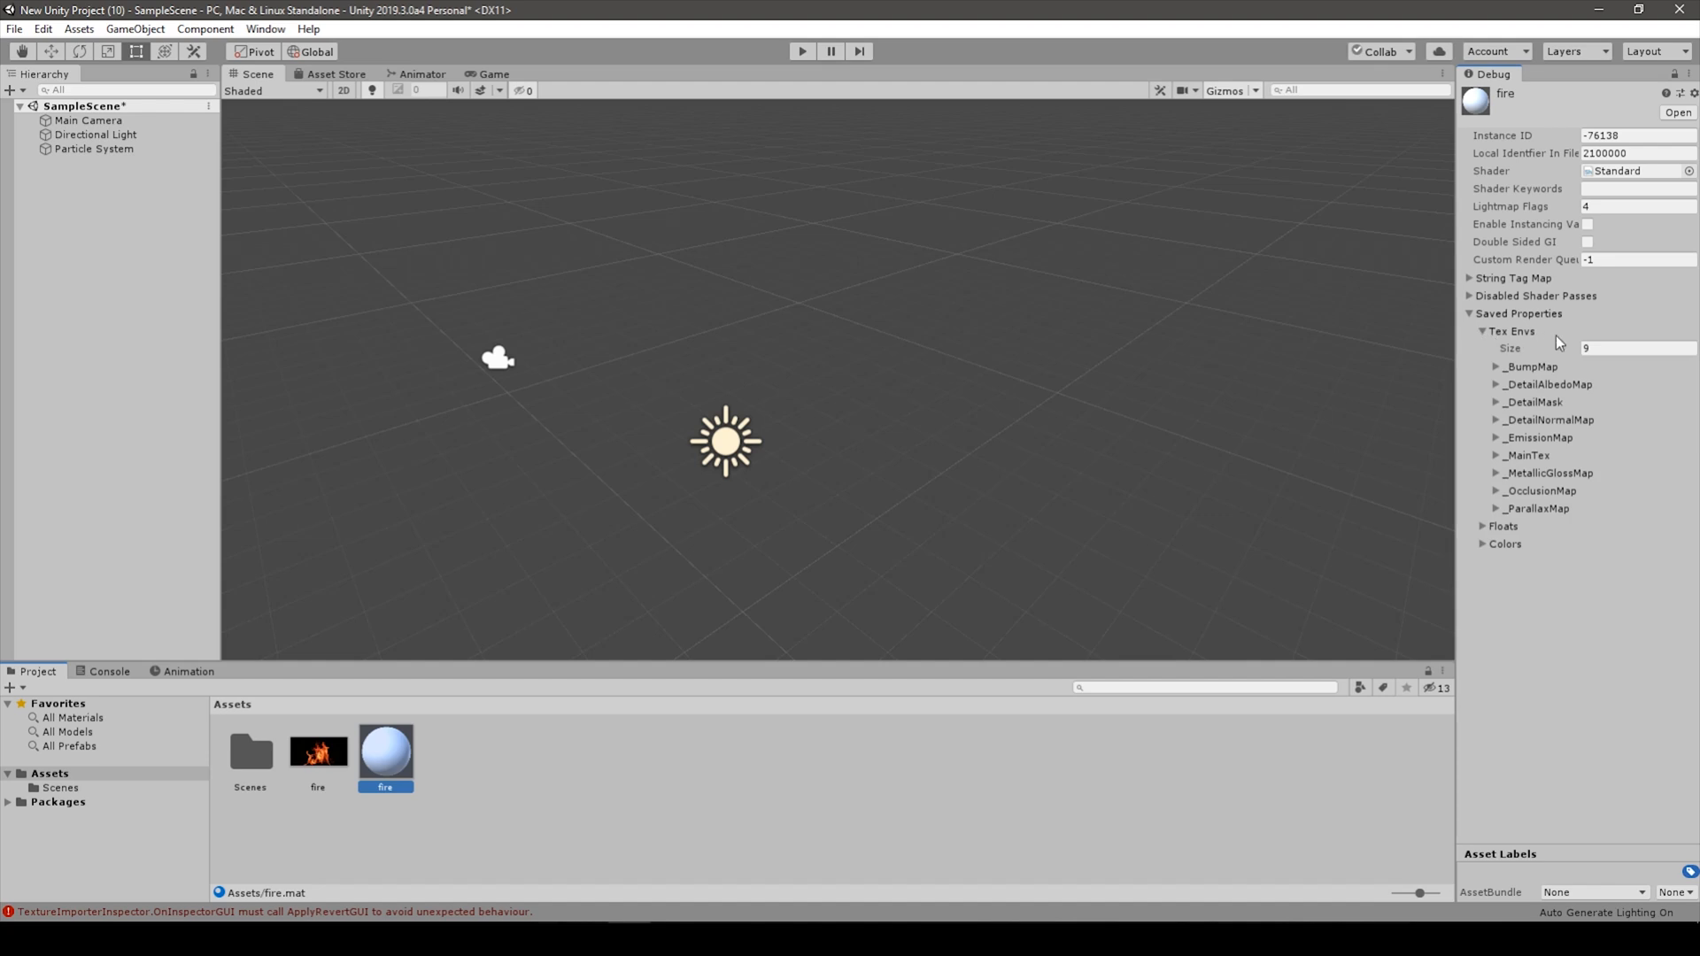
mouse_move(1535, 467)
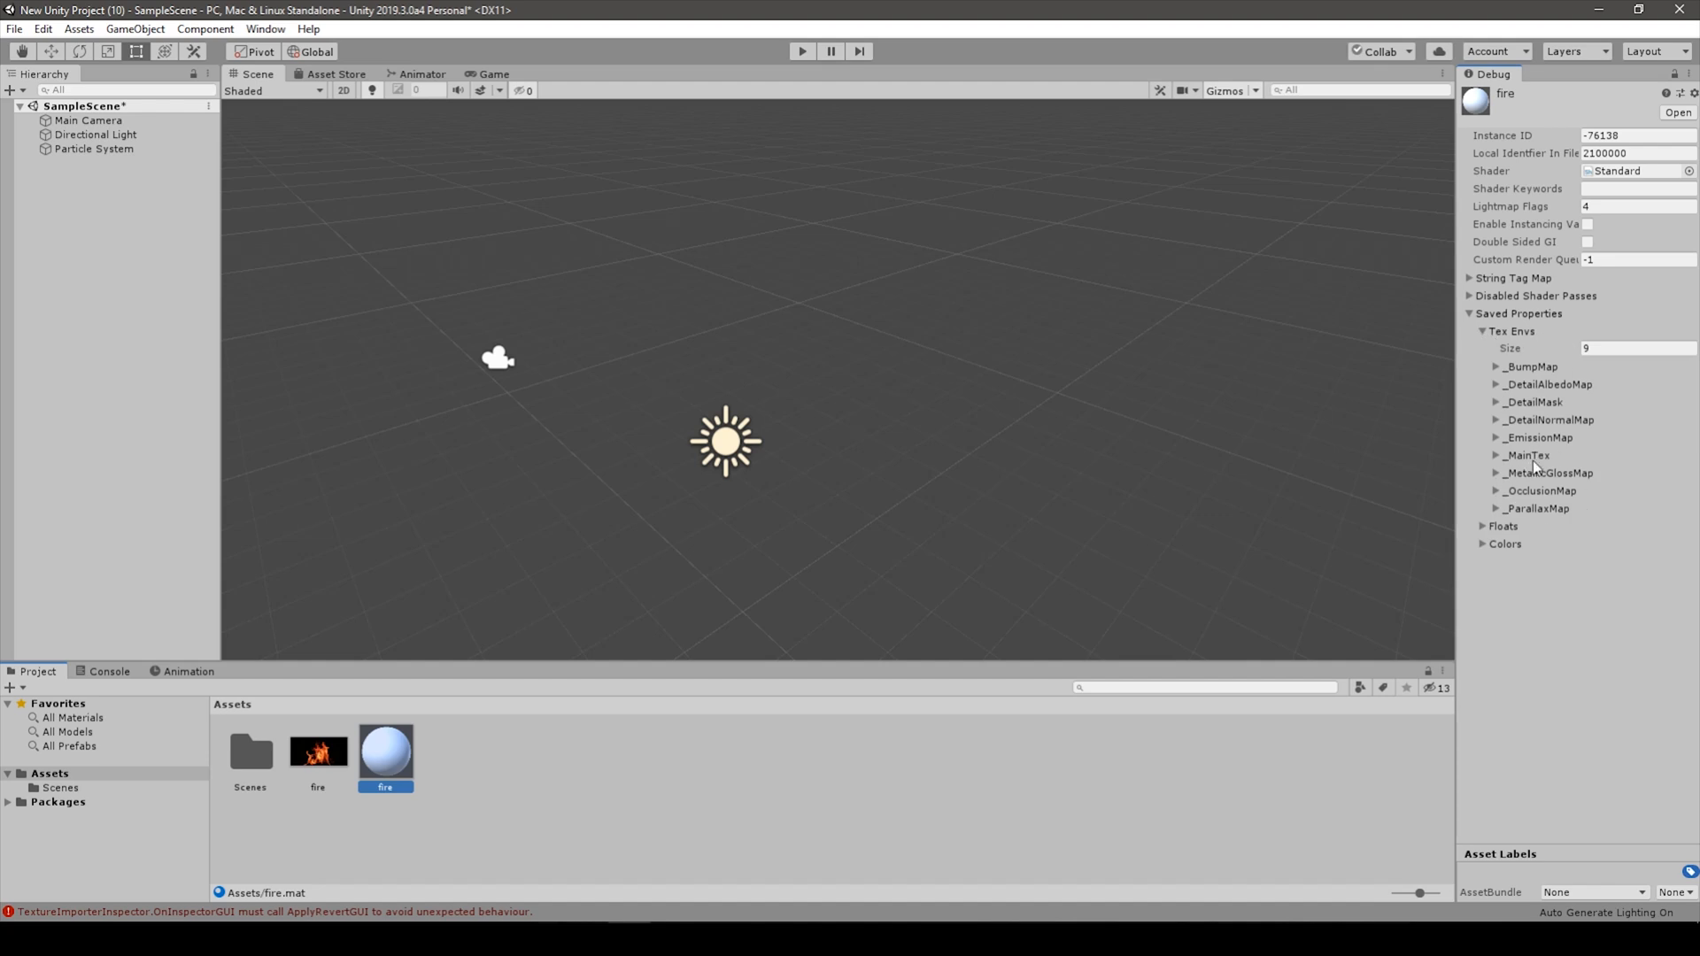
click(1496, 455)
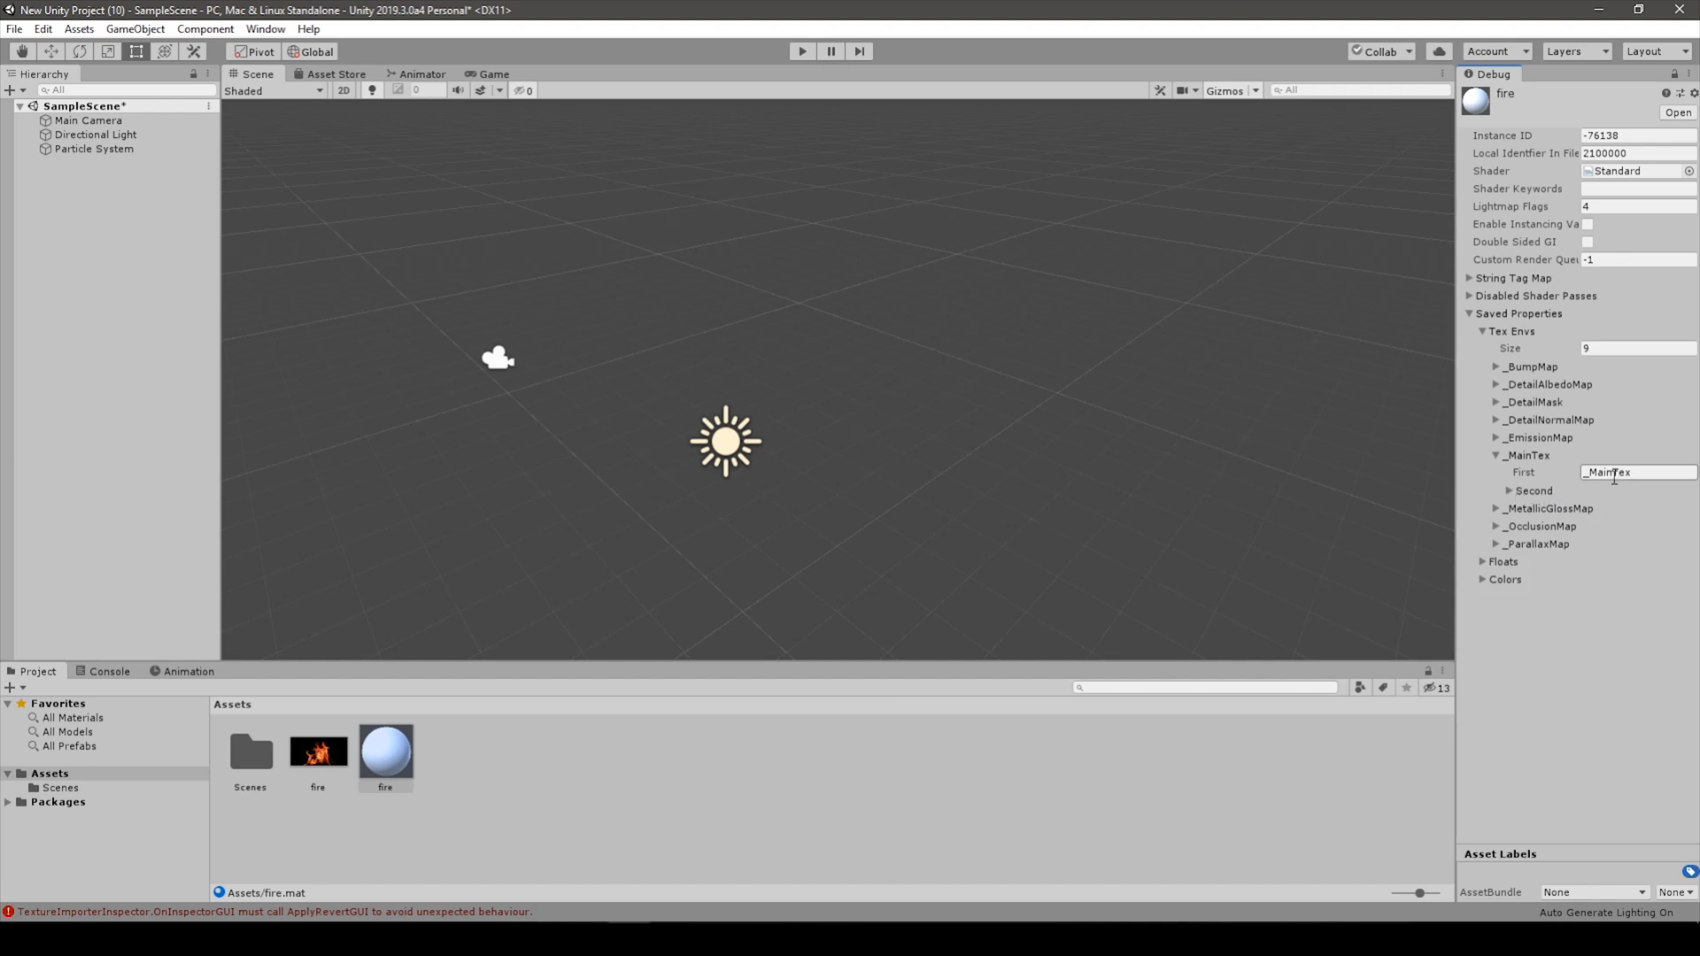
click(1497, 490)
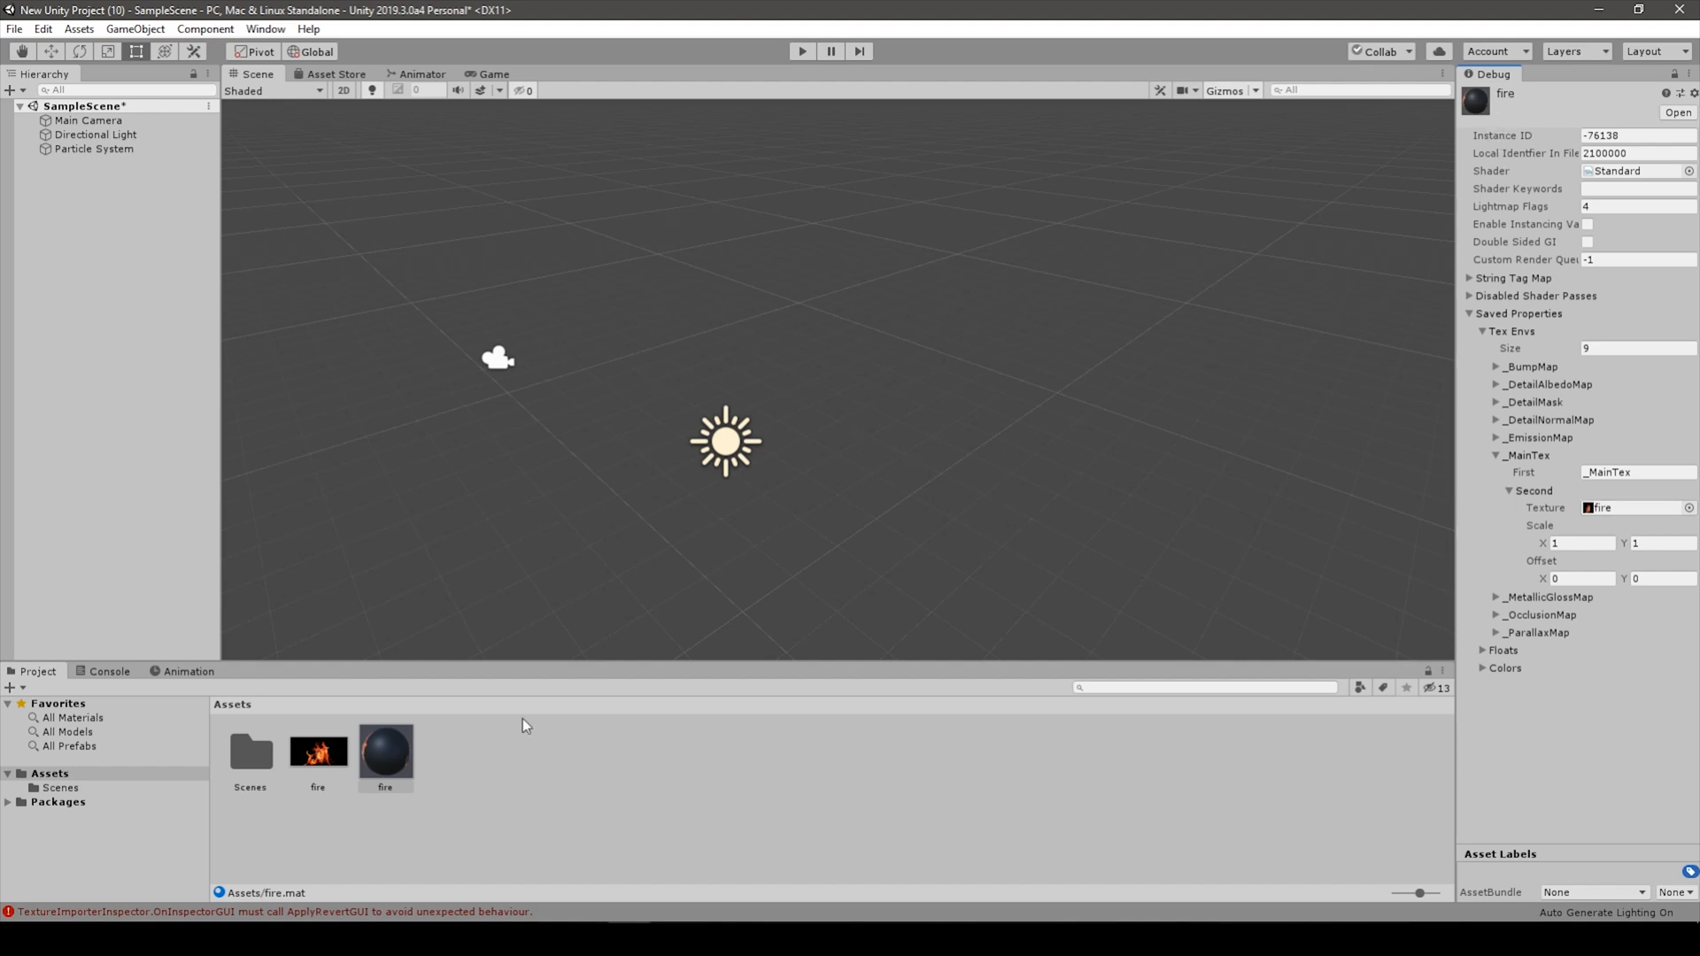
click(318, 752)
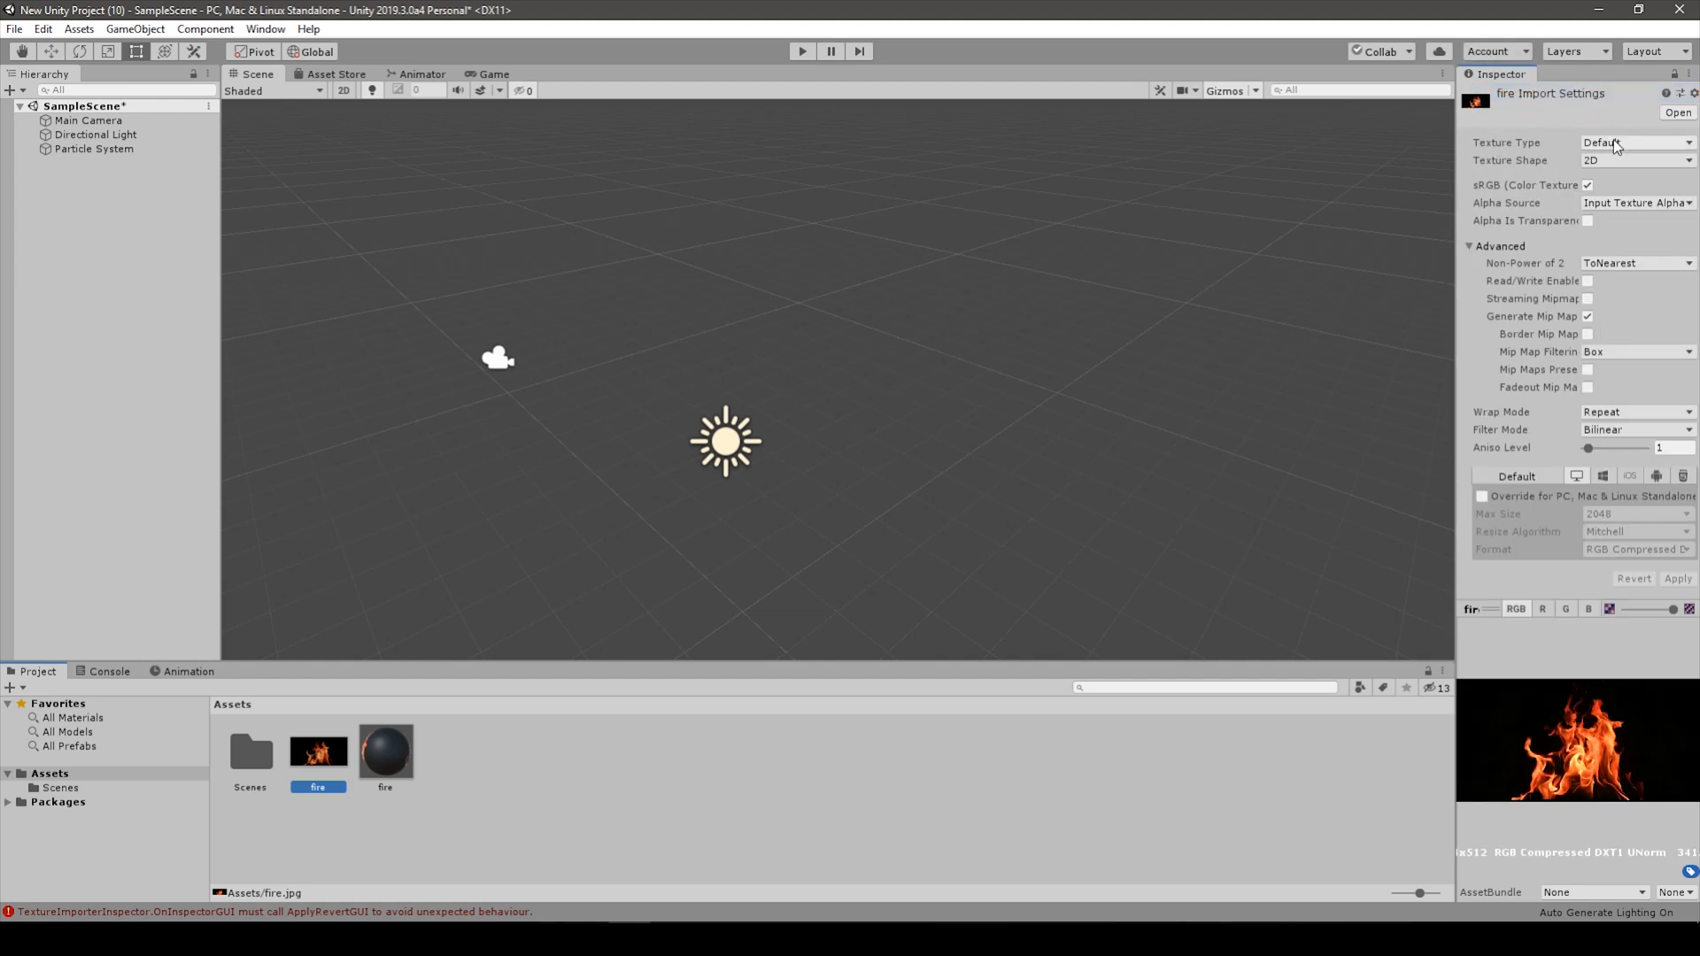
Keep fire.jpg's Texture Type as Default and select the fire material.
click(1634, 142)
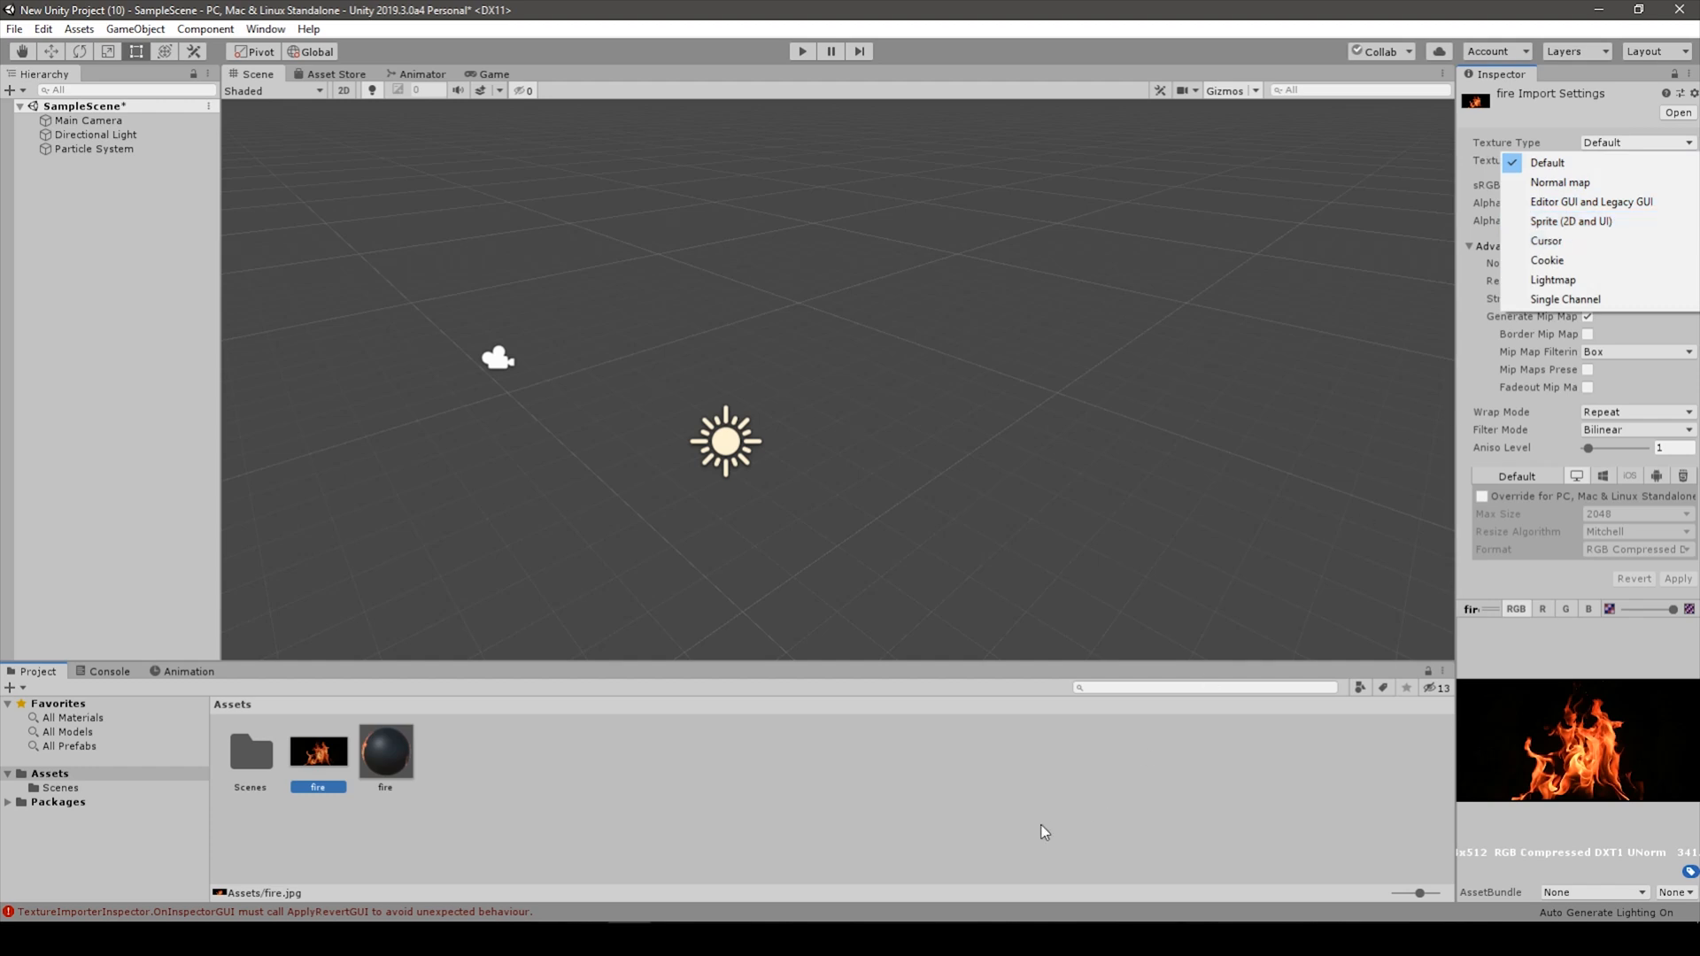
click(385, 750)
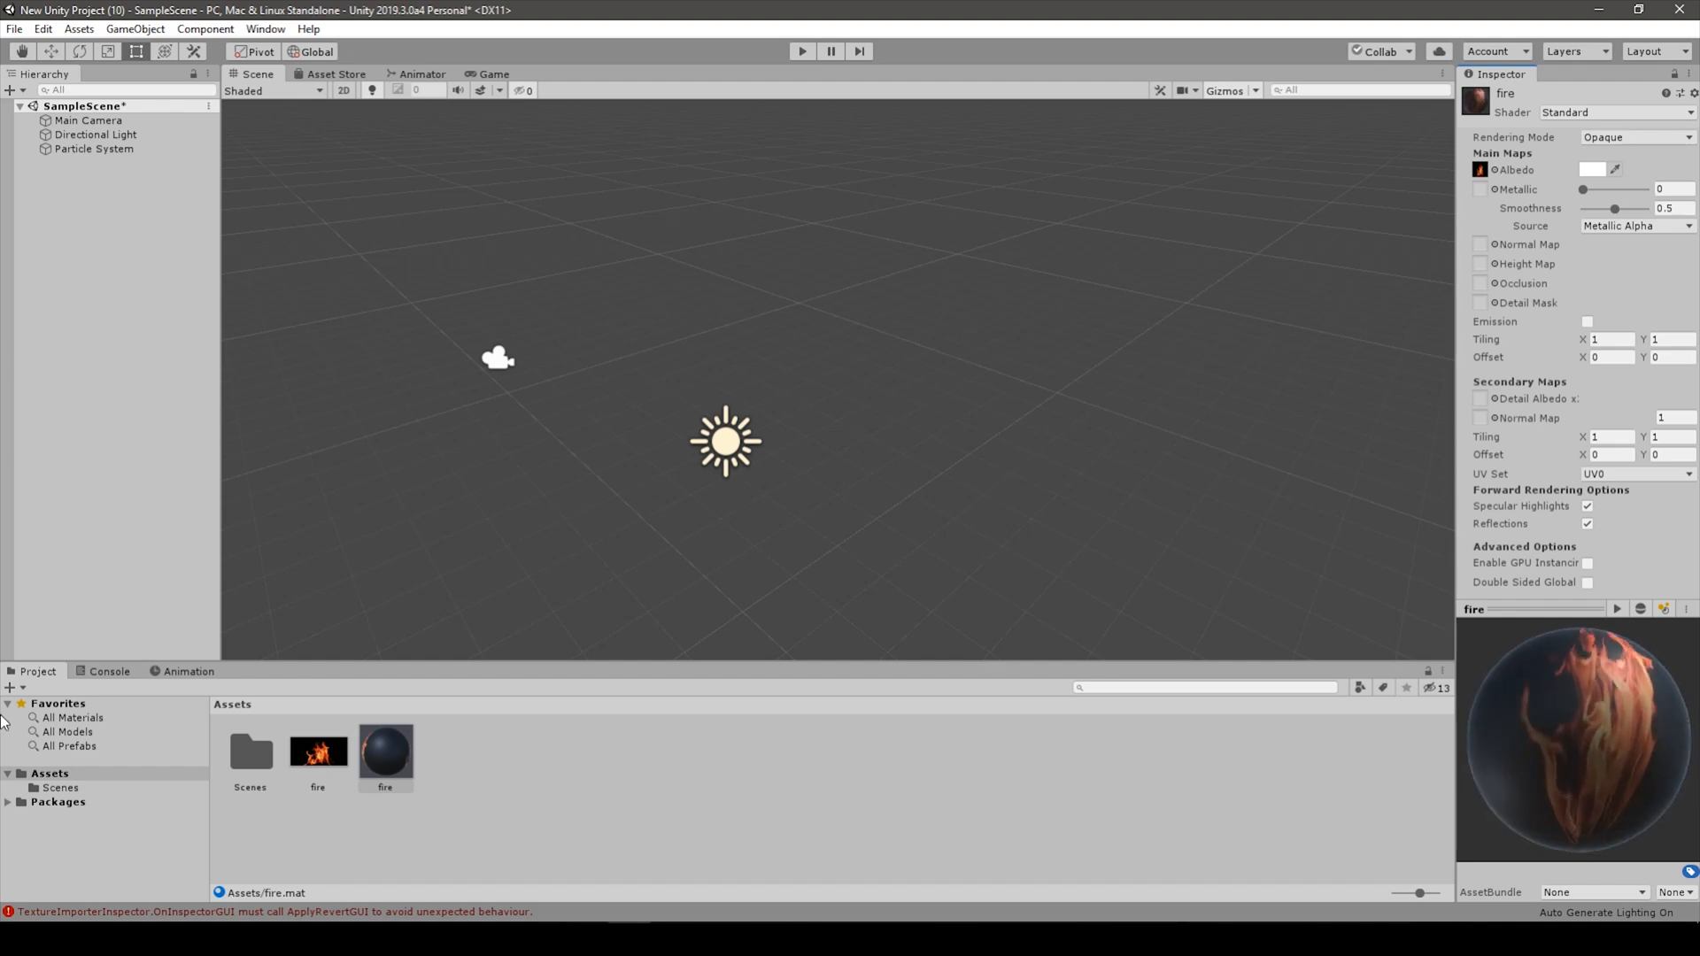
Select the Particle System, switch to the Game view, and open the fire material's Shader list.
click(93, 148)
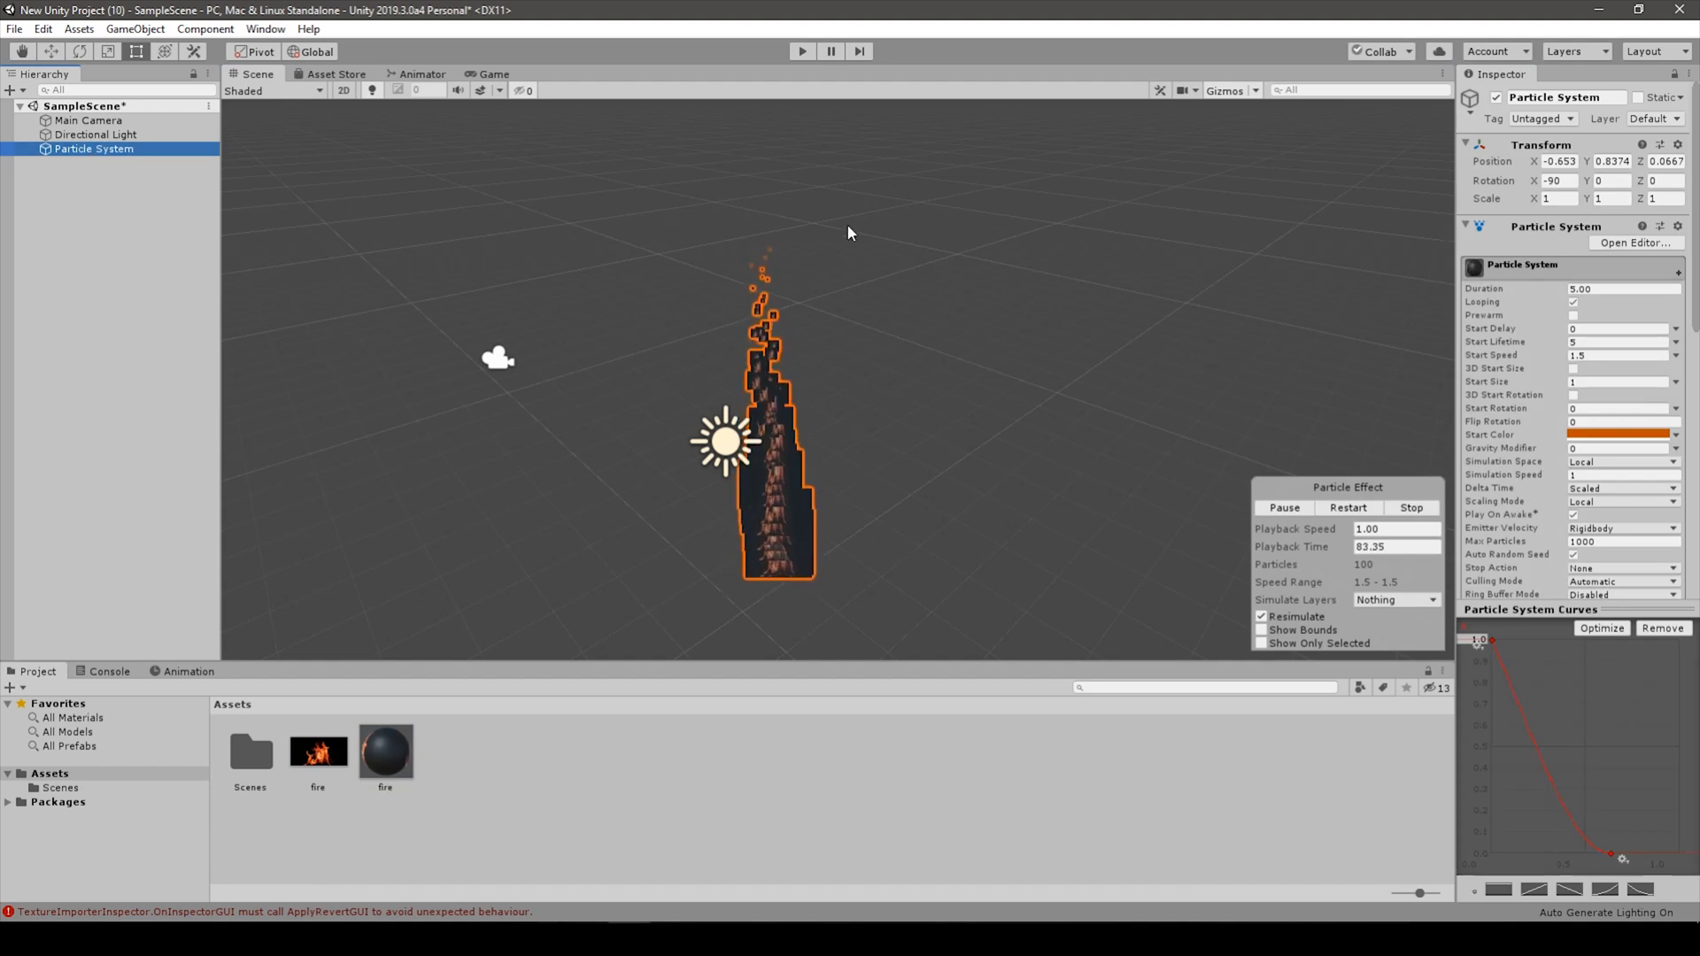
click(492, 73)
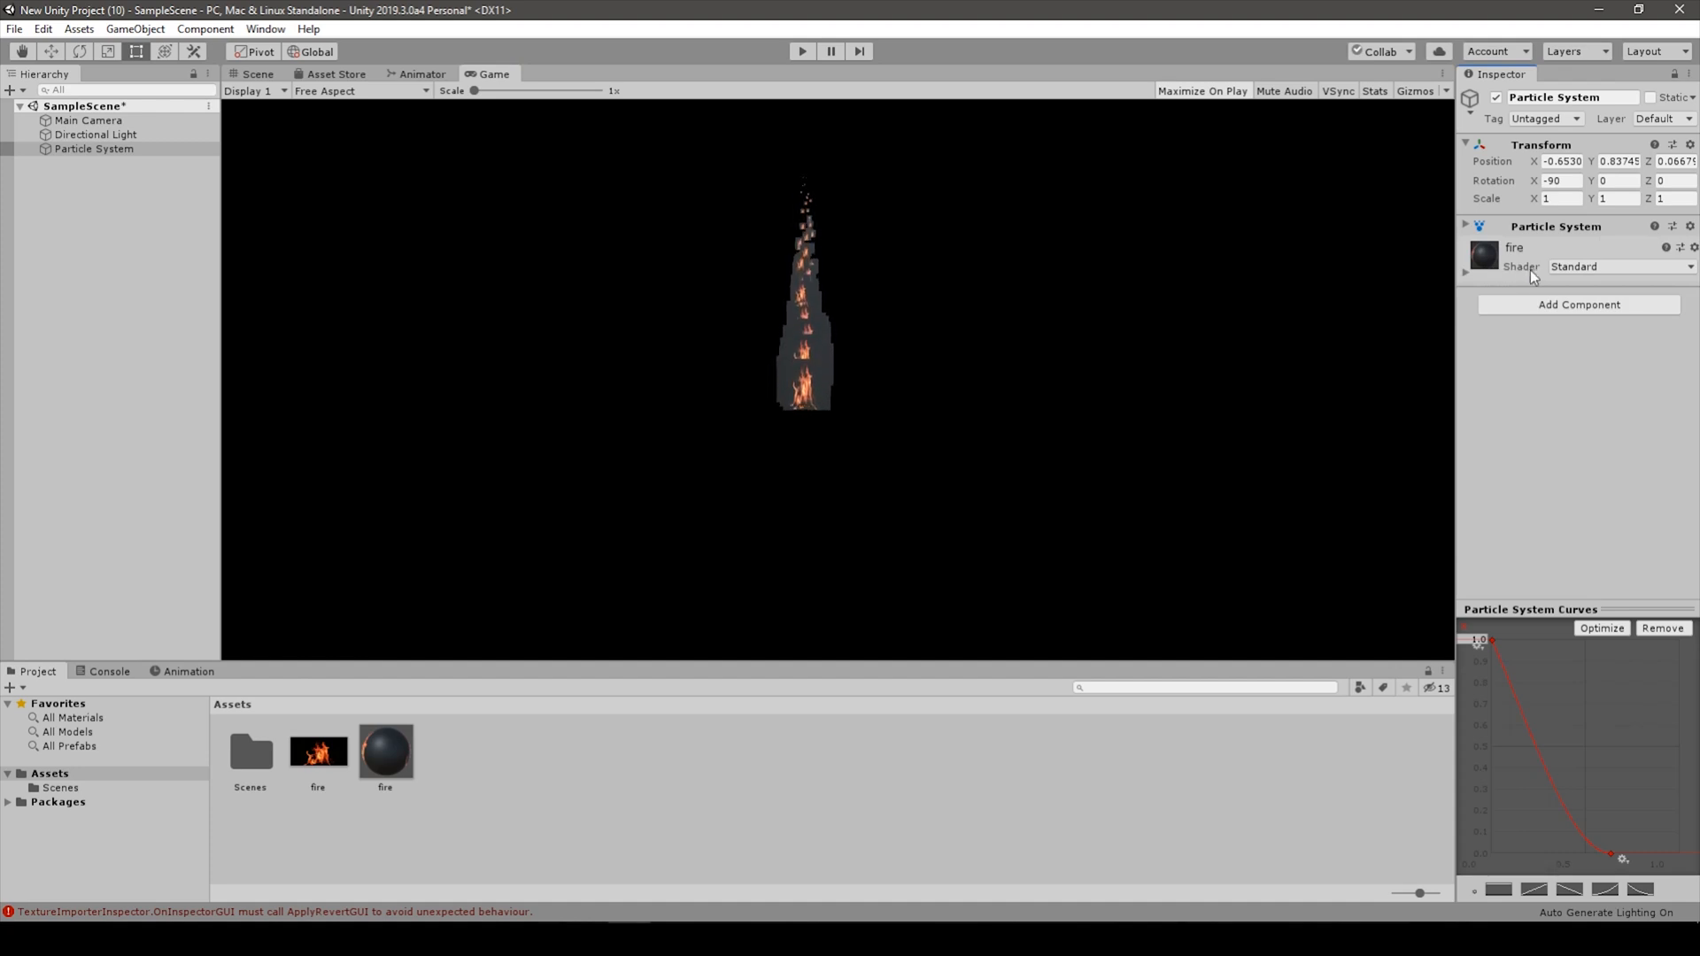
click(1627, 266)
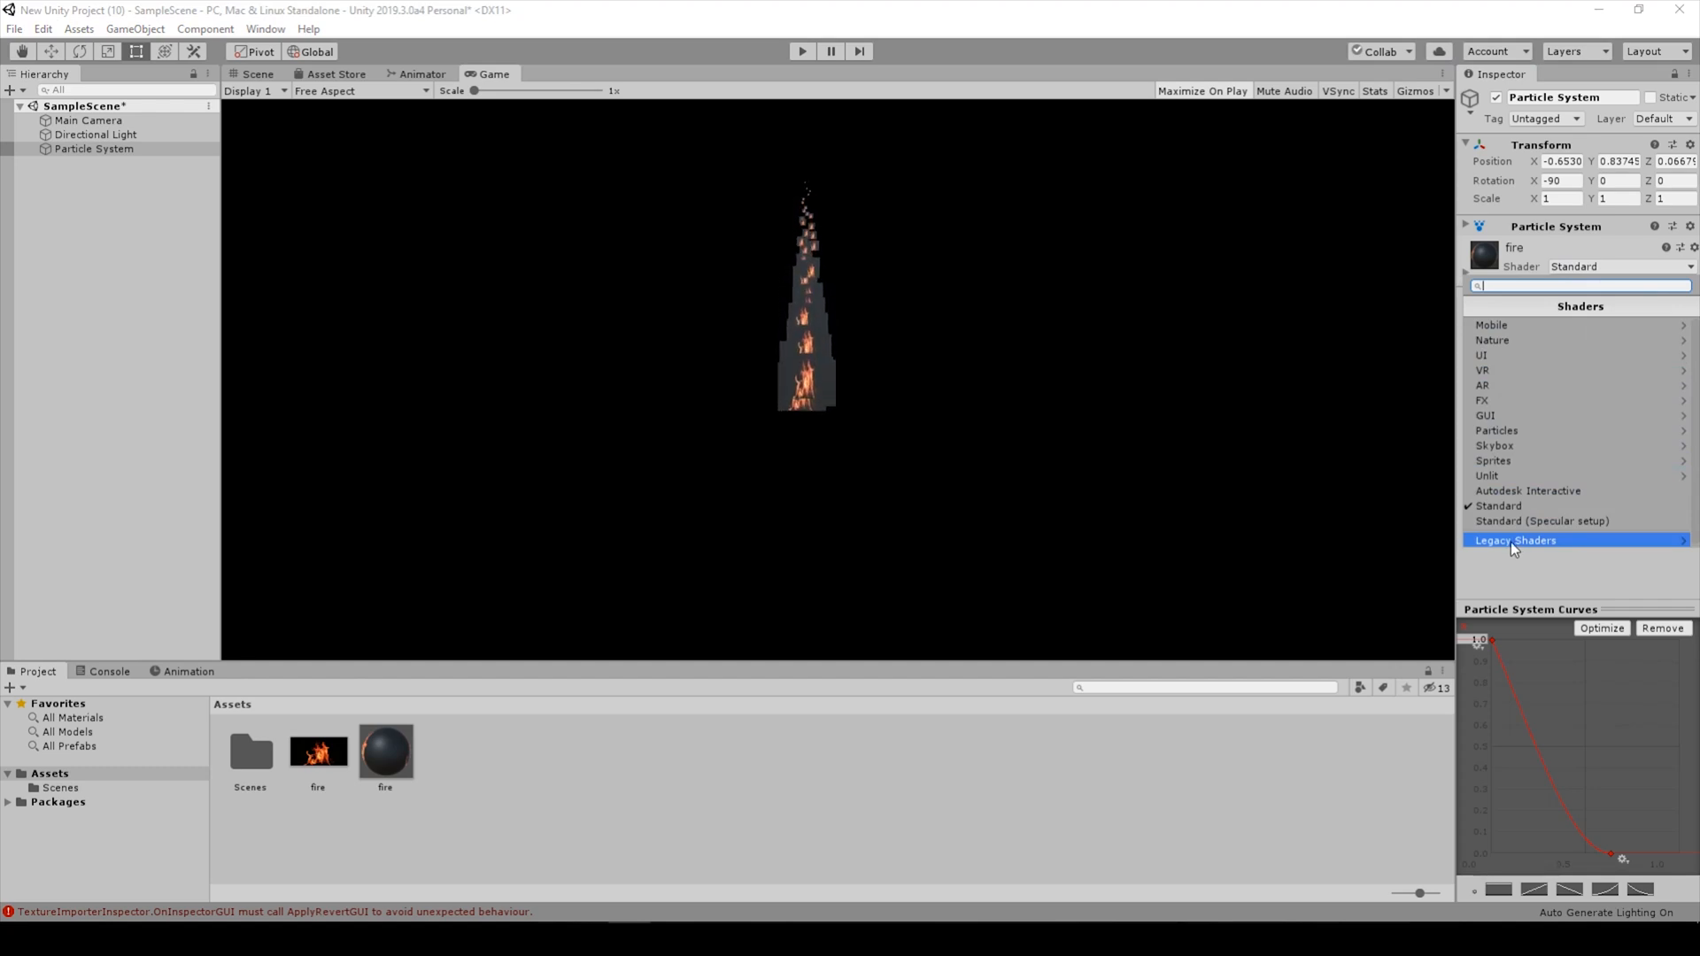
Switch the fire material to the Legacy Shaders > Particles > Additive shader.
click(1516, 540)
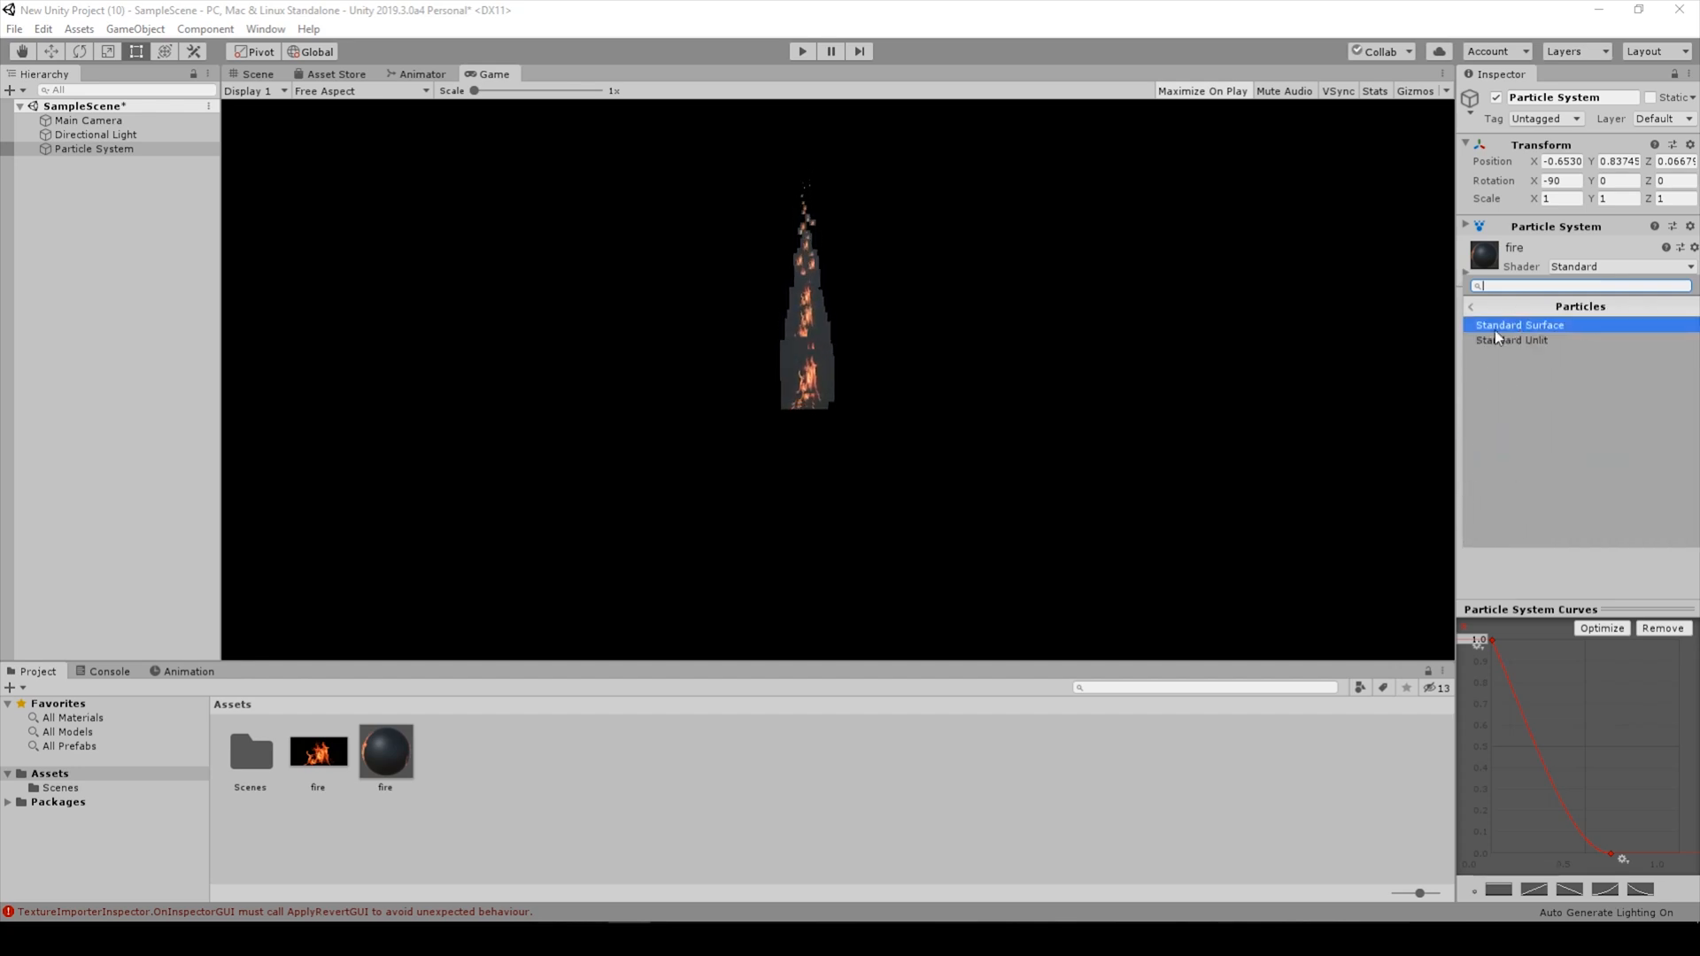
click(1472, 305)
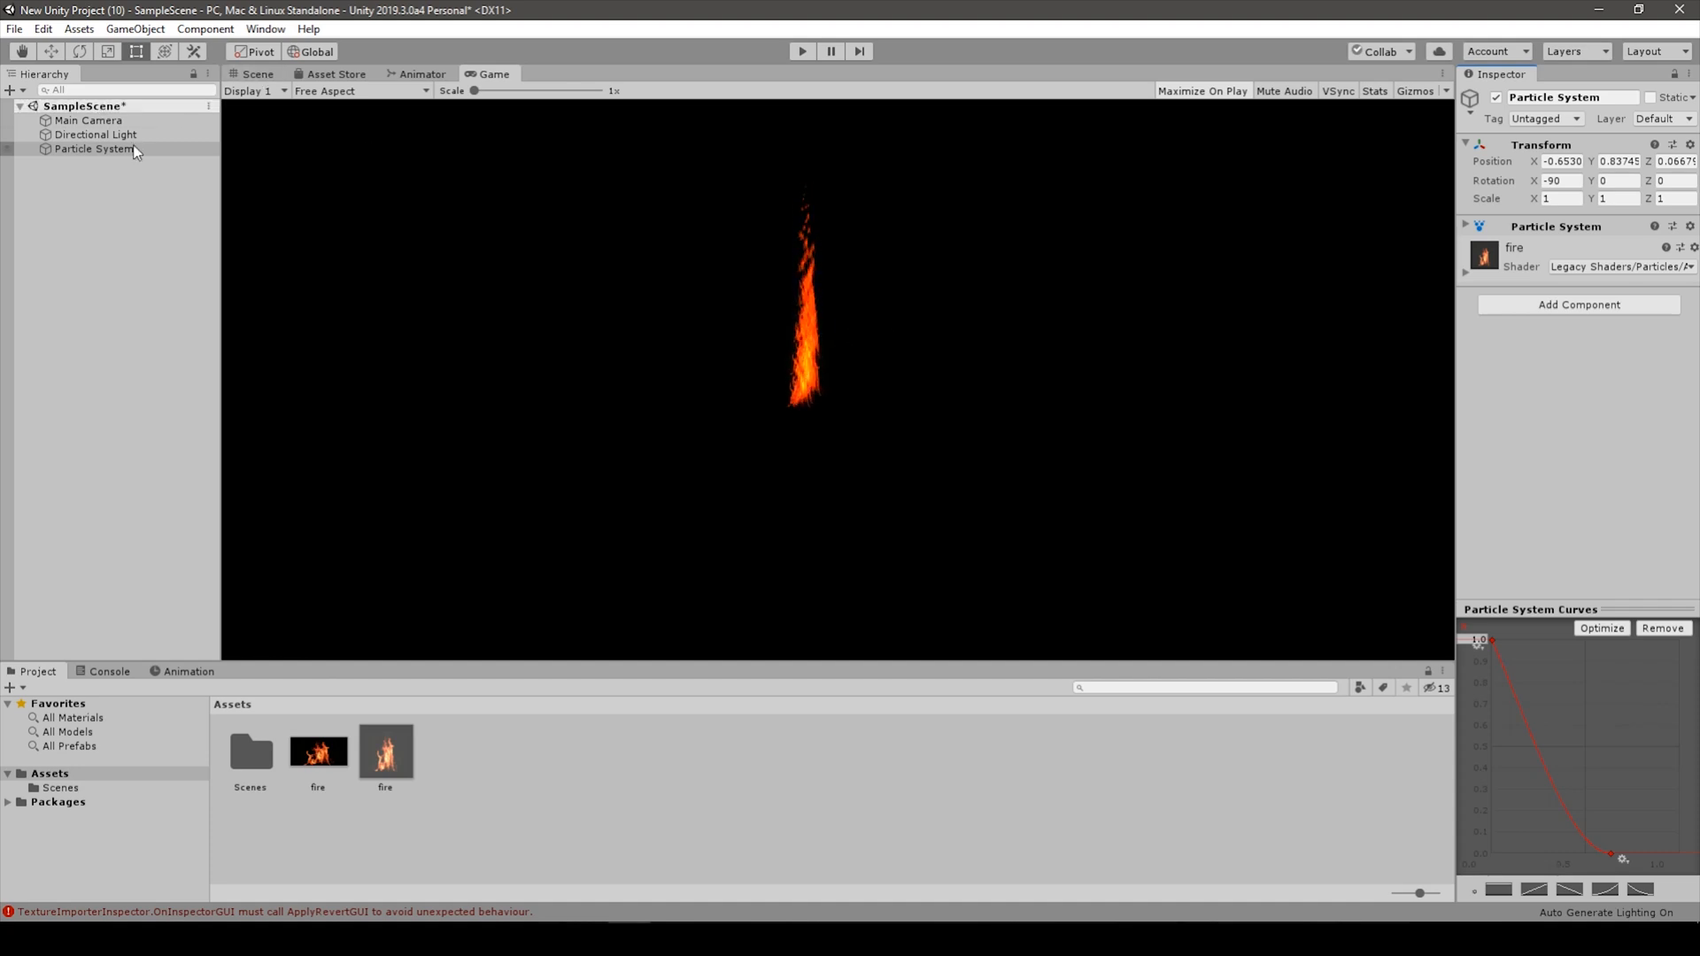
click(88, 119)
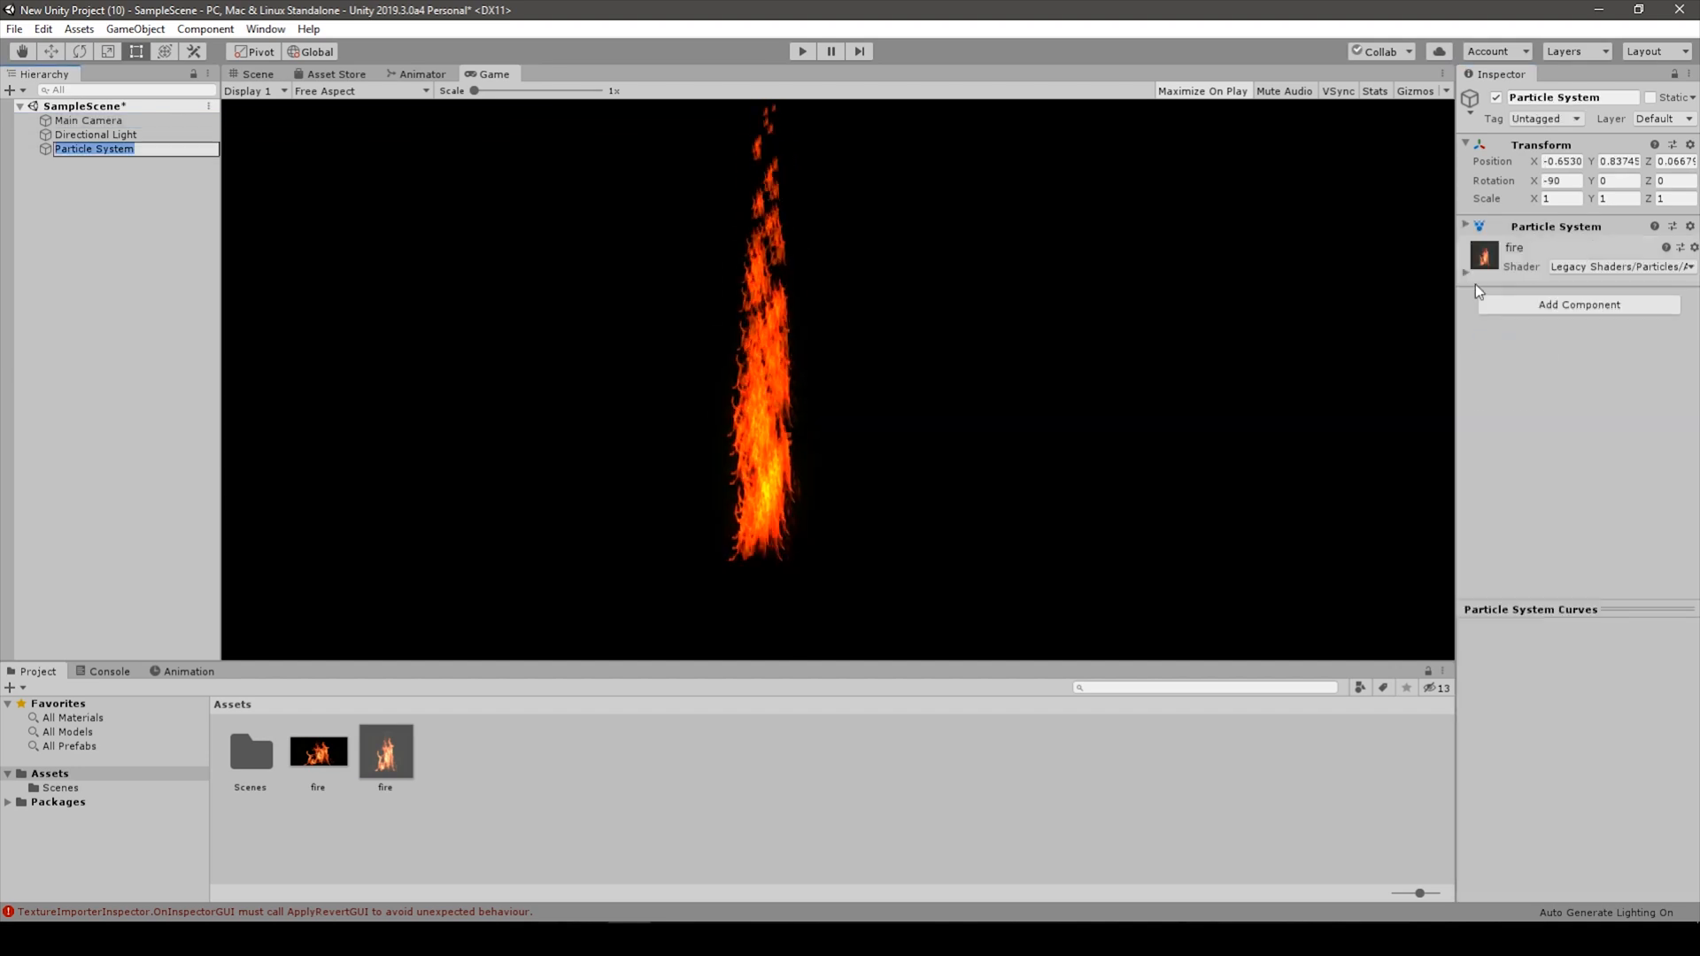
Expand the main module and set Start Rotation to 10.
click(1464, 226)
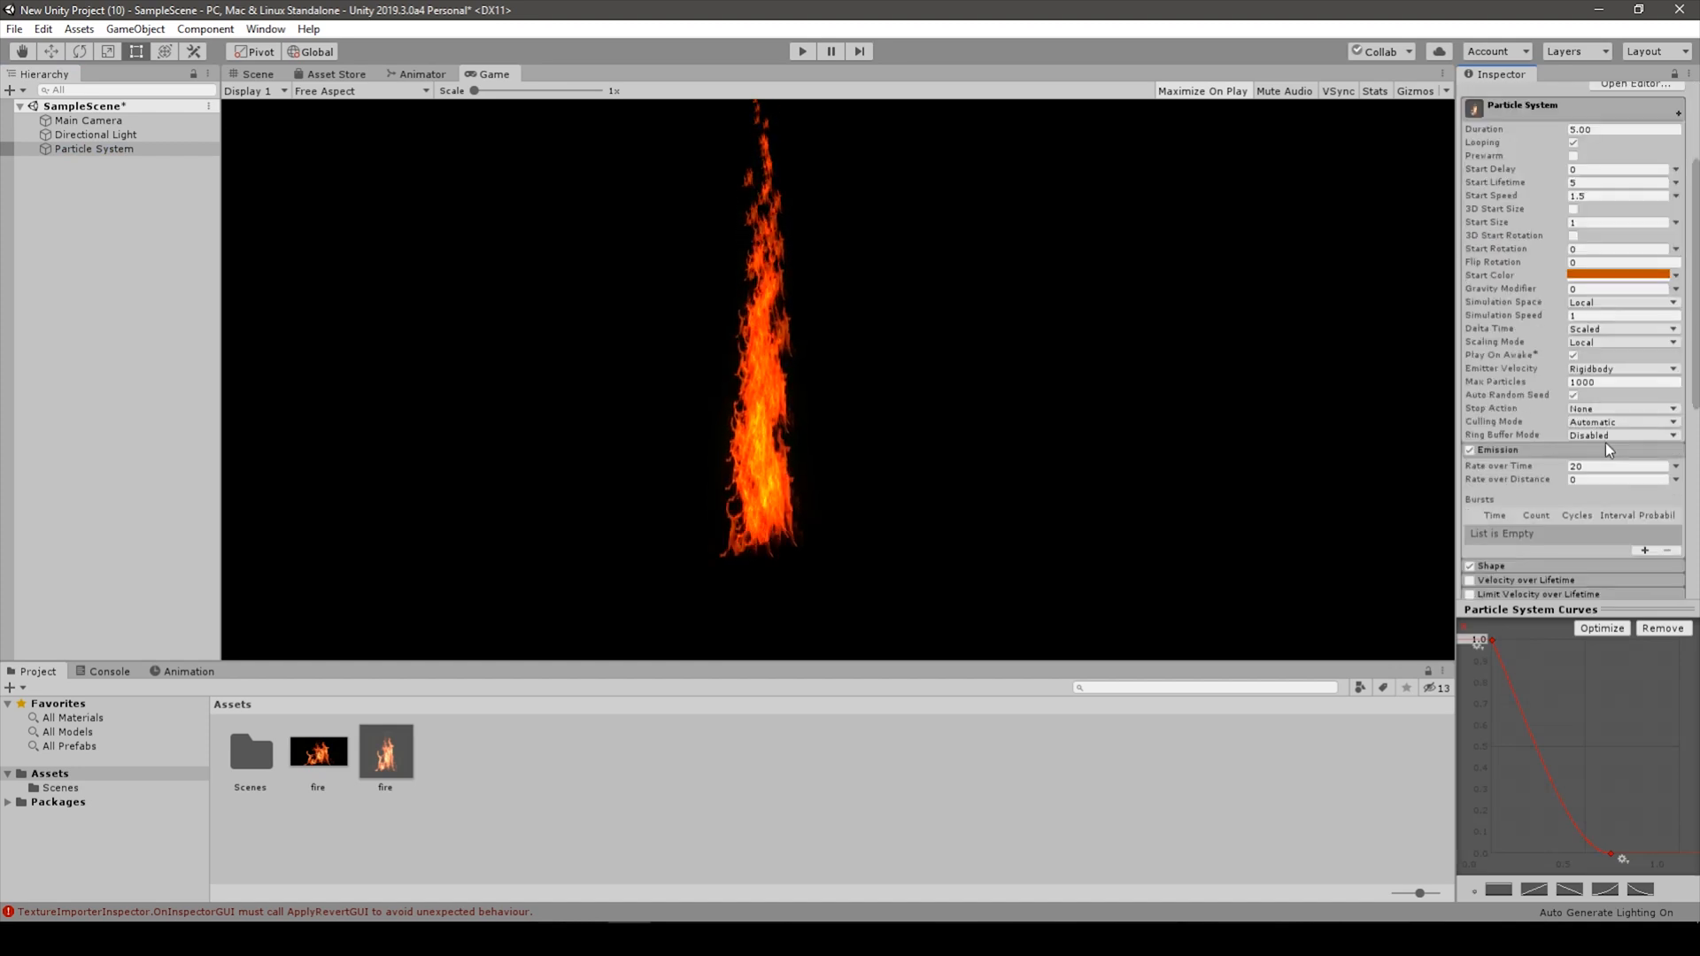
click(92, 149)
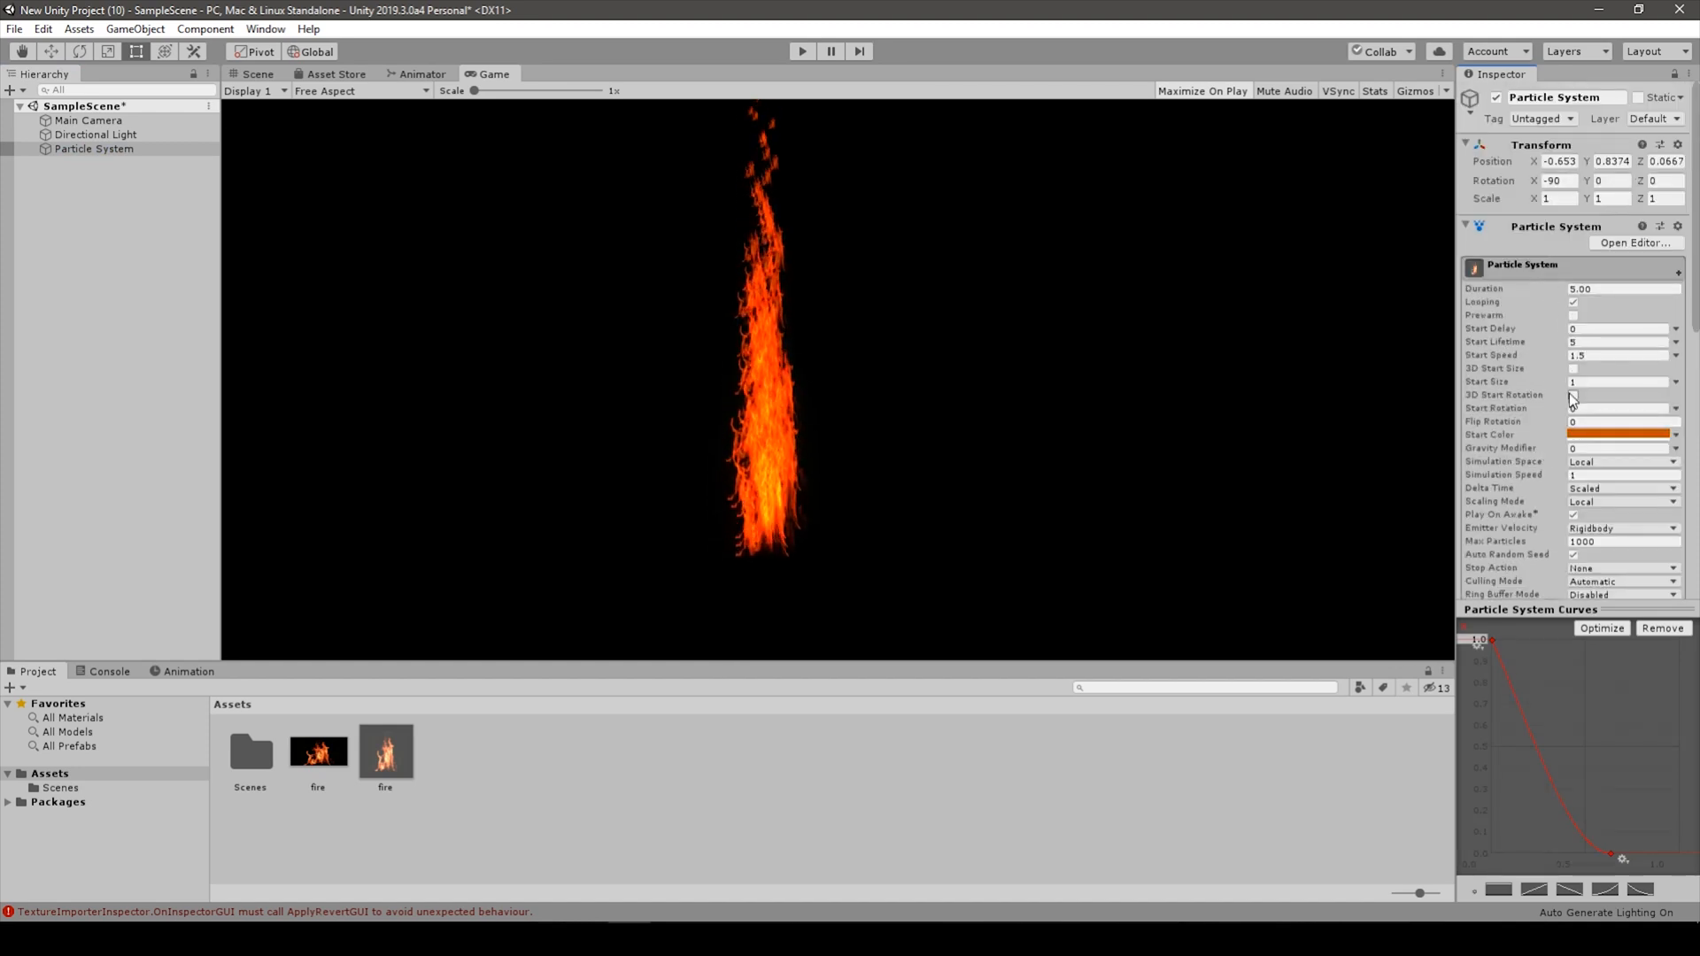
click(1615, 408)
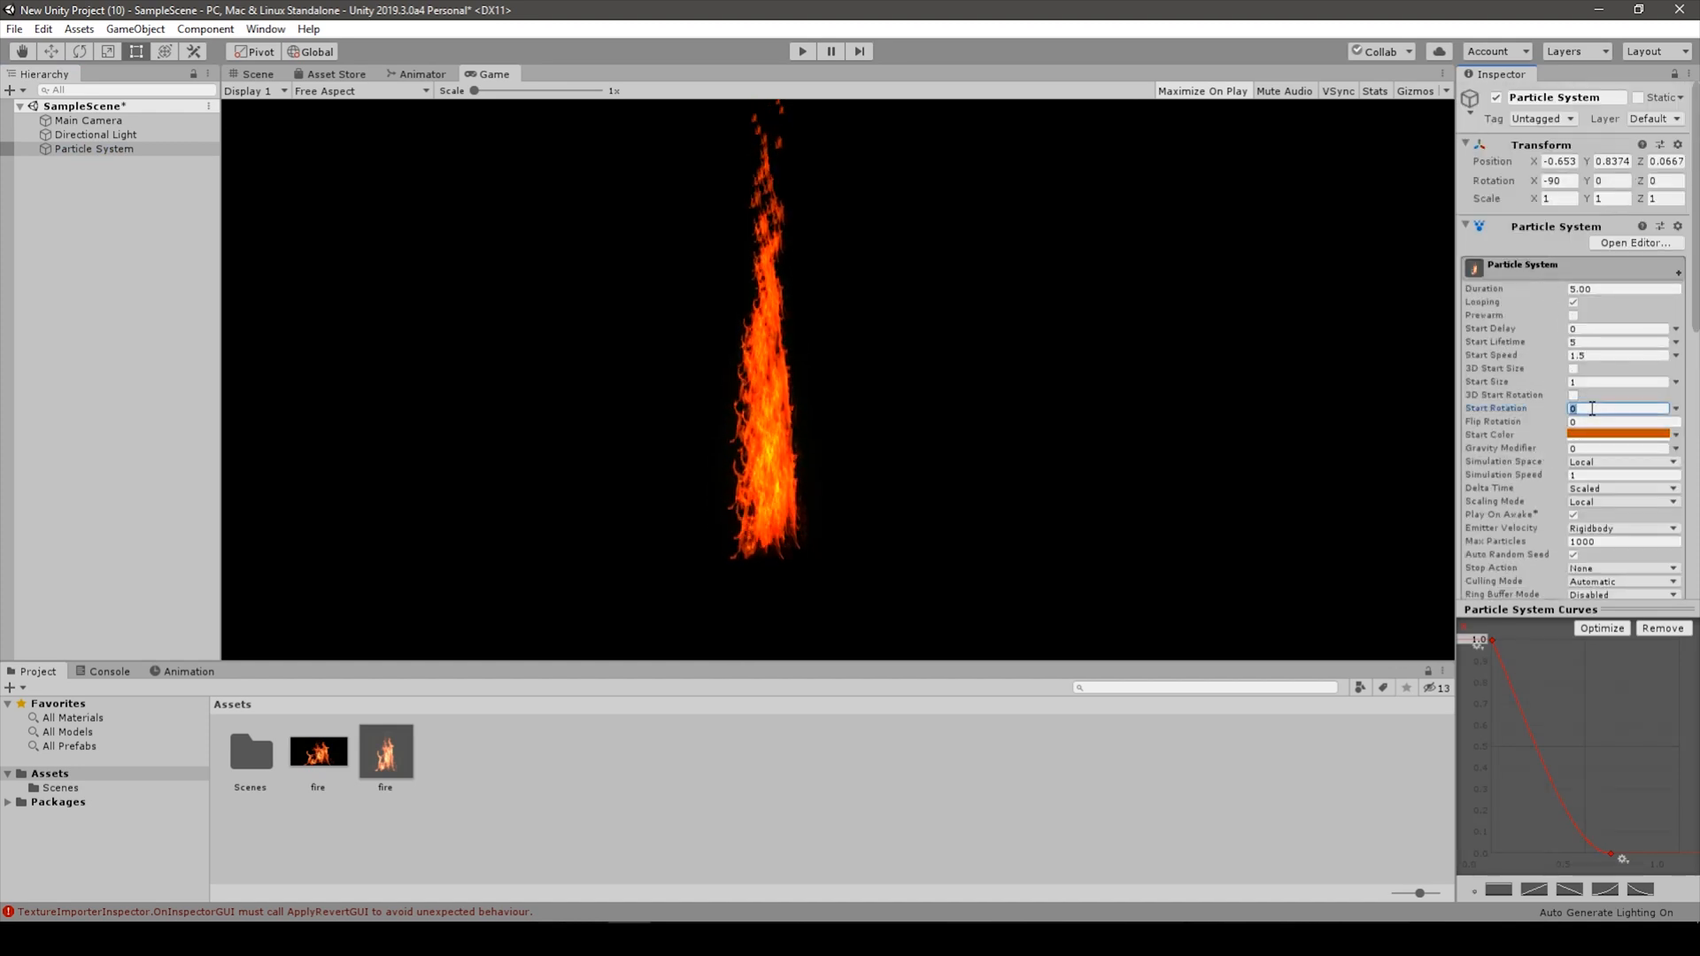
text(10)
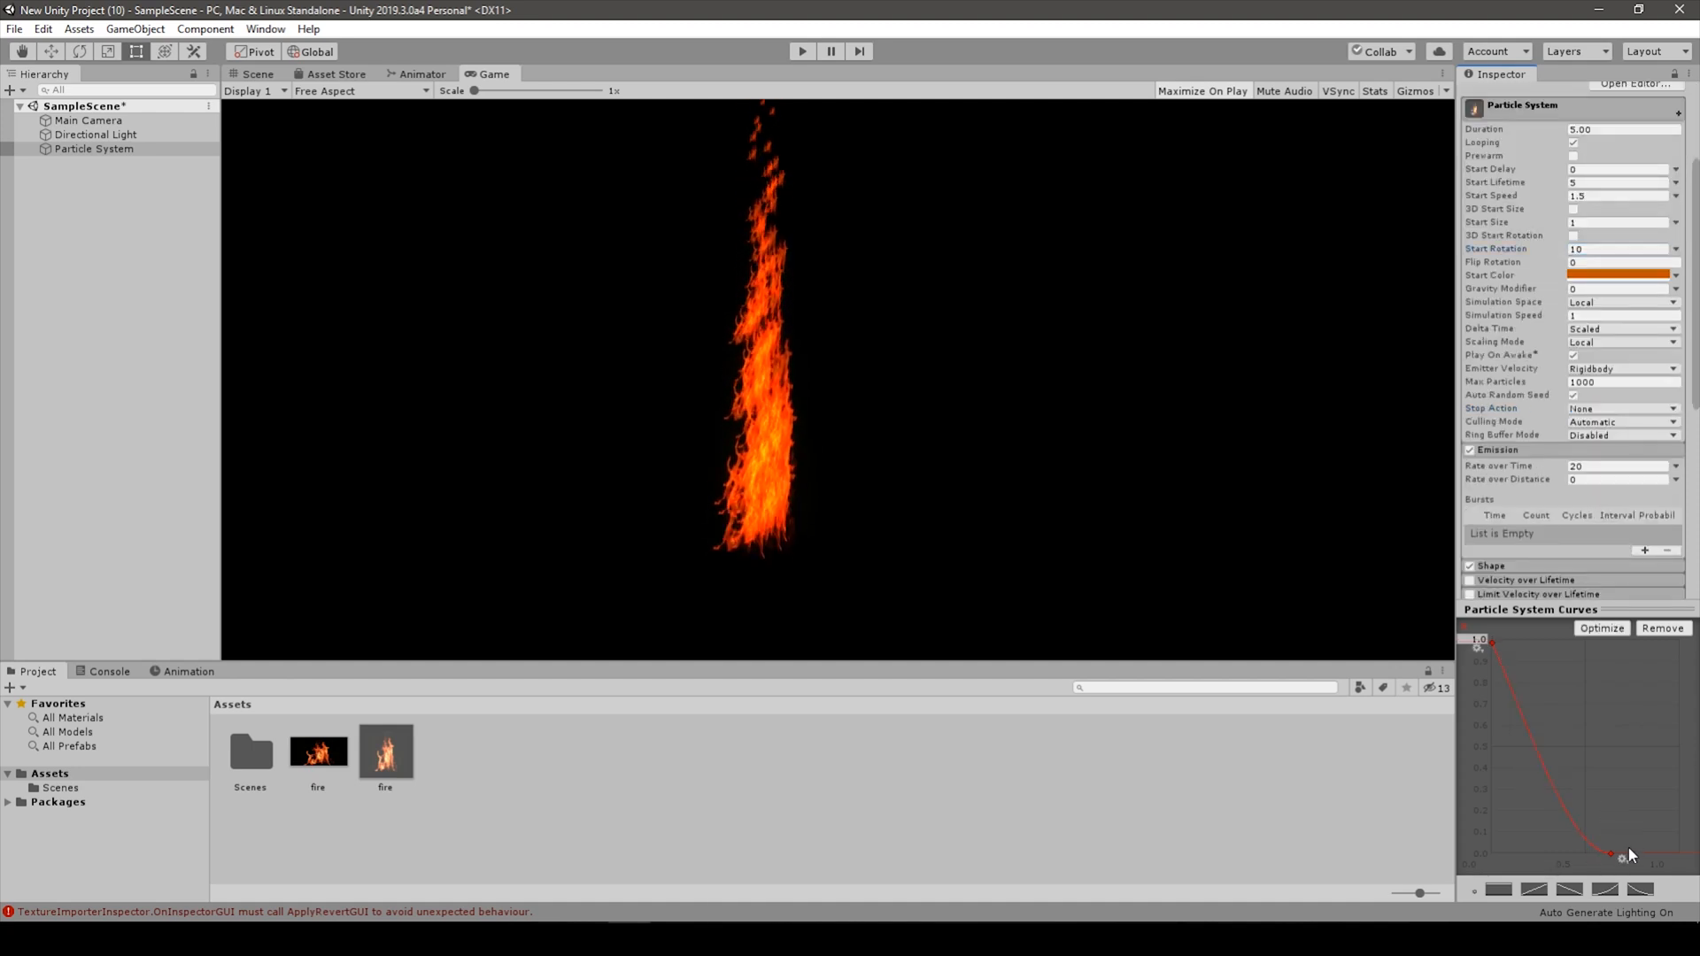
Reshape the falloff curve, and set Rate over Time to 30 and Start Speed to 1.
drag(1610, 854, 1581, 857)
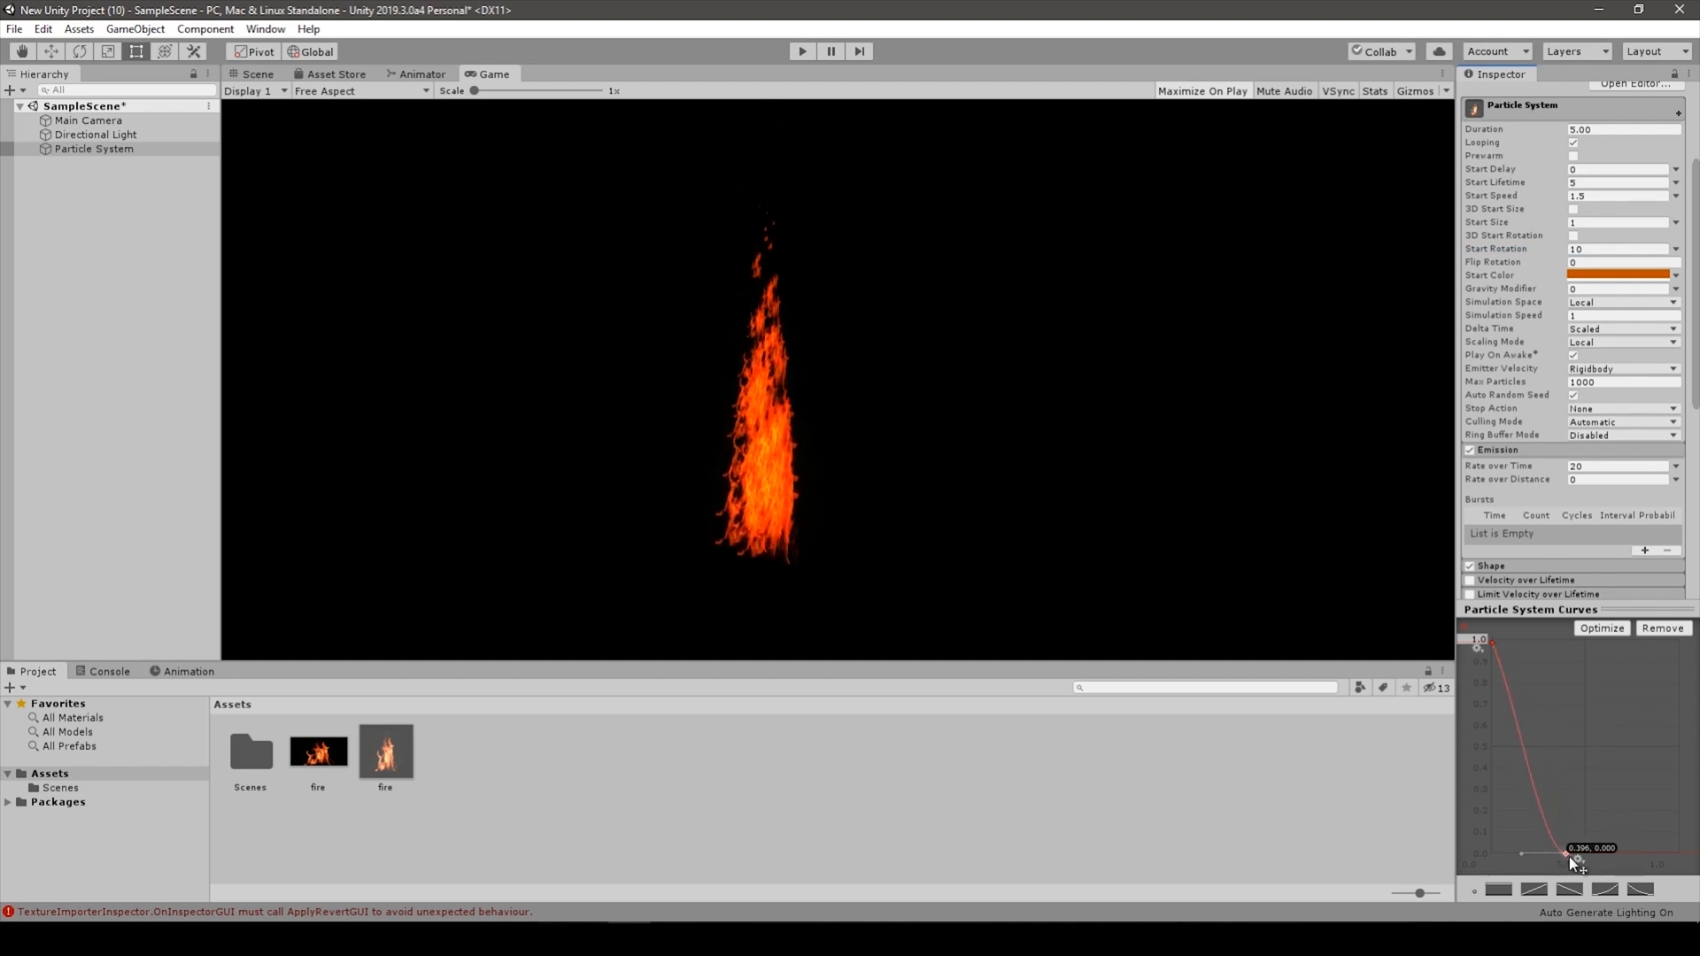
drag(1571, 860, 1612, 856)
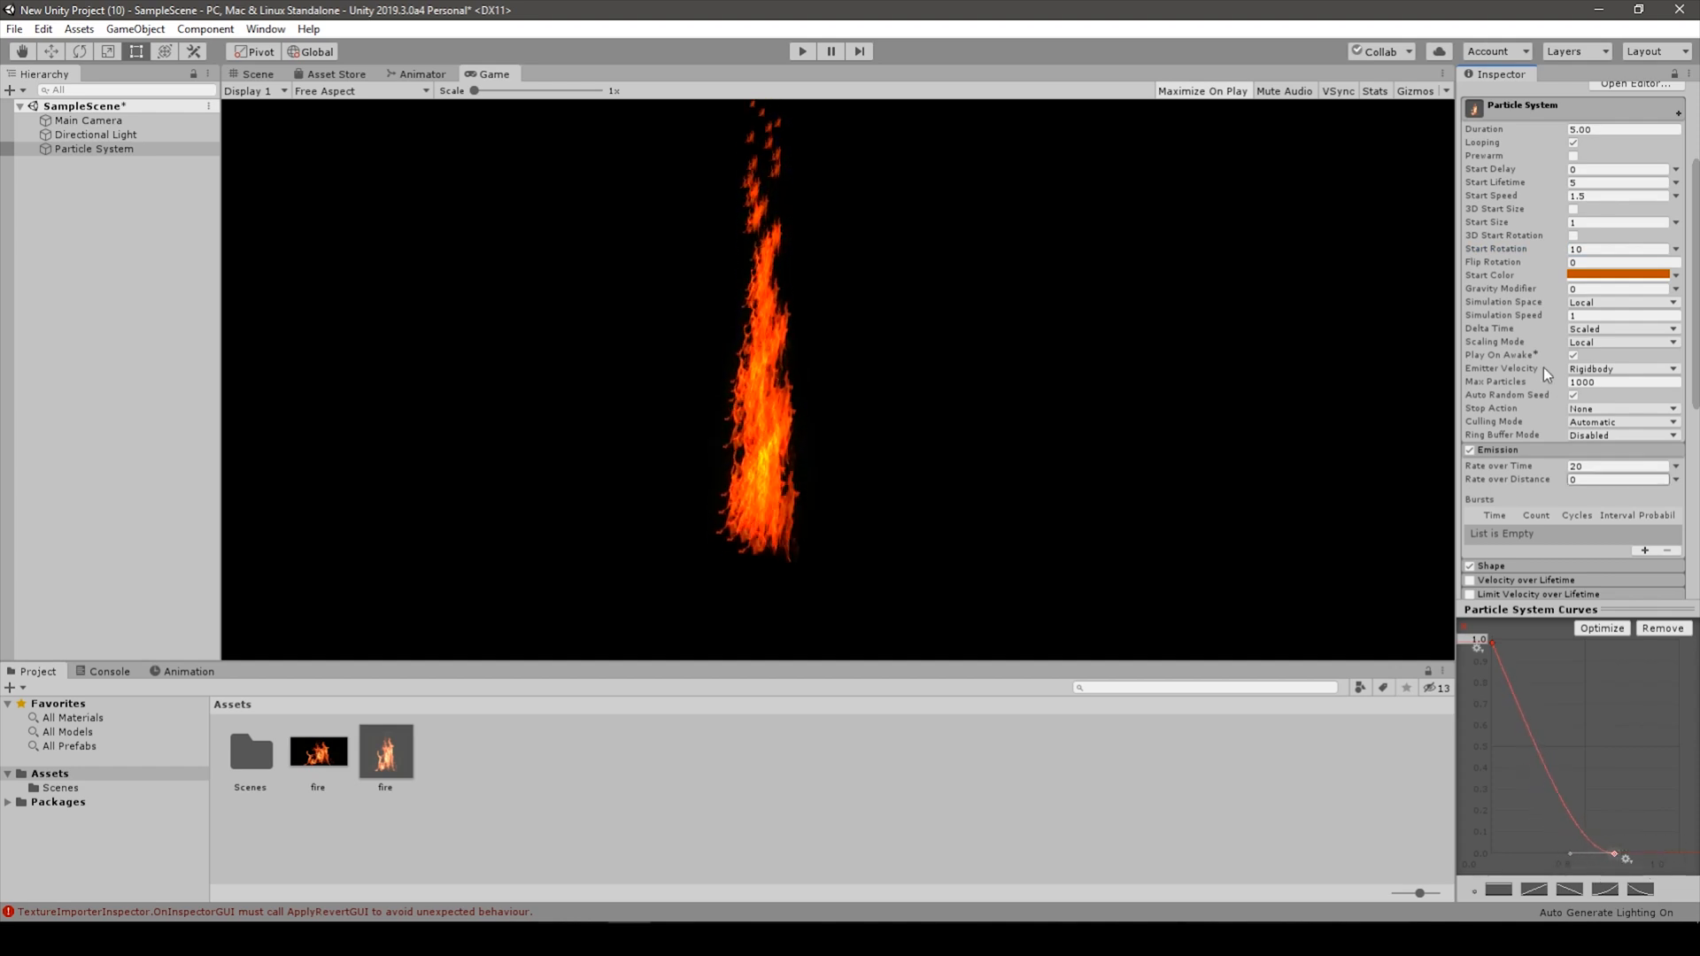
click(1499, 450)
text(30)
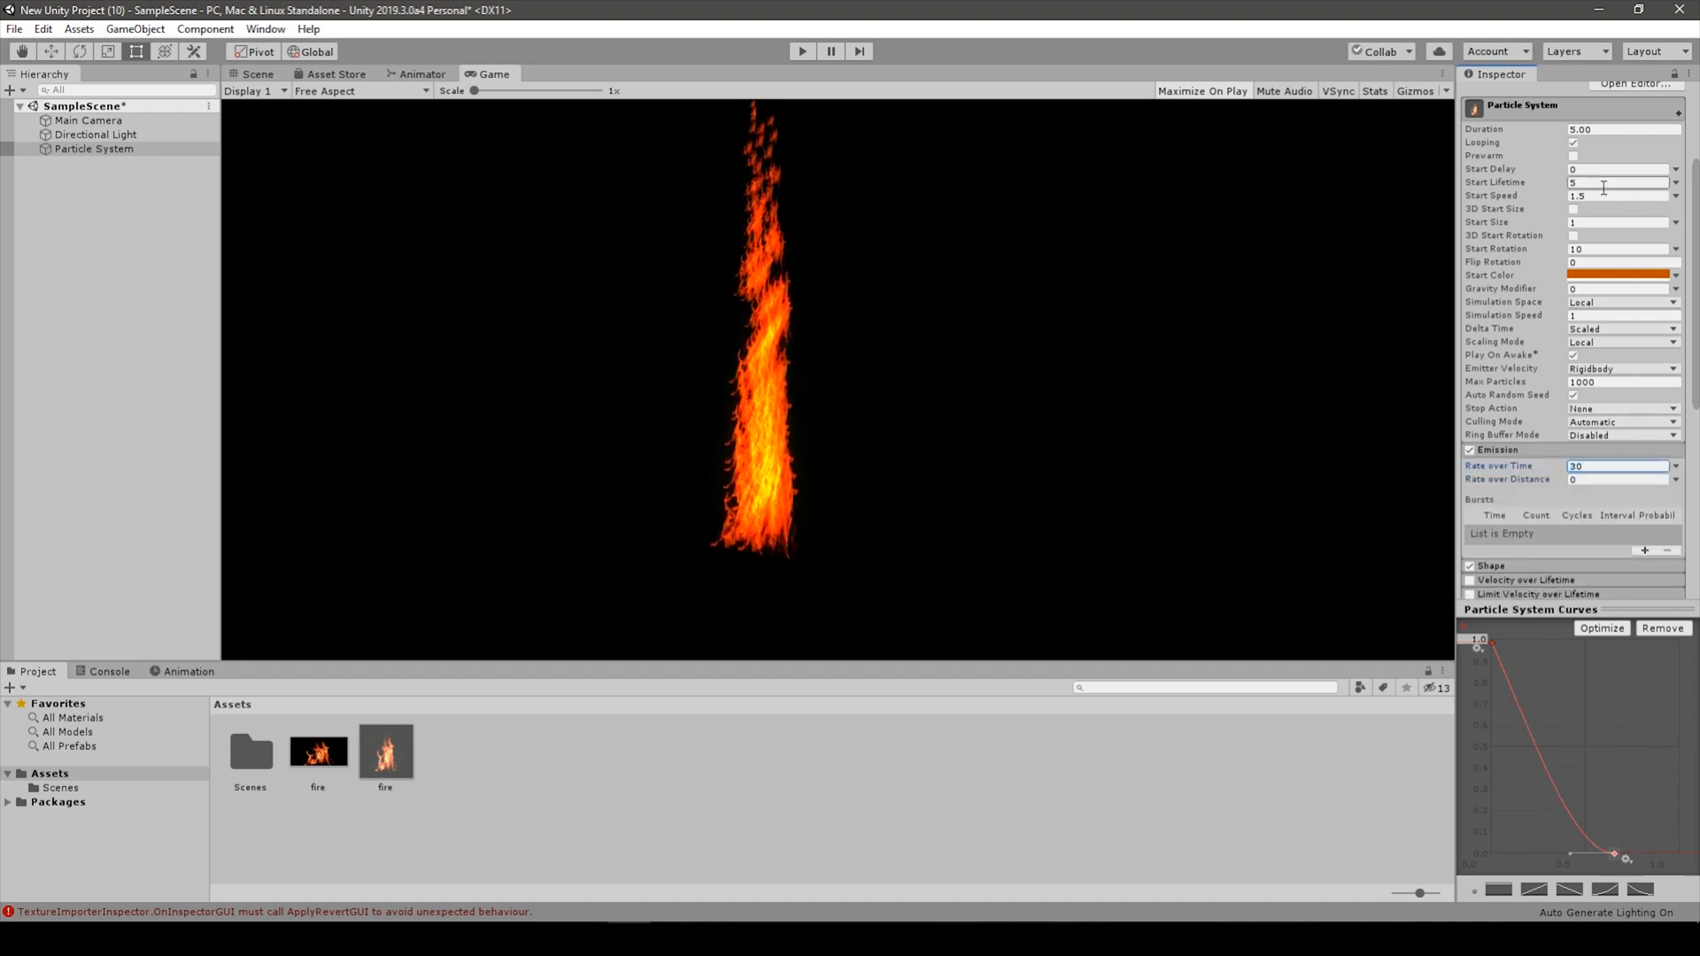
click(1615, 195)
text(1)
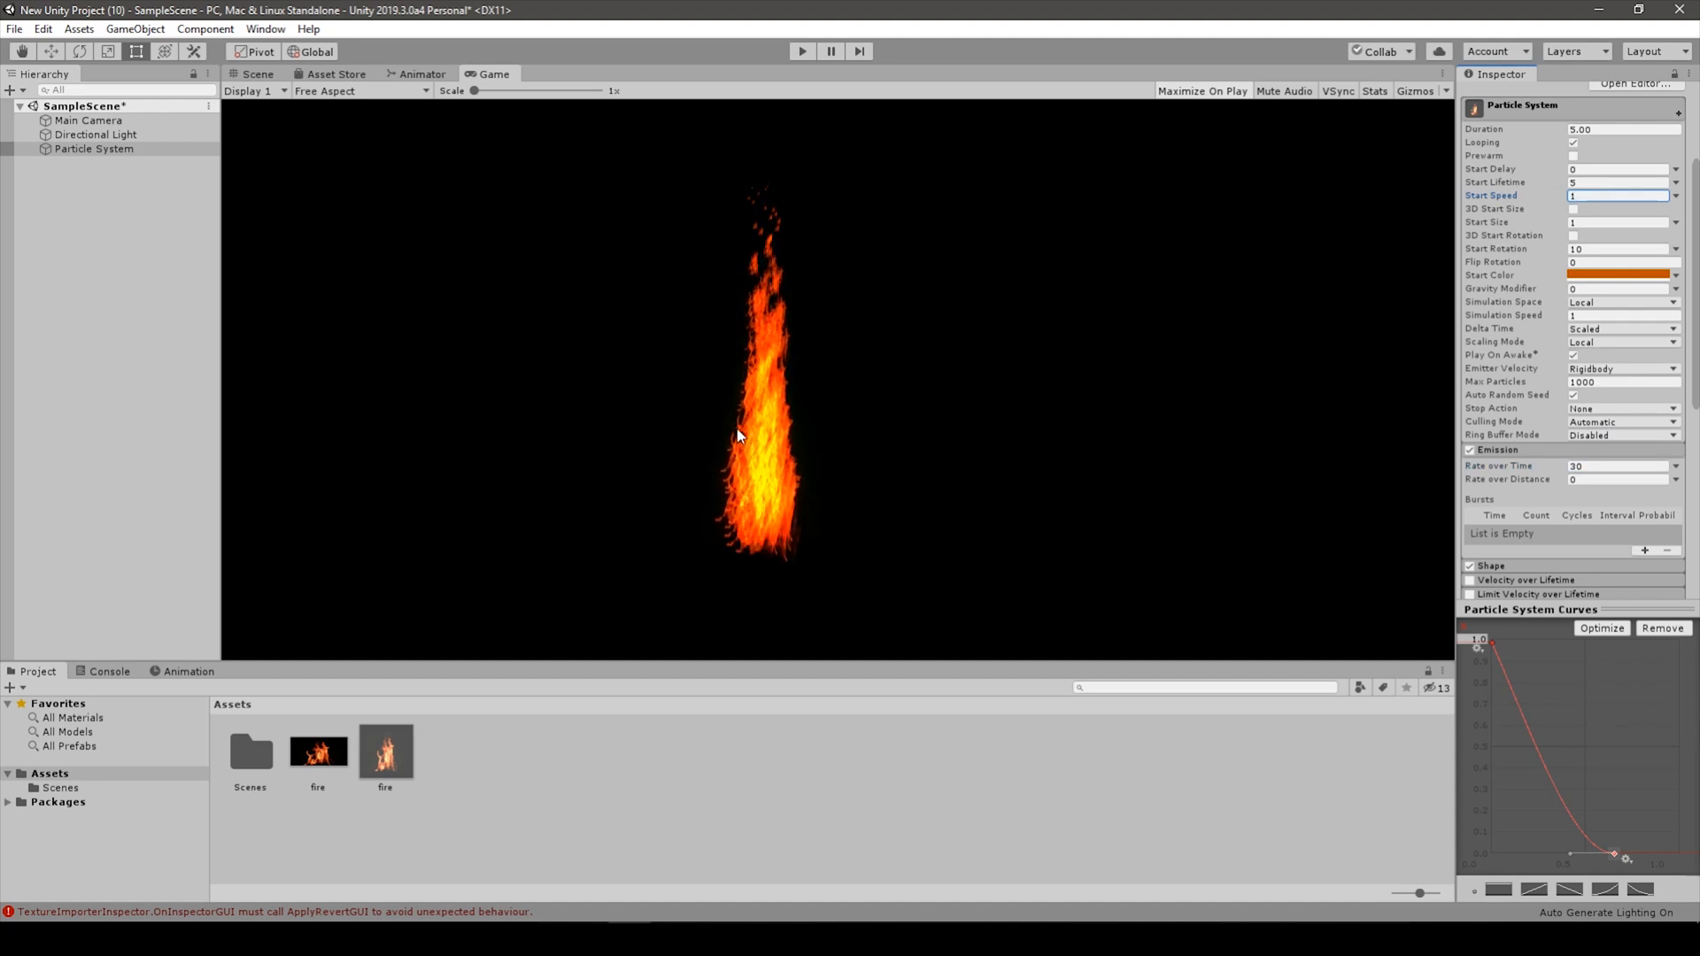
mouse_move(868, 550)
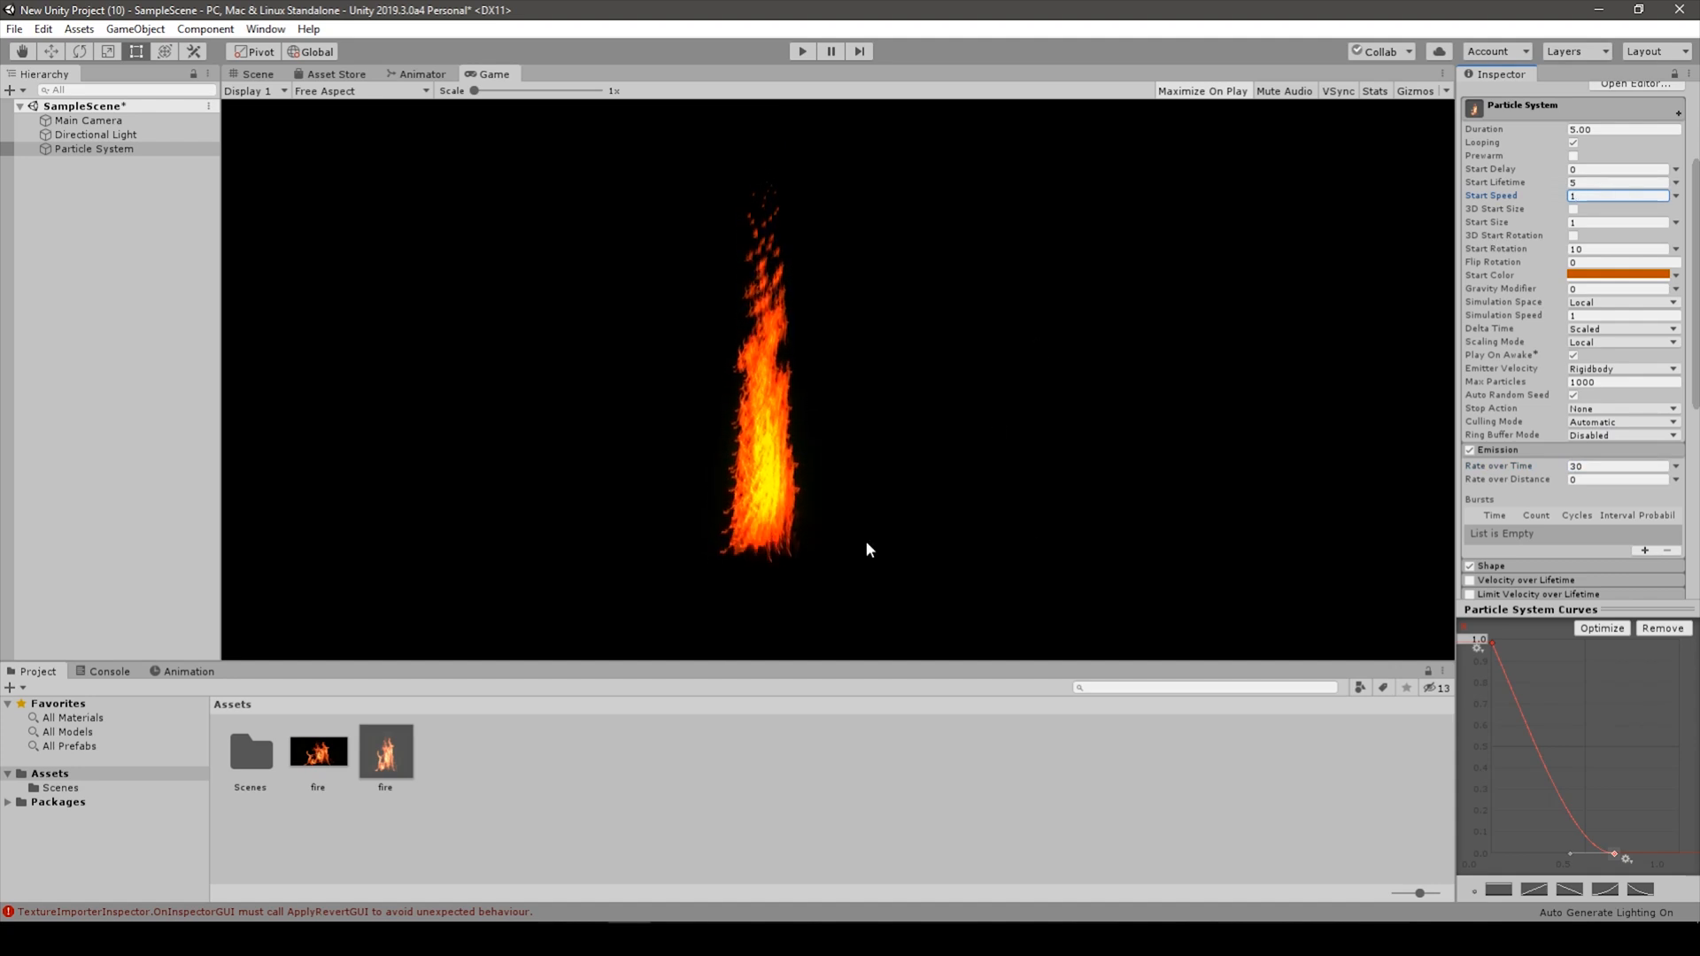
click(1623, 274)
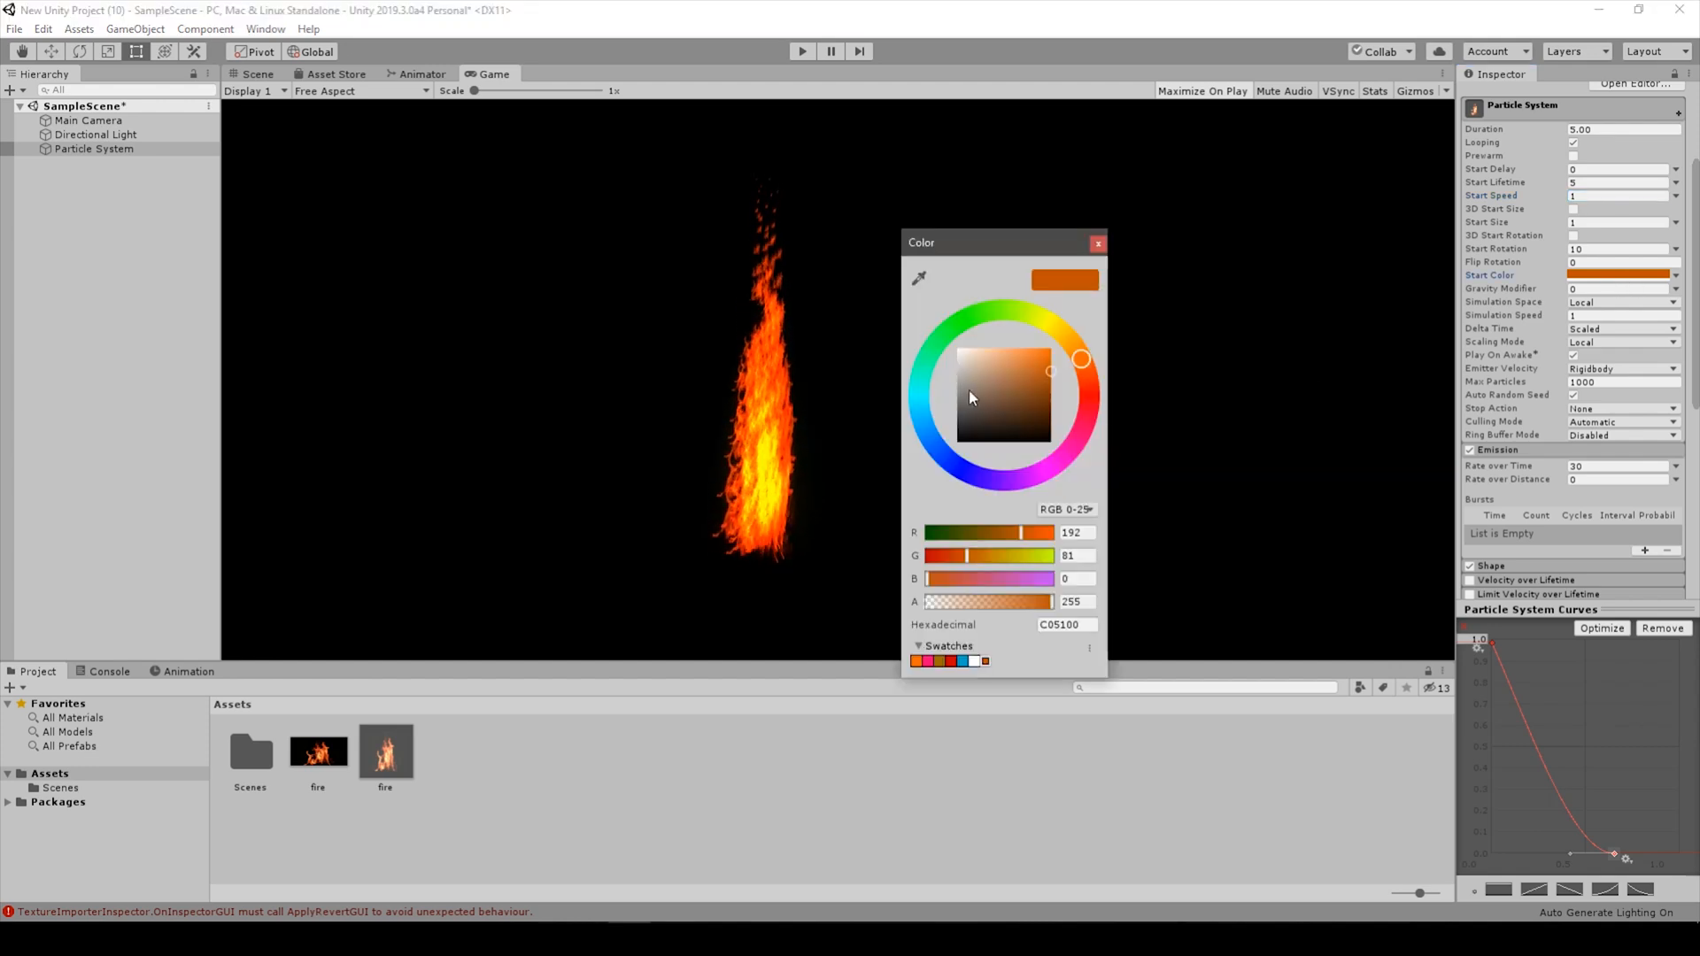
Test yellow and teal start colours, then settle on deep orange (C03F00).
drag(1081, 357, 1049, 325)
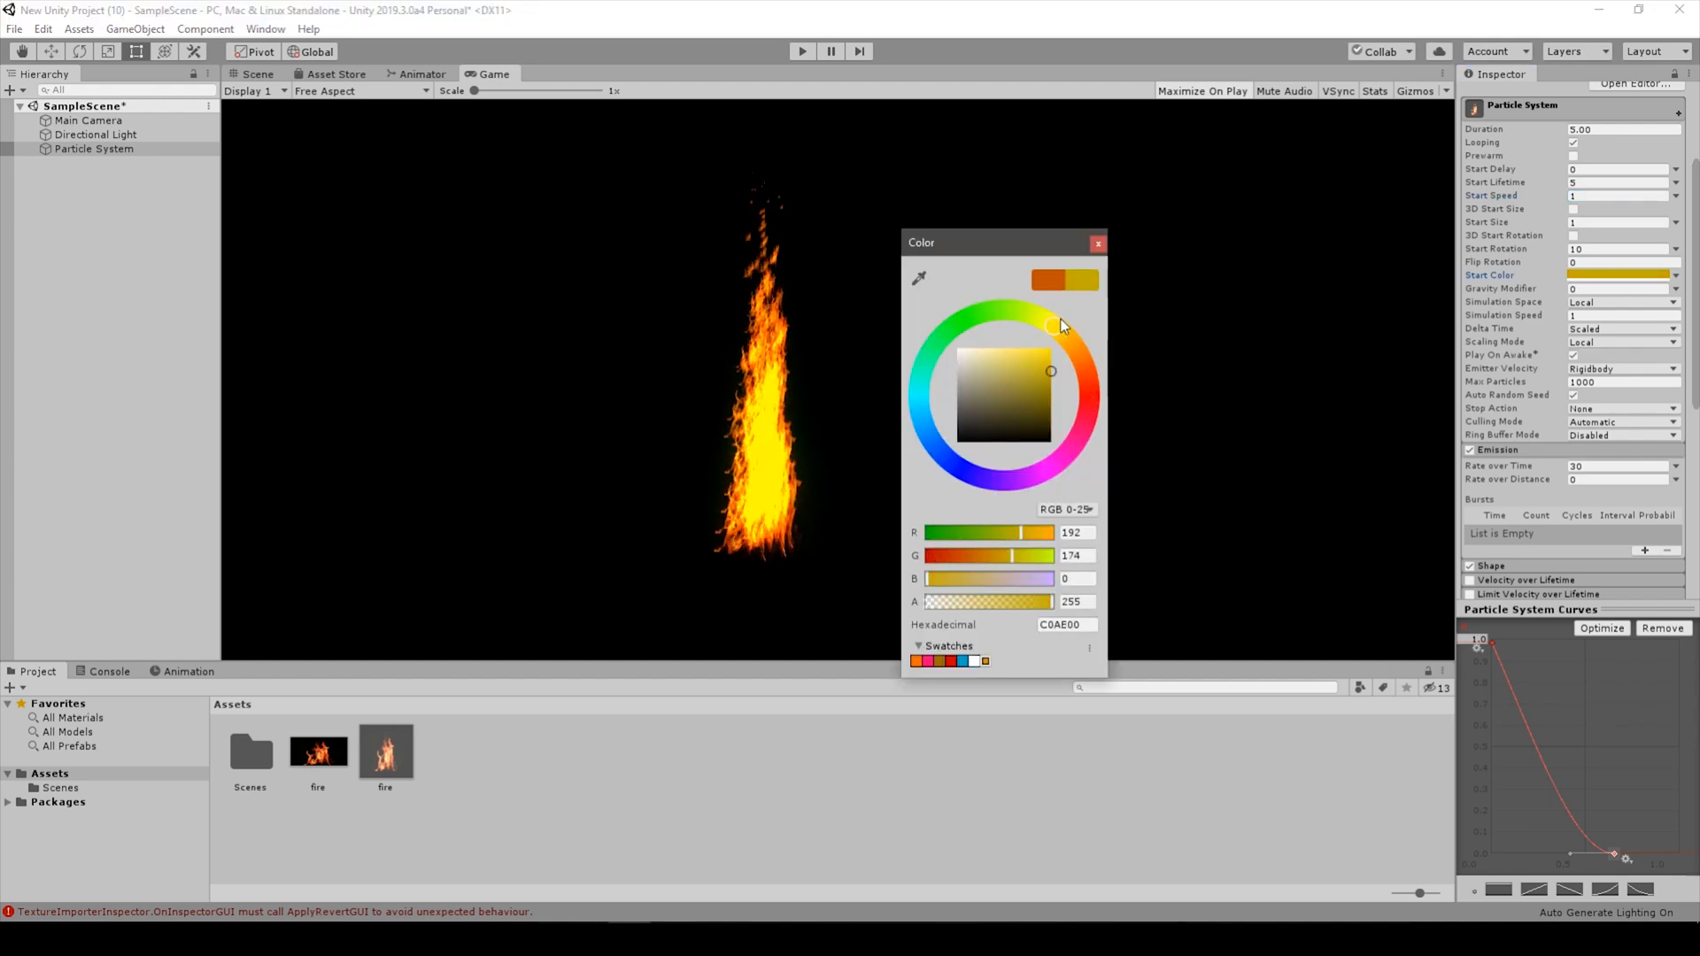
drag(1049, 320, 1078, 358)
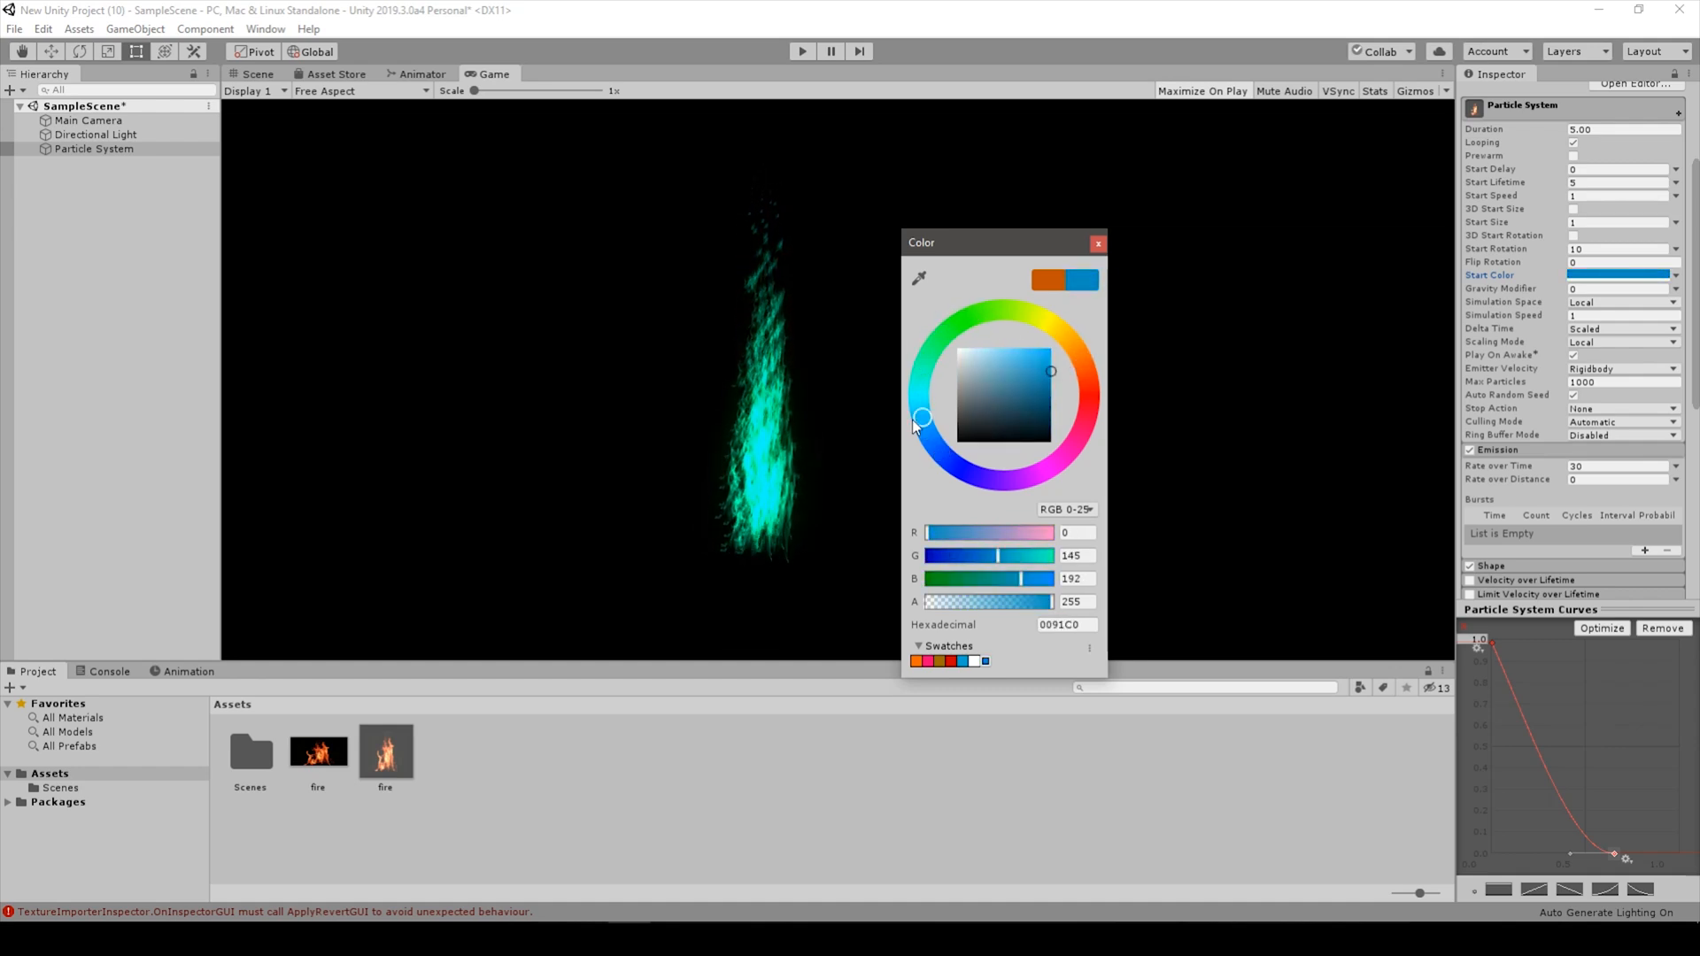
drag(922, 417, 917, 393)
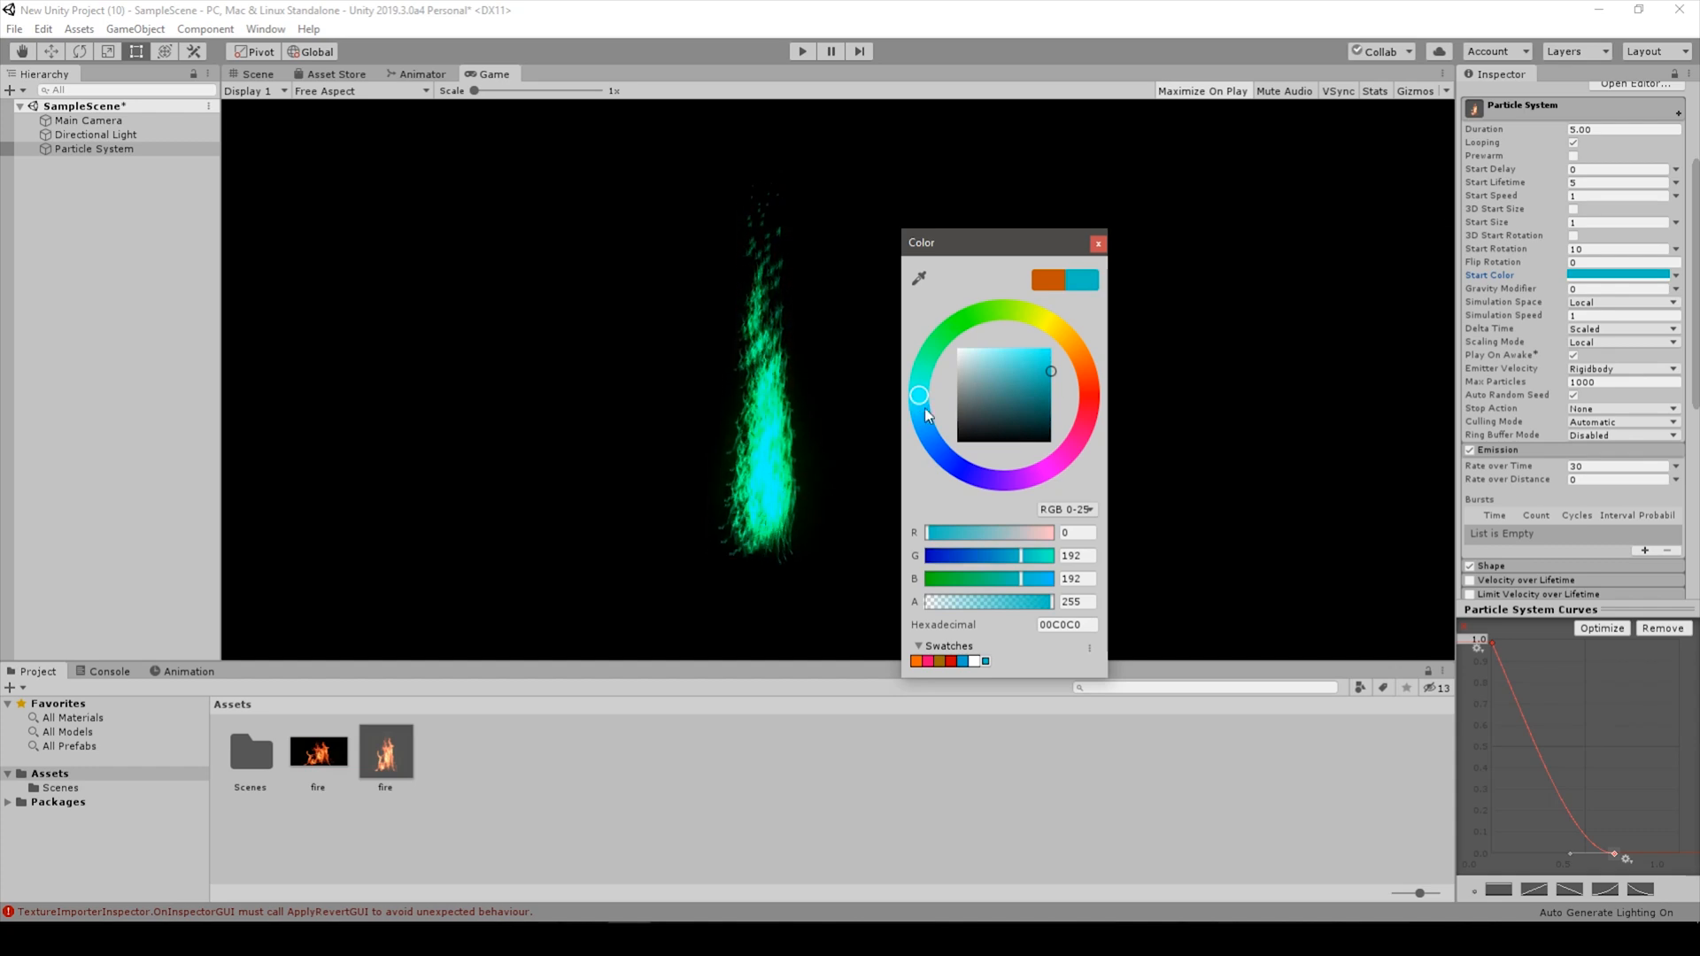
click(1083, 367)
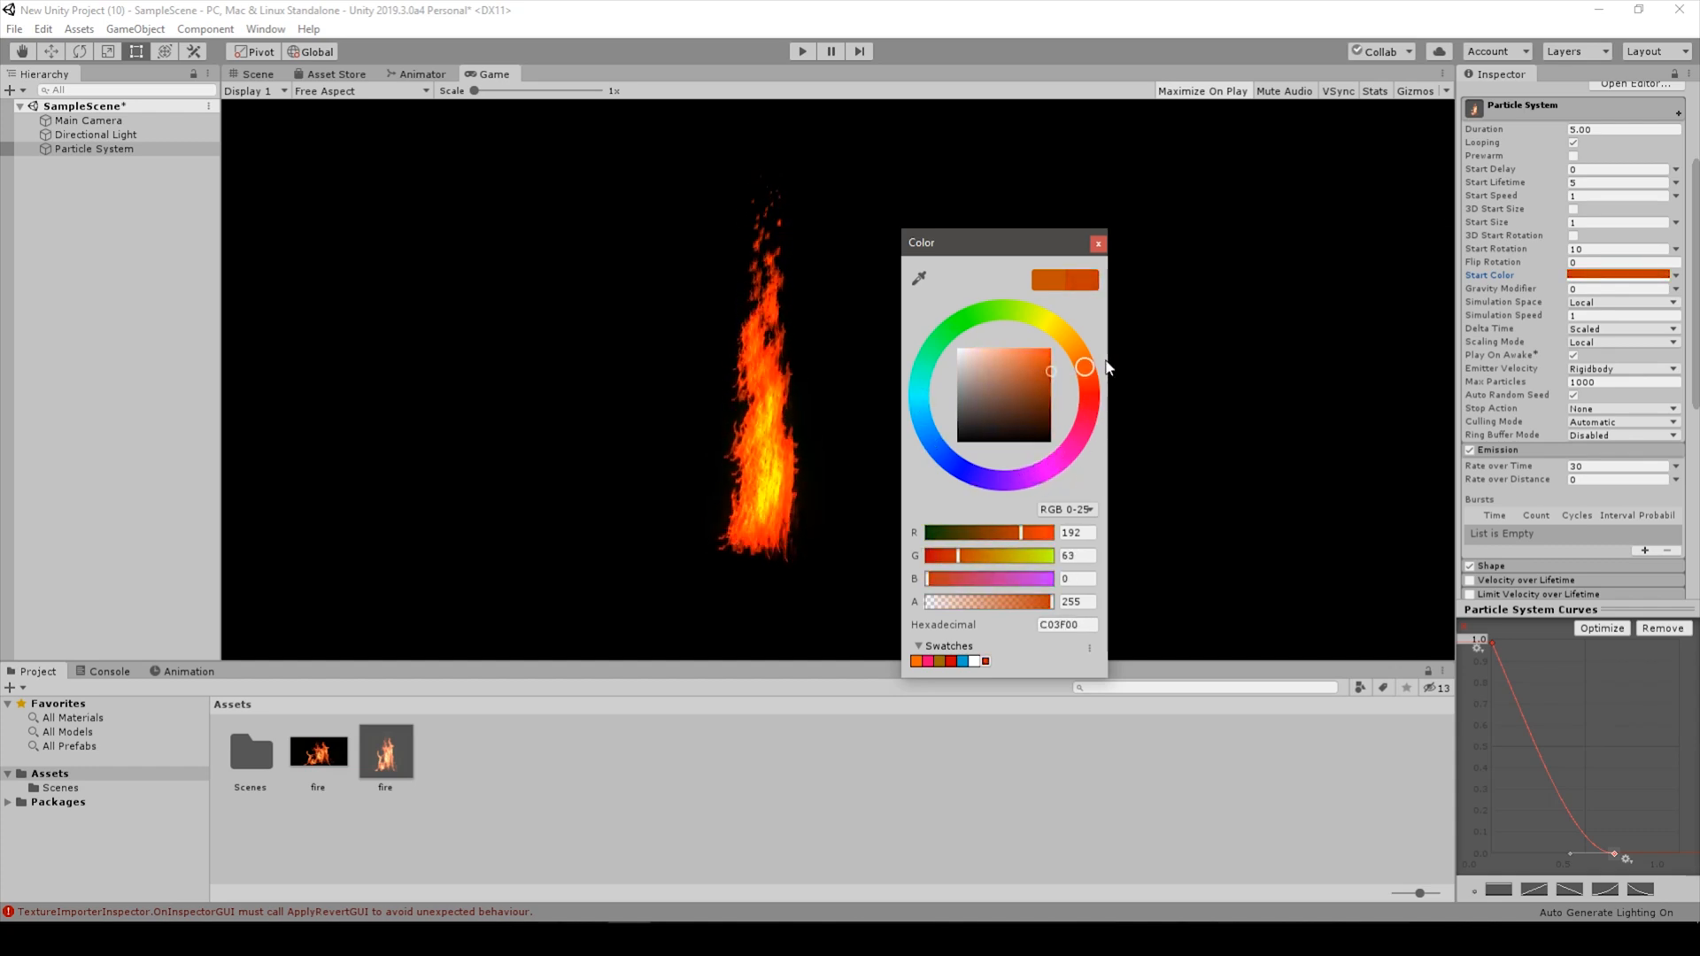
click(1097, 243)
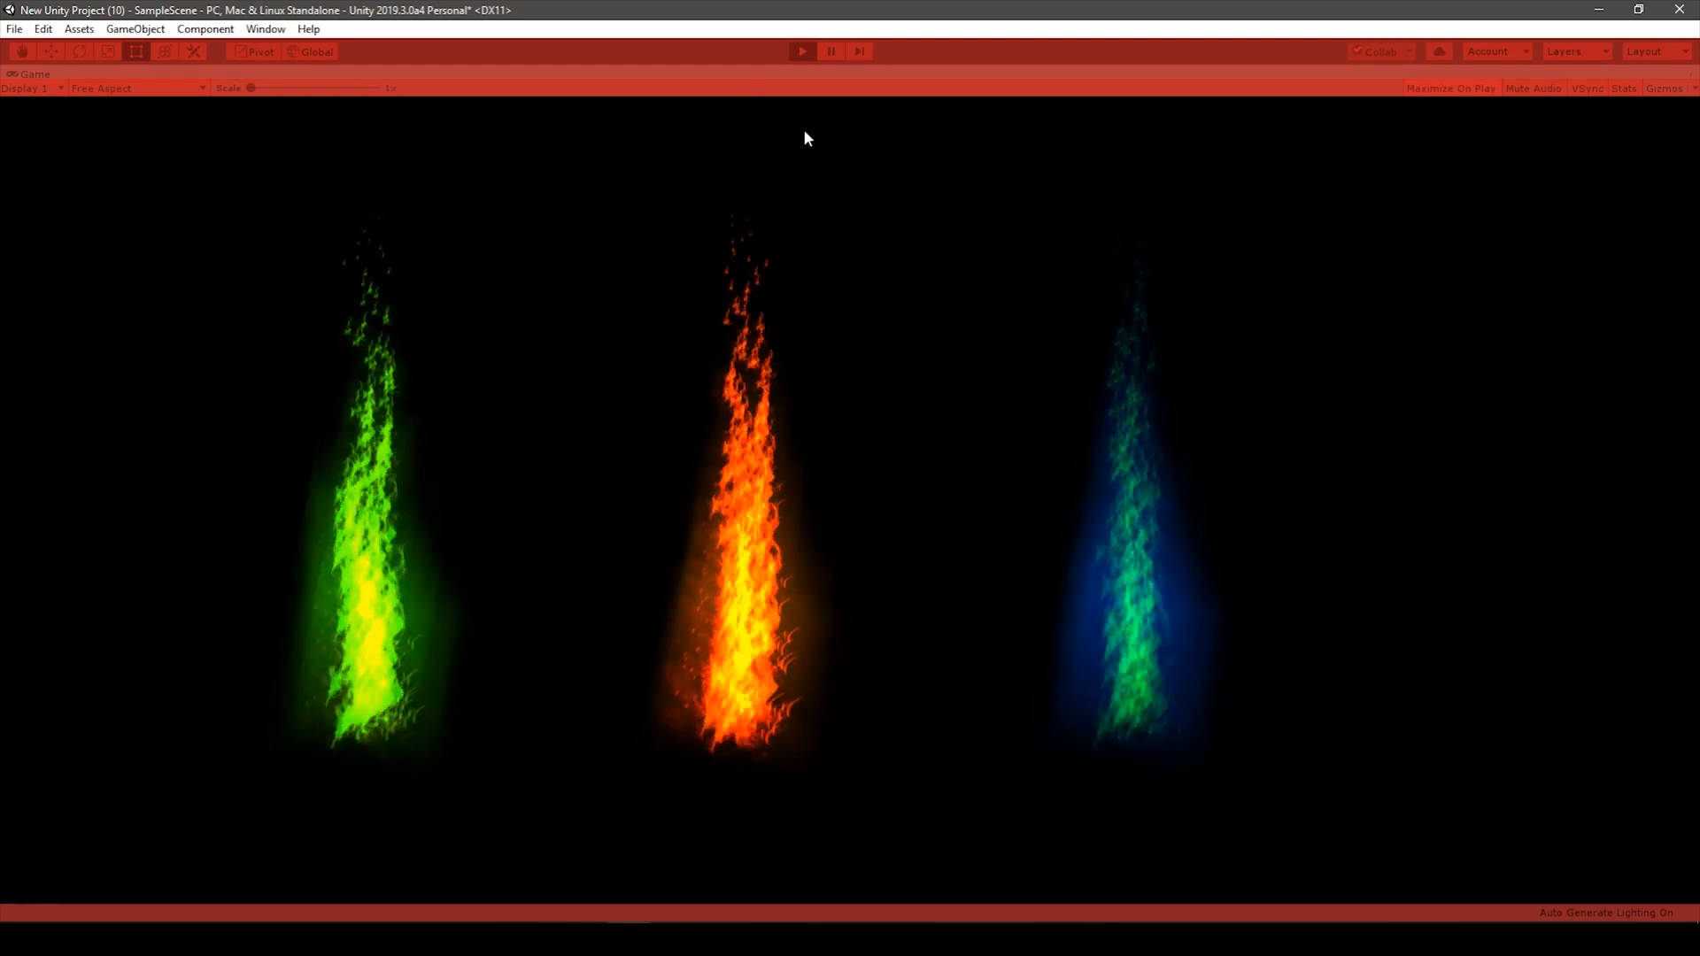
mouse_move(816, 258)
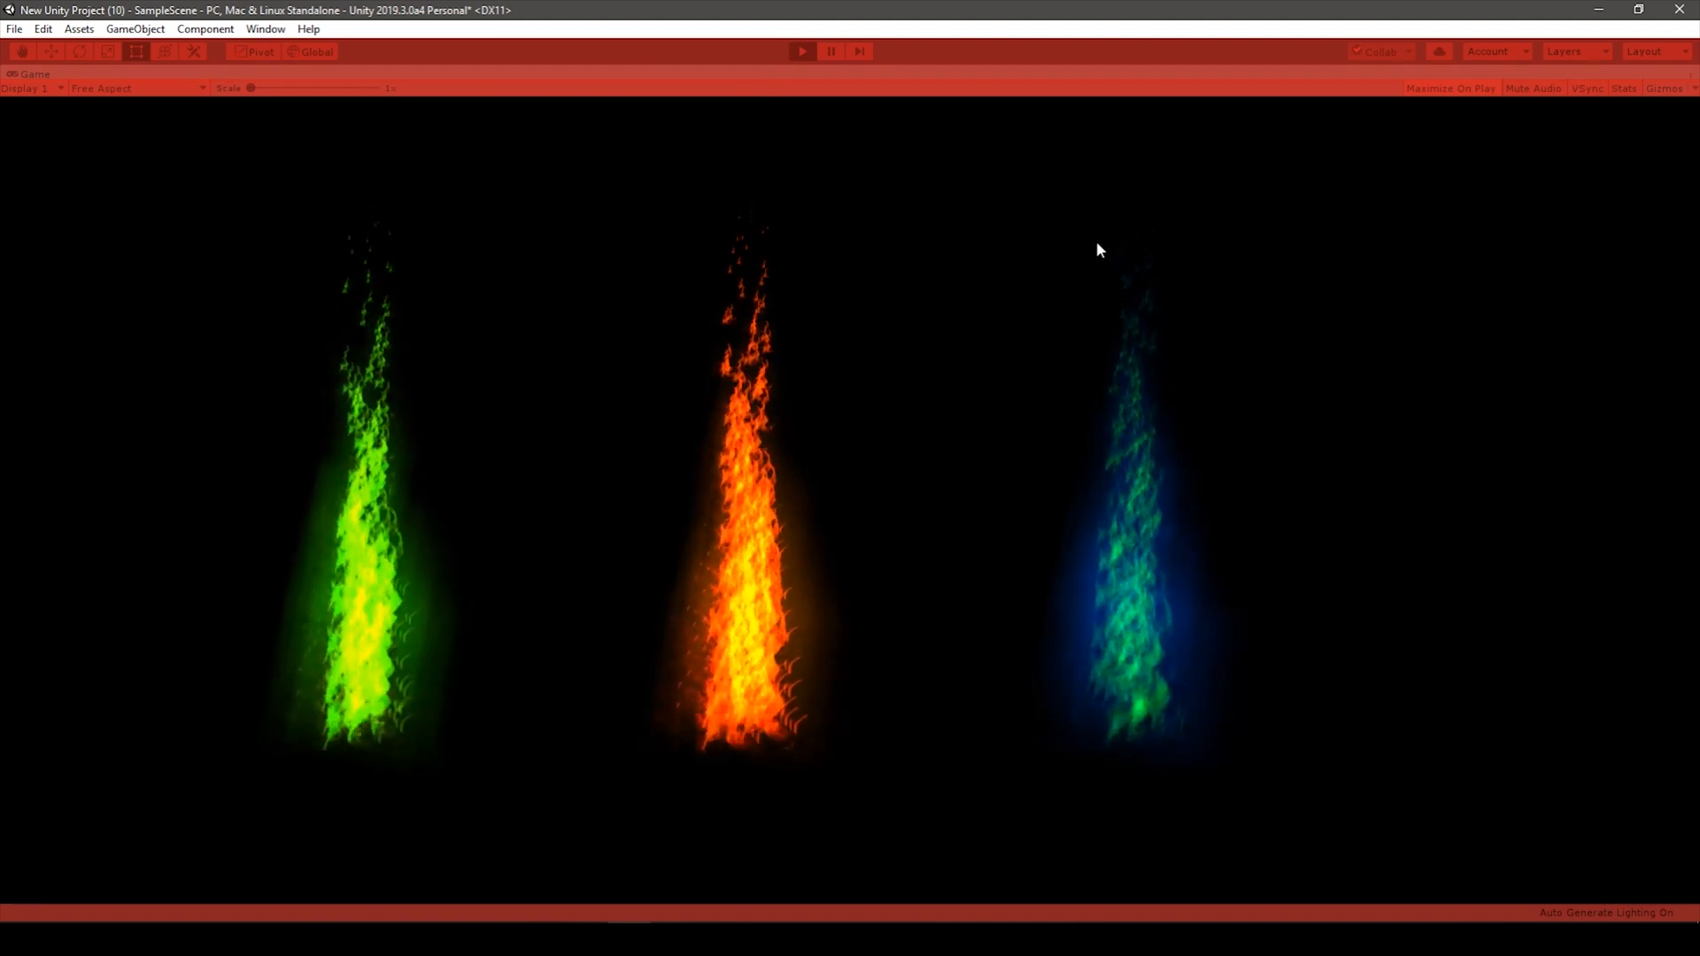
mouse_move(1020, 104)
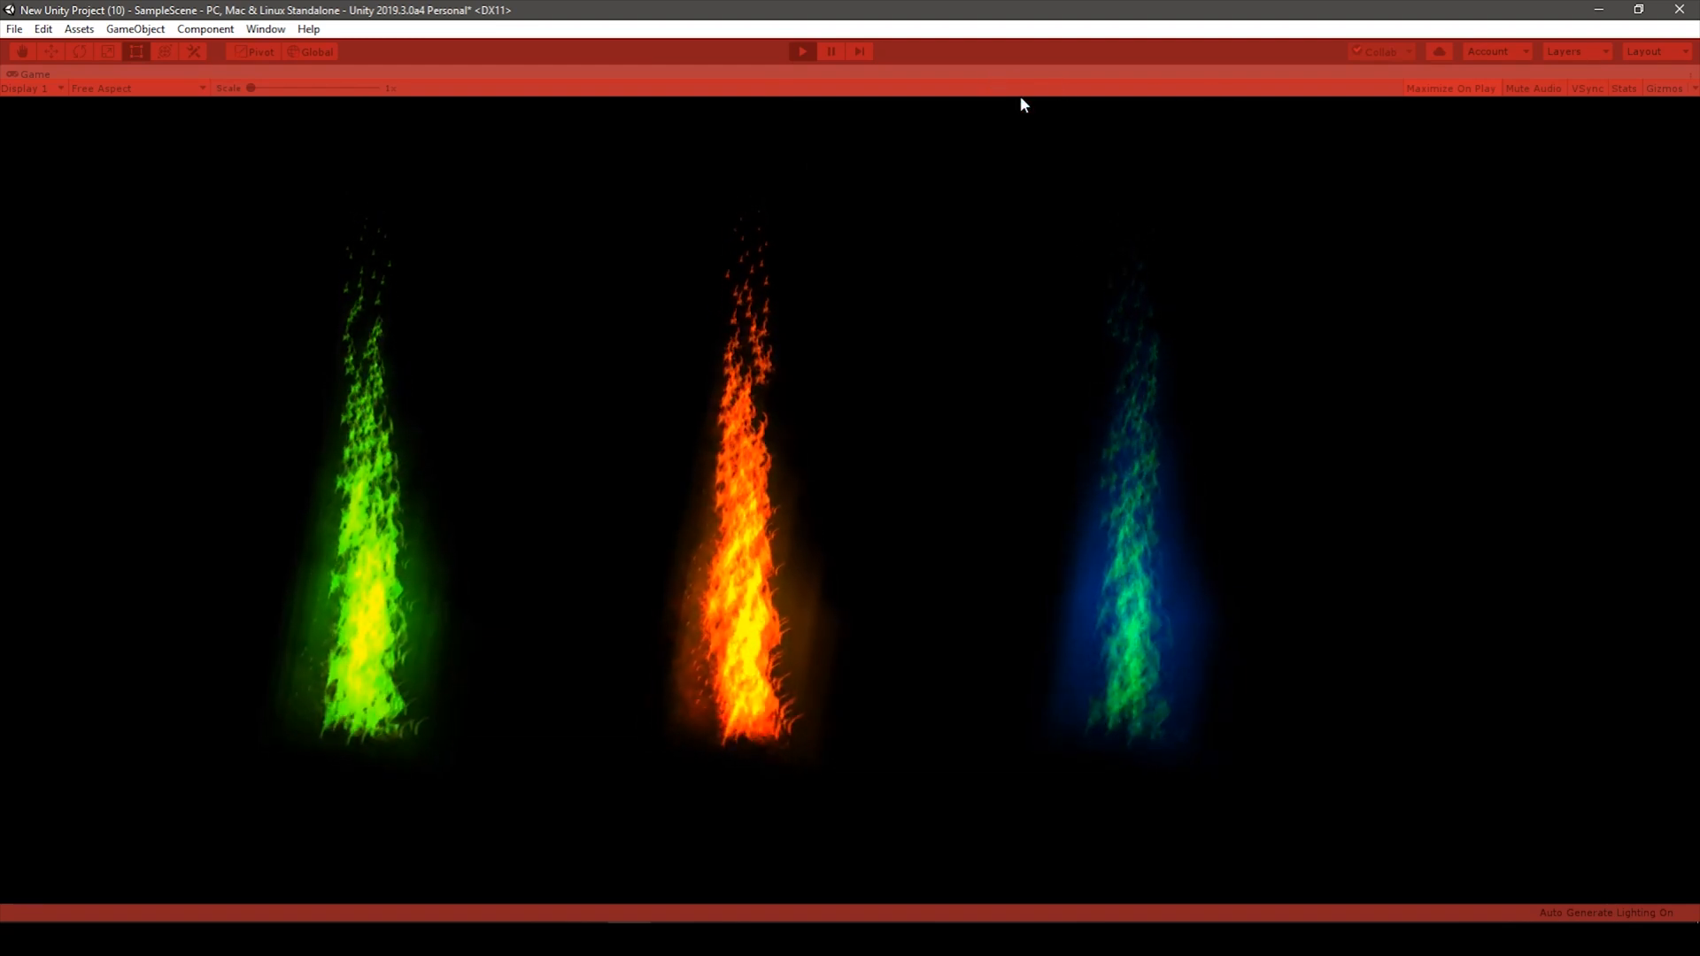